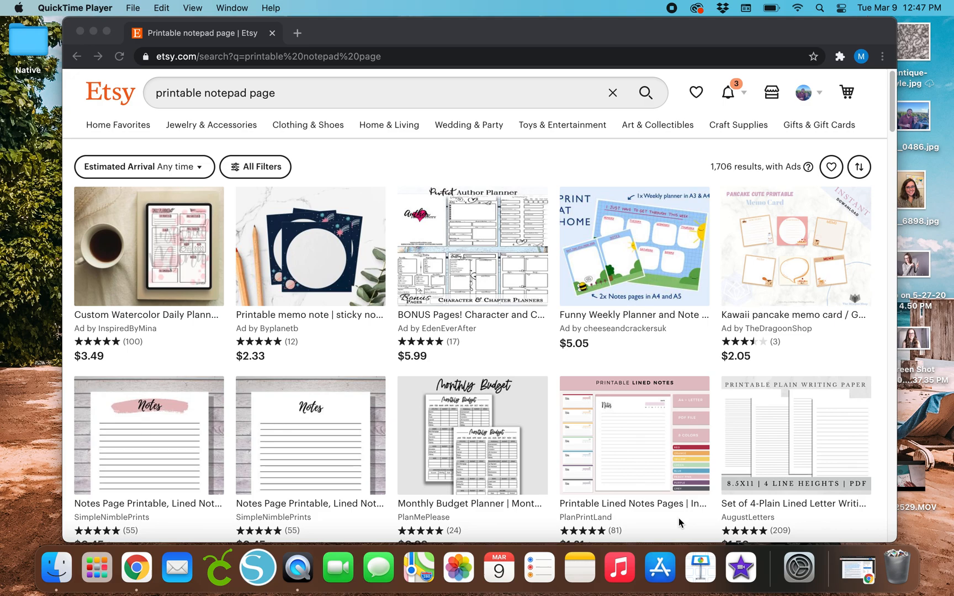
mouse_move(672, 432)
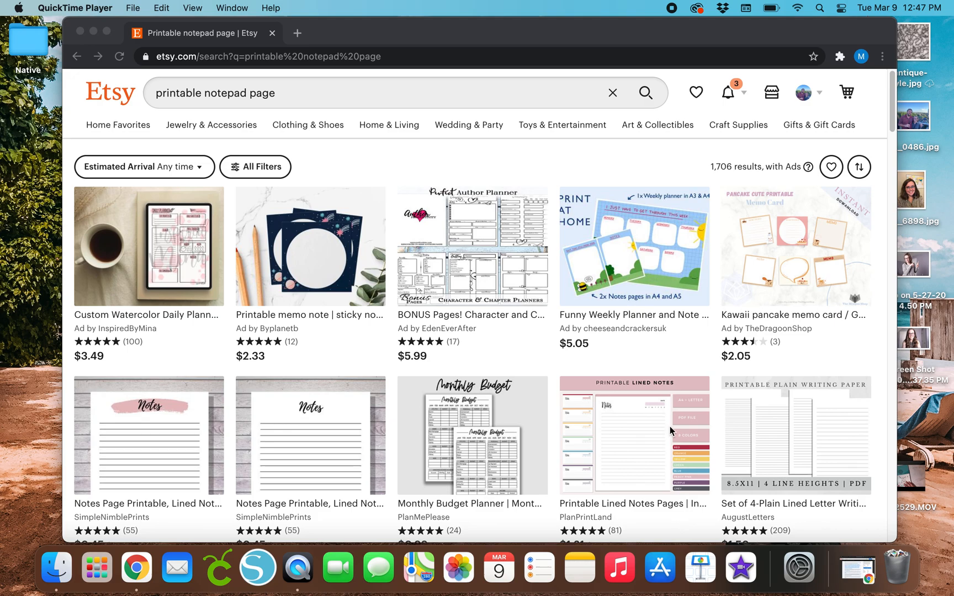
mouse_move(233, 372)
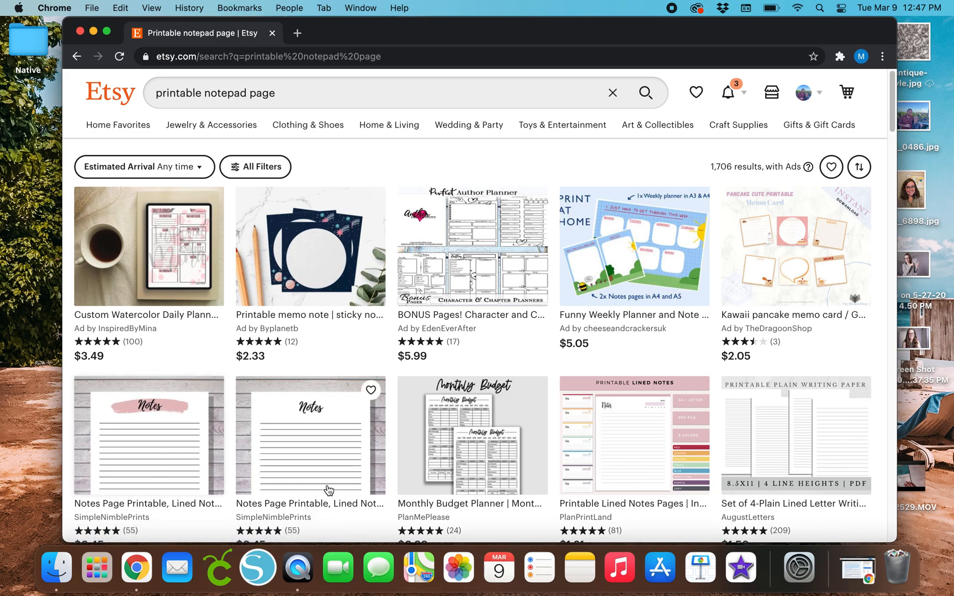
Step: Review the Etsy notepad listings, then start a custom-size design in a new Canva tab
scroll(down, 3)
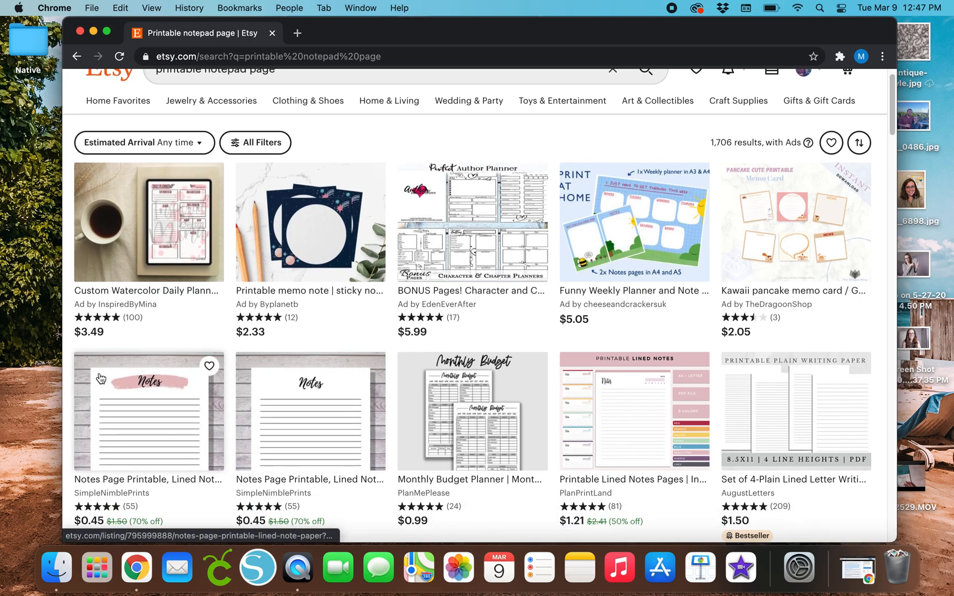
mouse_move(638, 457)
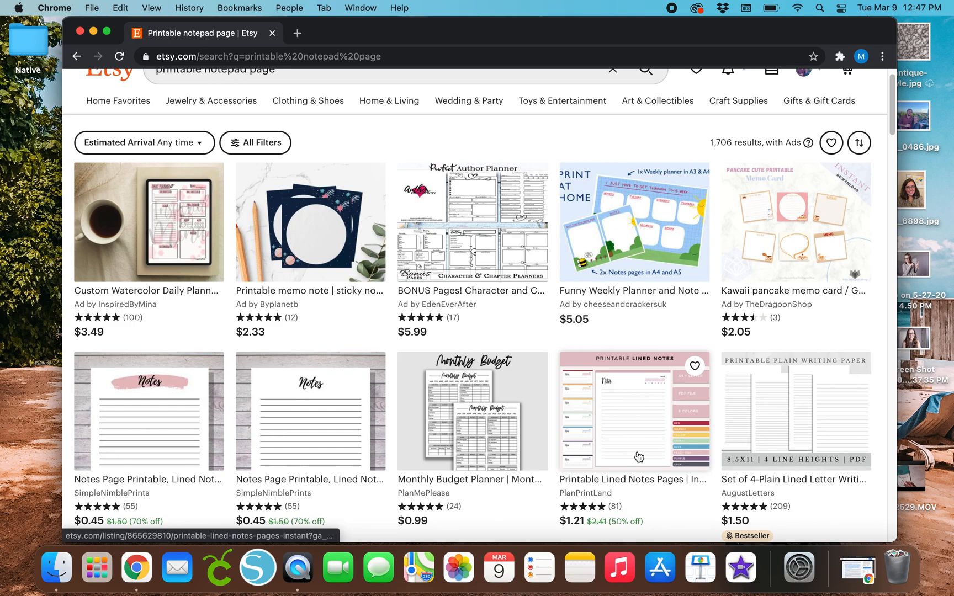
scroll(down, 3)
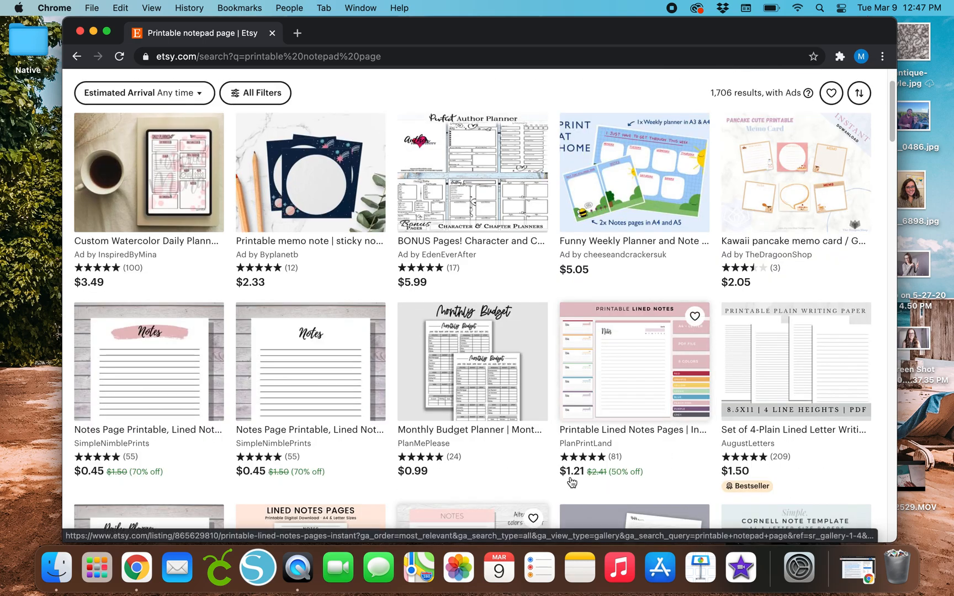
mouse_move(666, 428)
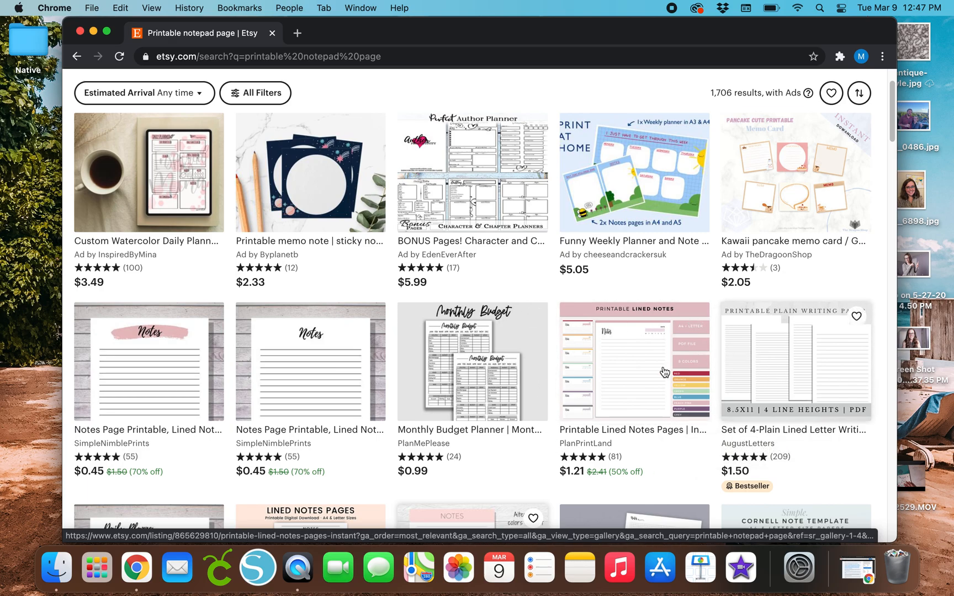
mouse_move(717, 384)
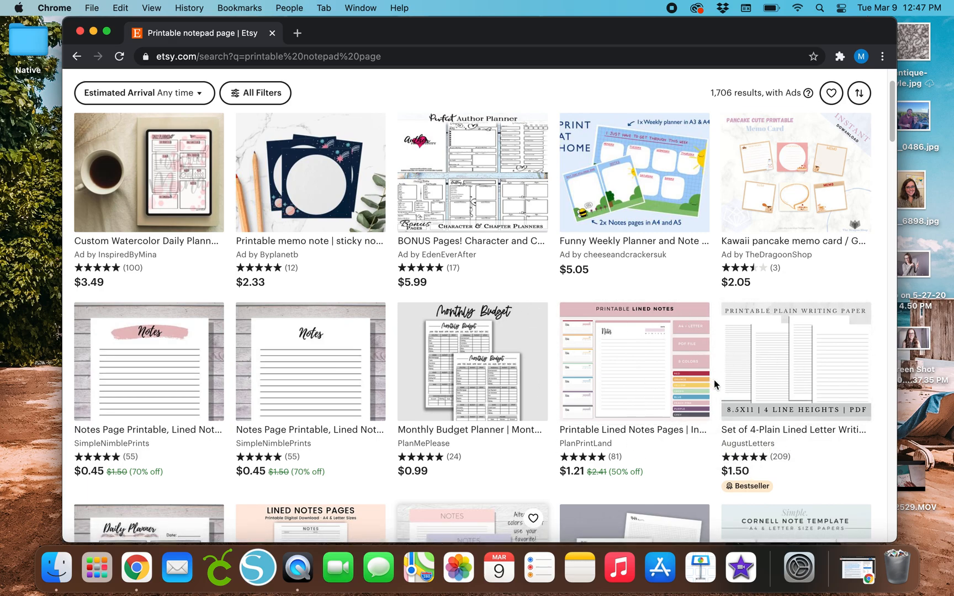
scroll(down, 3)
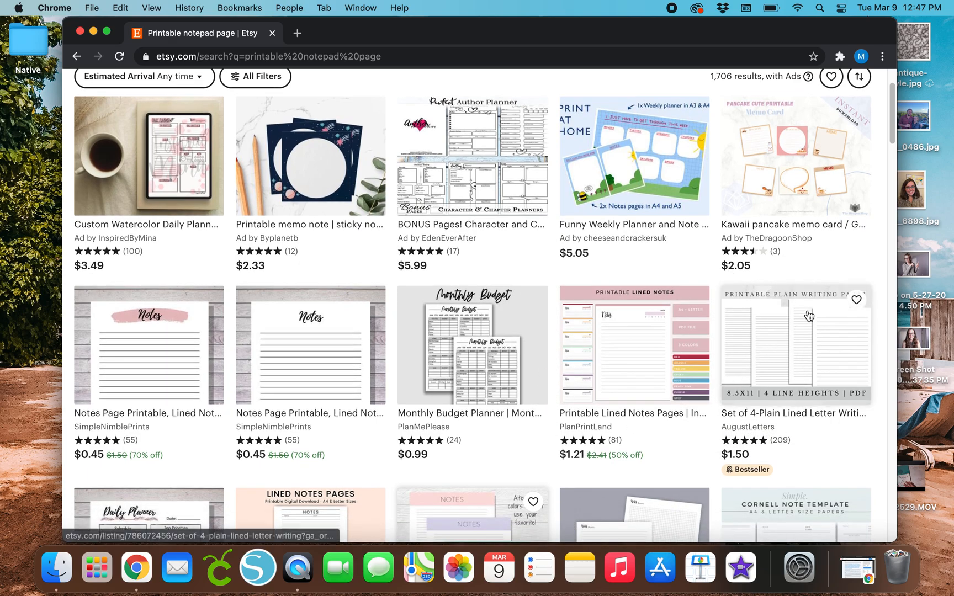
mouse_move(828, 365)
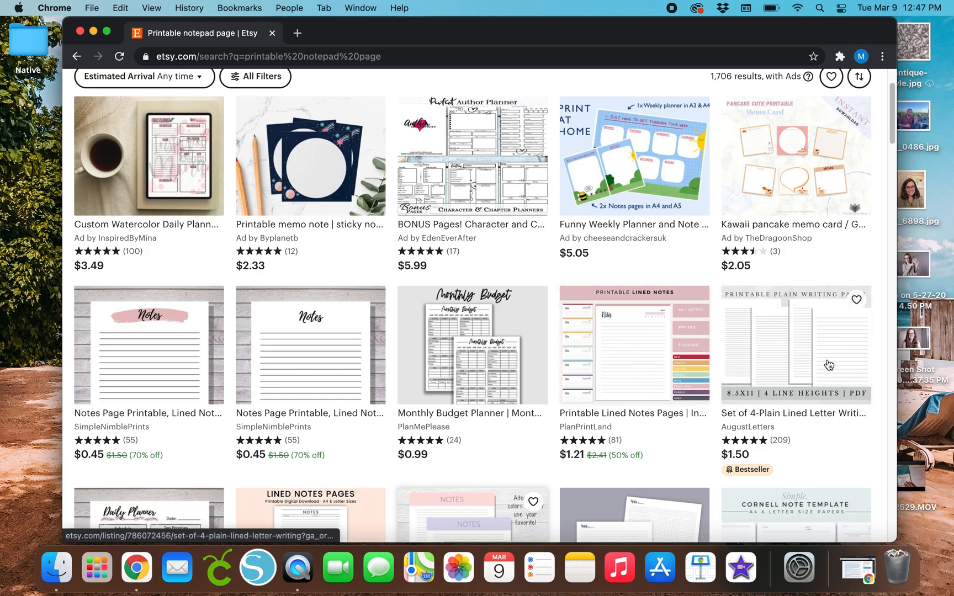
scroll(down, 3)
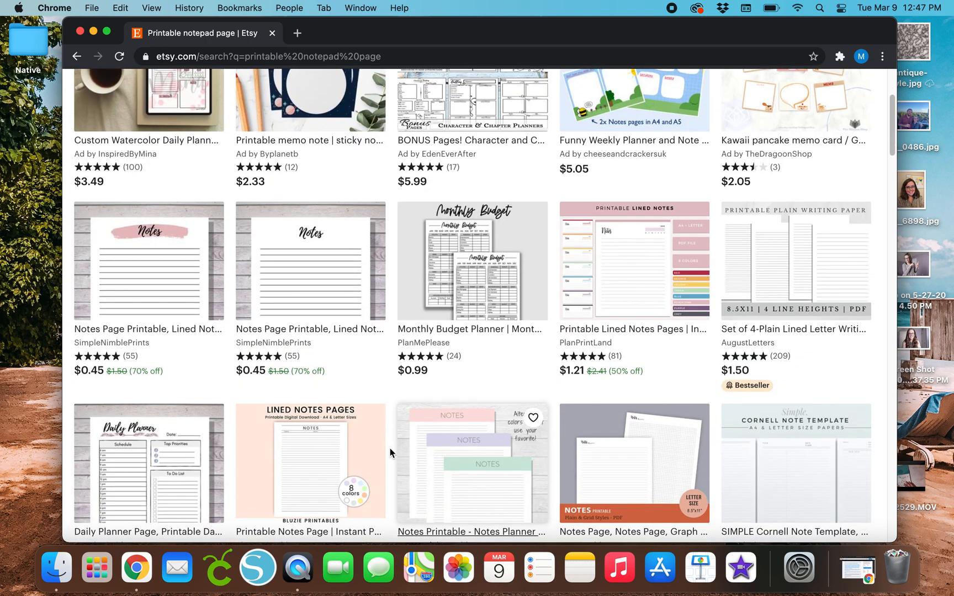
scroll(down, 3)
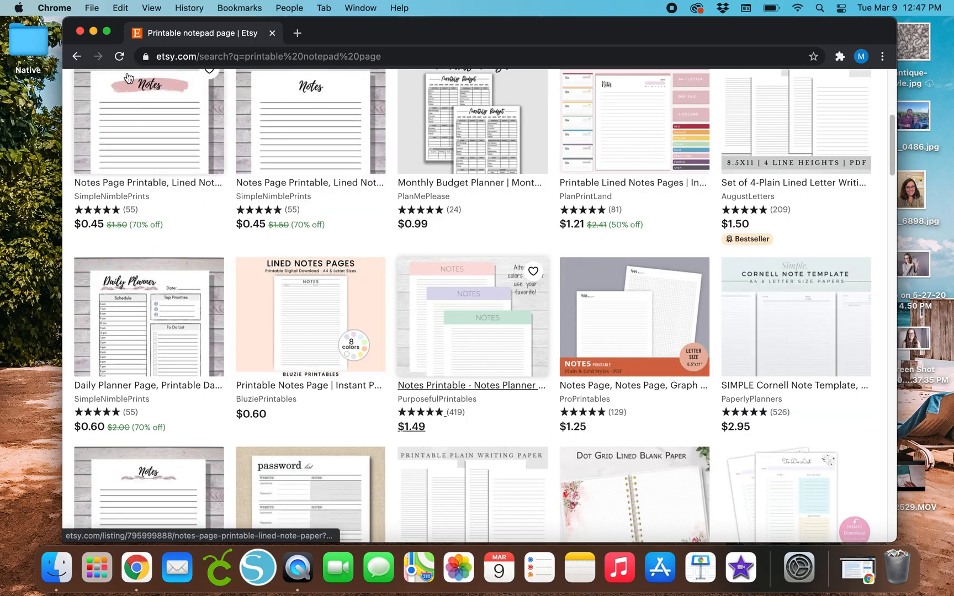
mouse_move(159, 209)
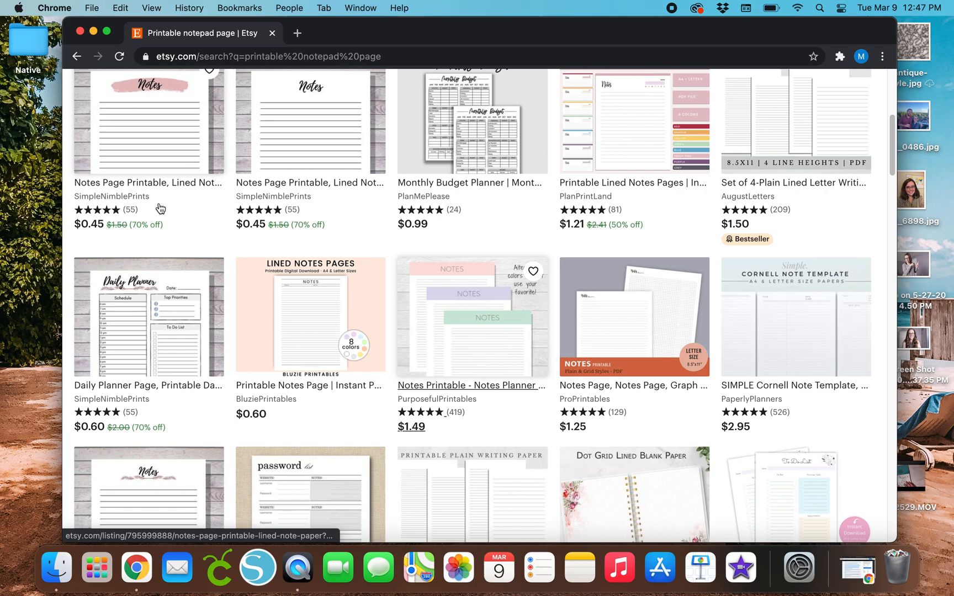
mouse_move(457, 318)
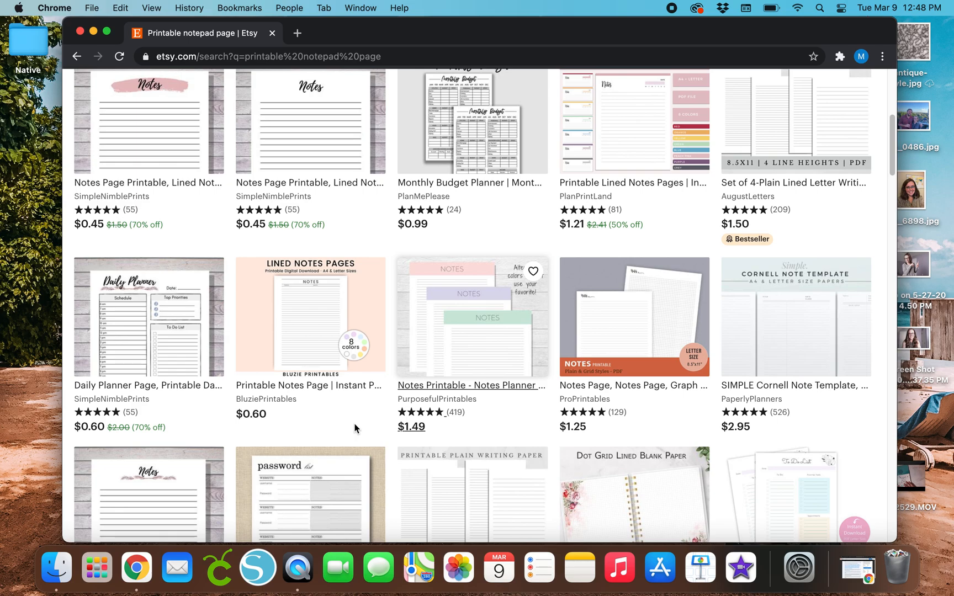
scroll(down, 3)
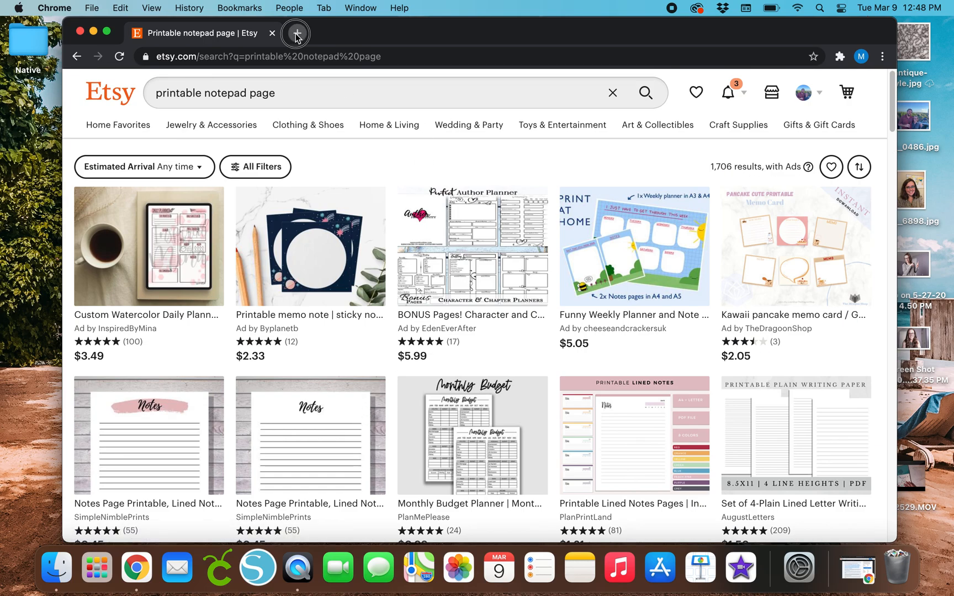
click(296, 33)
text(canva.com)
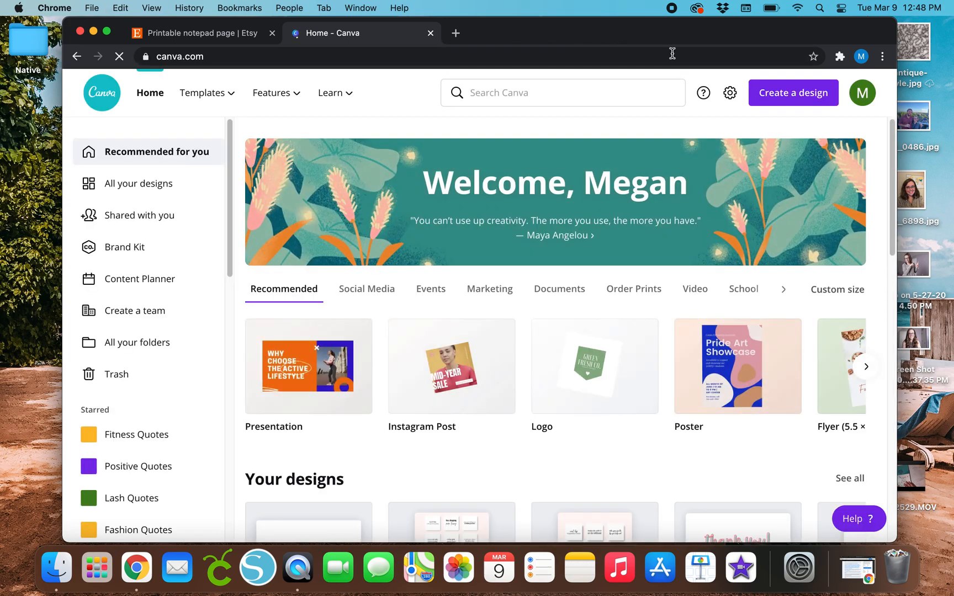
click(792, 93)
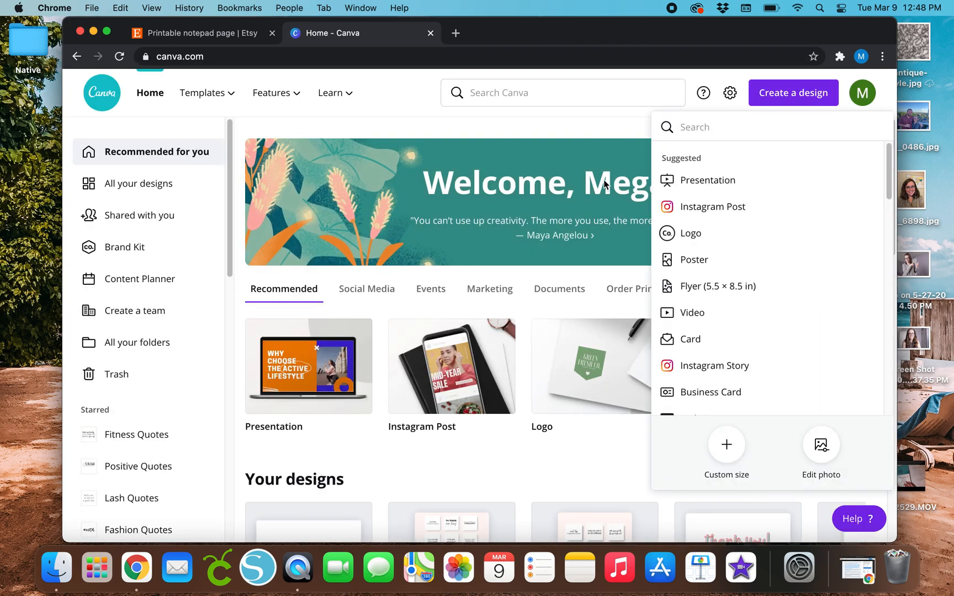
click(725, 453)
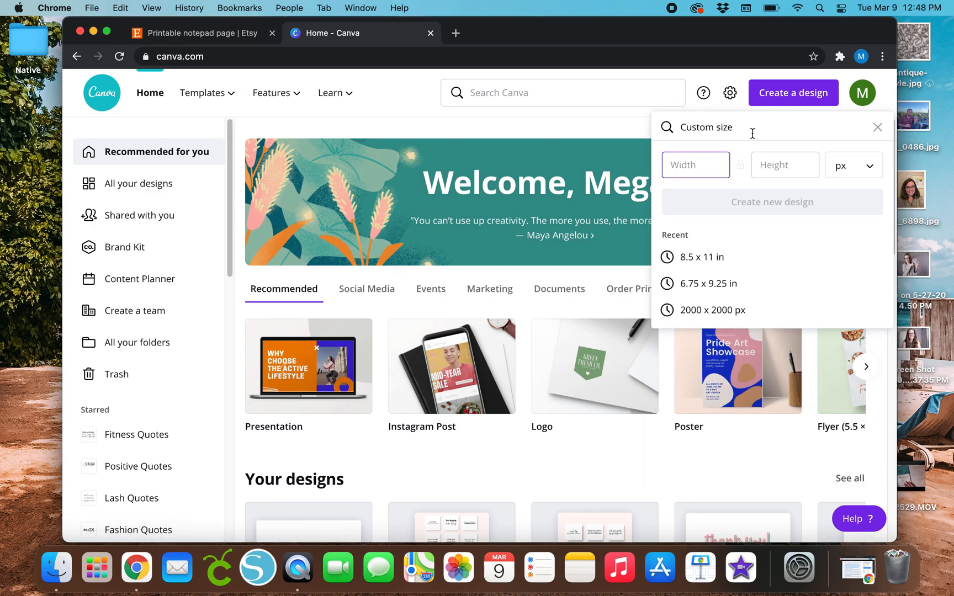
Step: Create the design at 8.5 × 11 inches
click(853, 165)
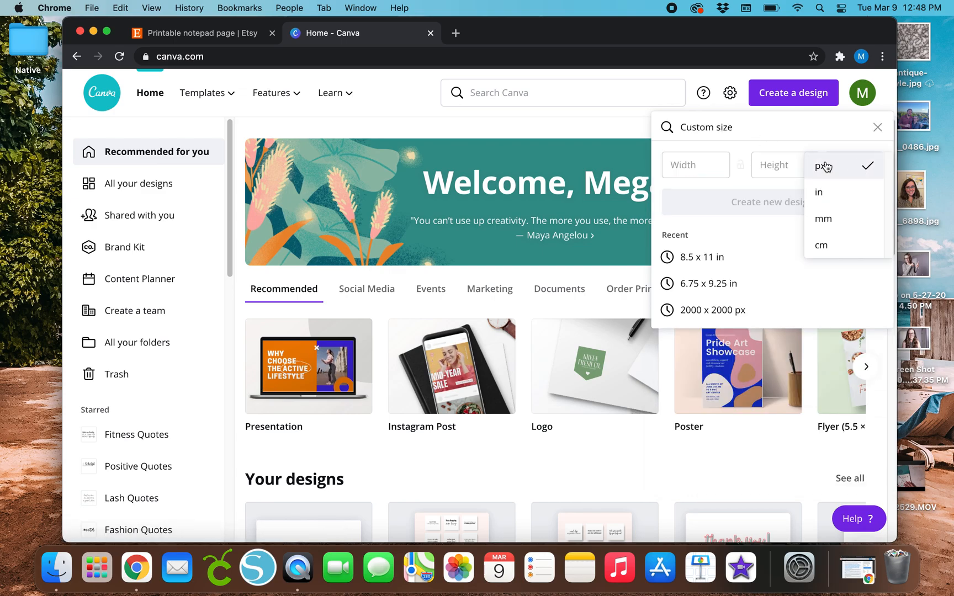
mouse_move(843, 171)
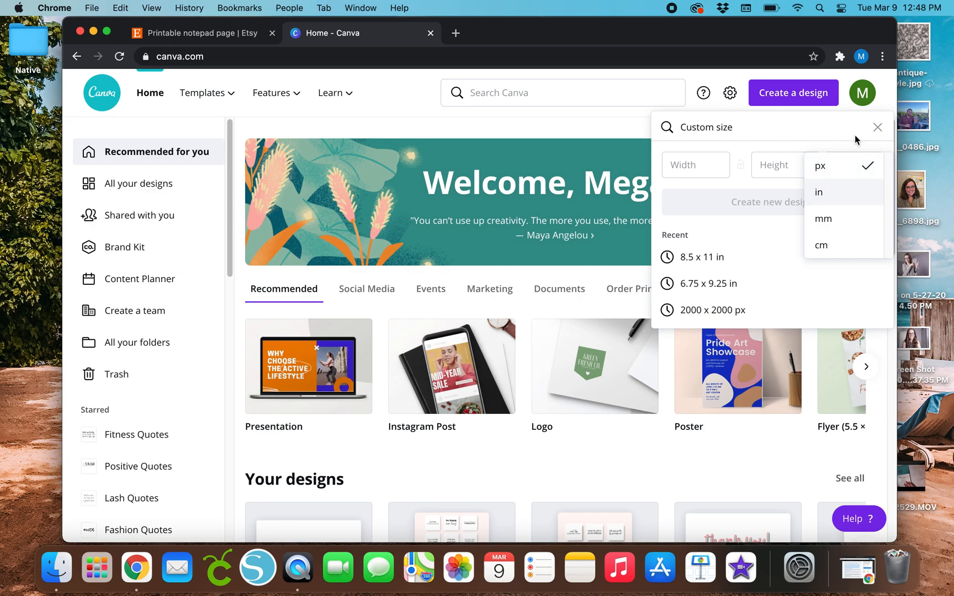
mouse_move(845, 194)
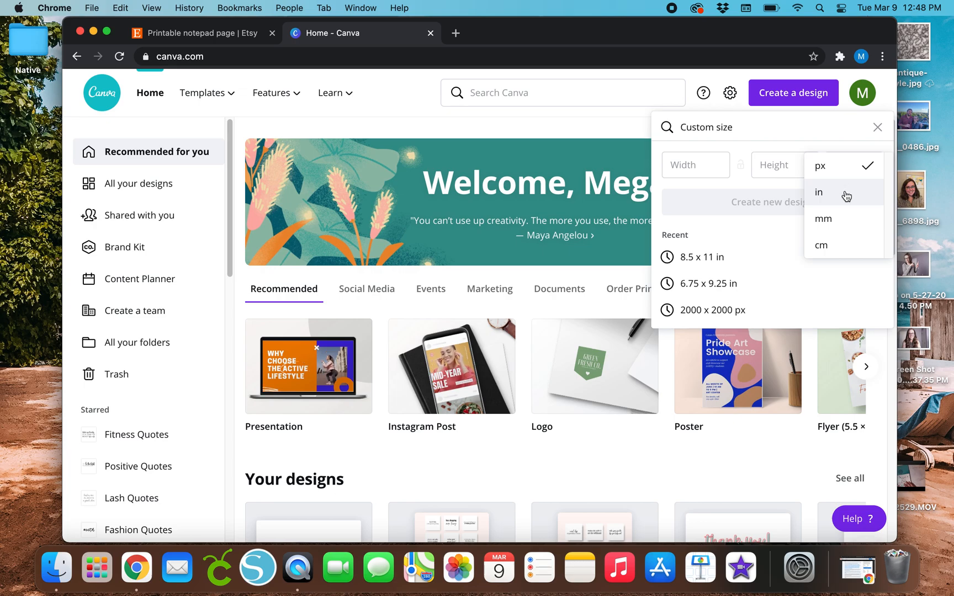
click(820, 192)
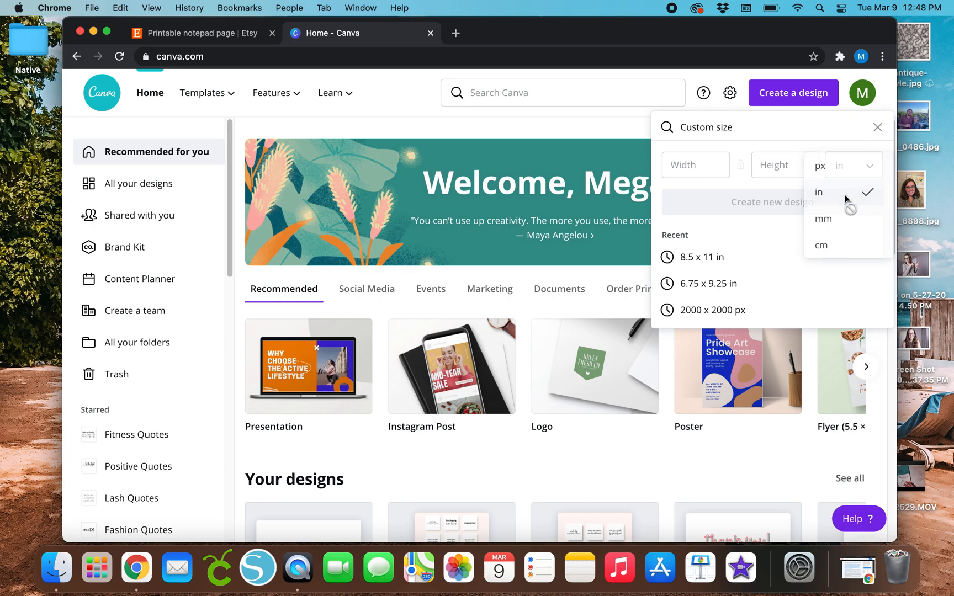
text(8)
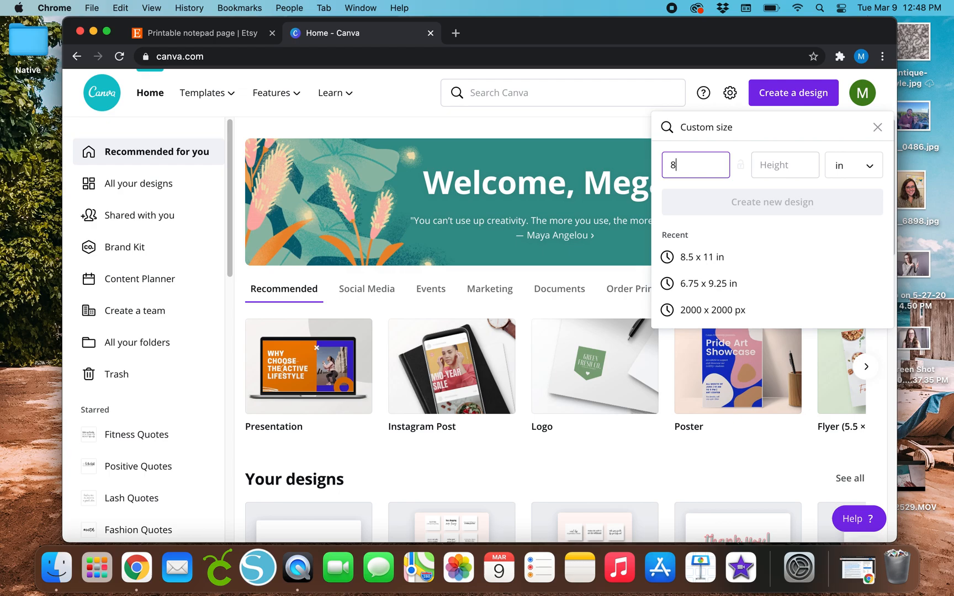
text(.5)
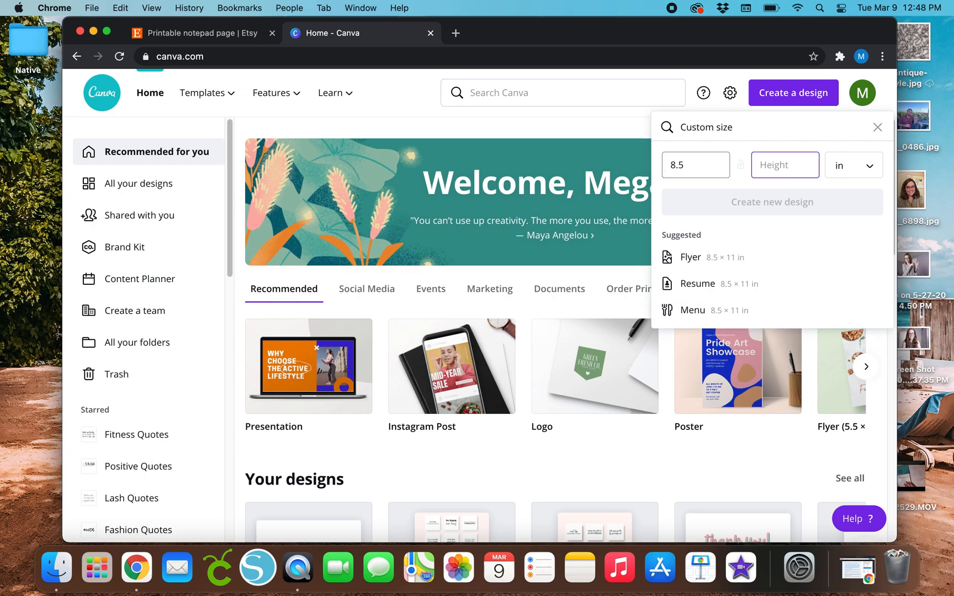
text(11)
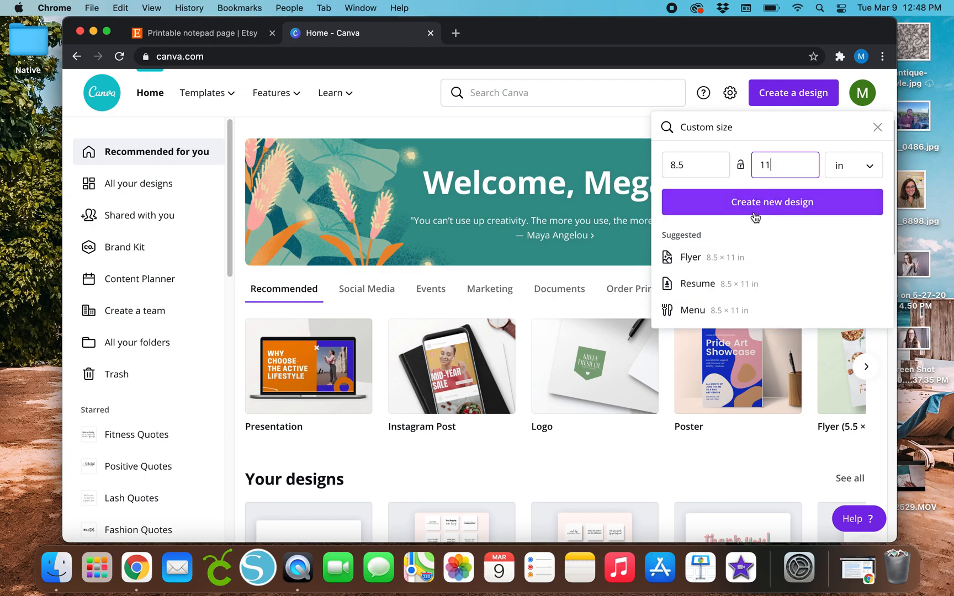
click(772, 202)
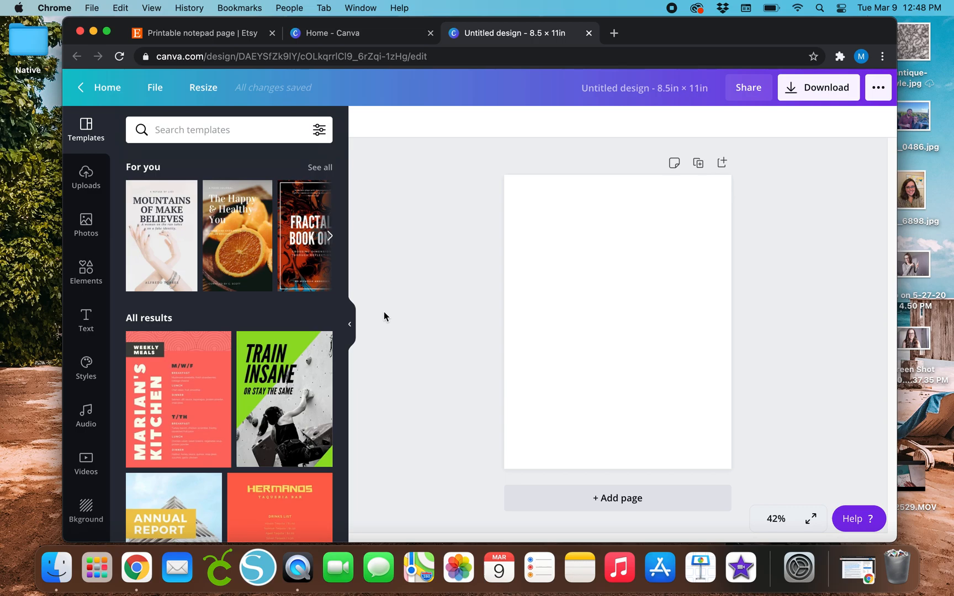
mouse_move(397, 317)
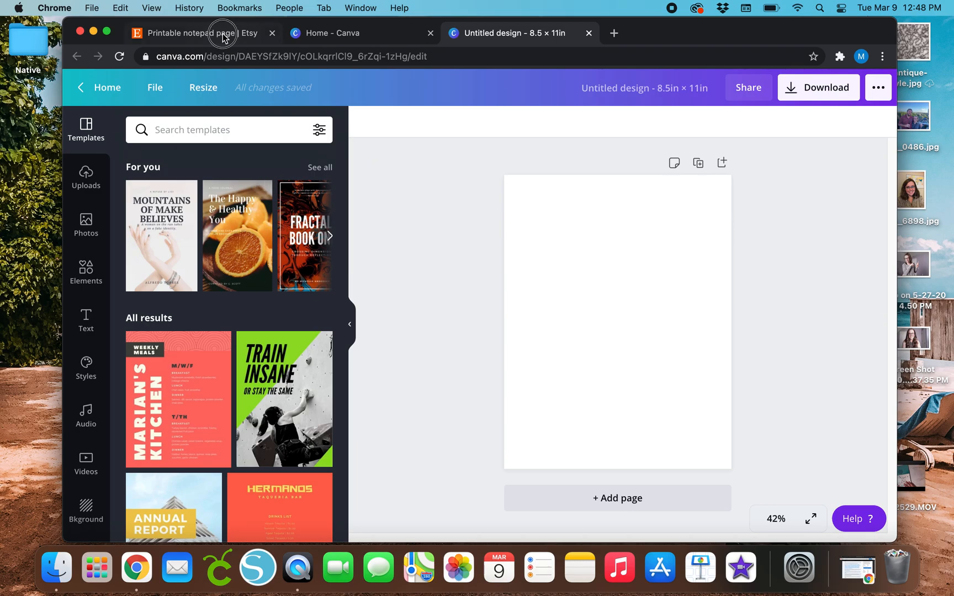
Step: Check the Etsy notepad results again, then return to the blank letter-size design
click(194, 33)
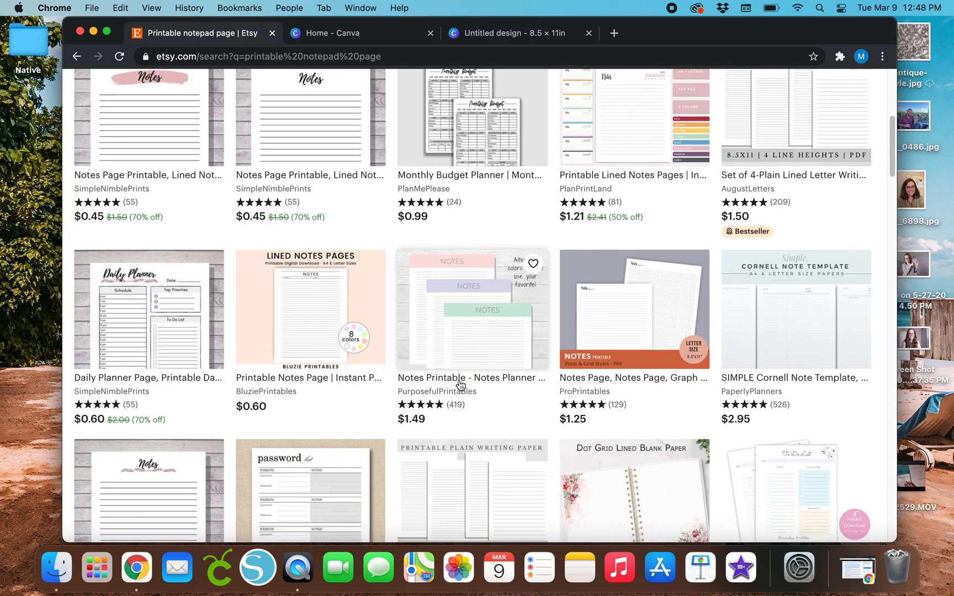
mouse_move(422, 270)
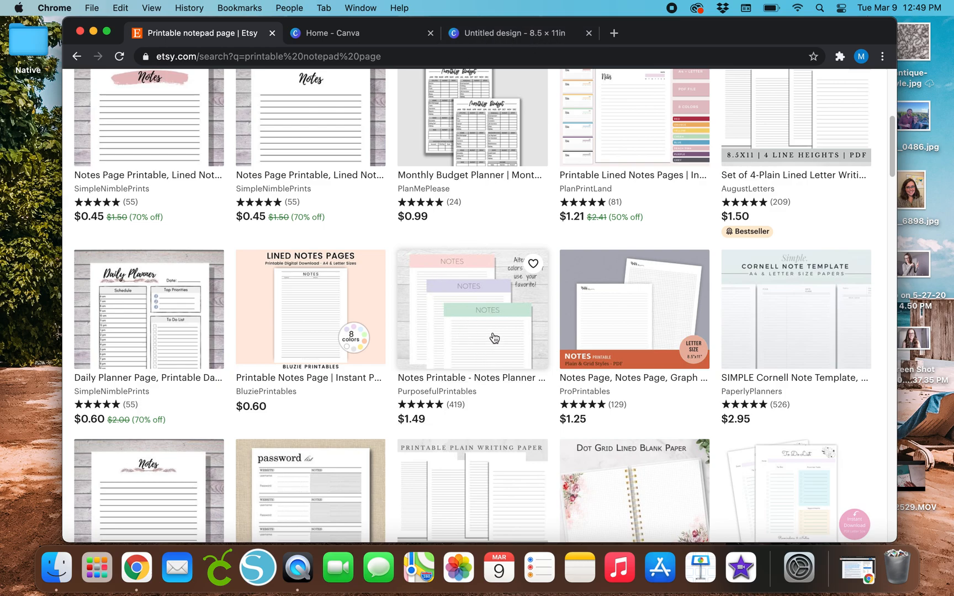
mouse_move(492, 336)
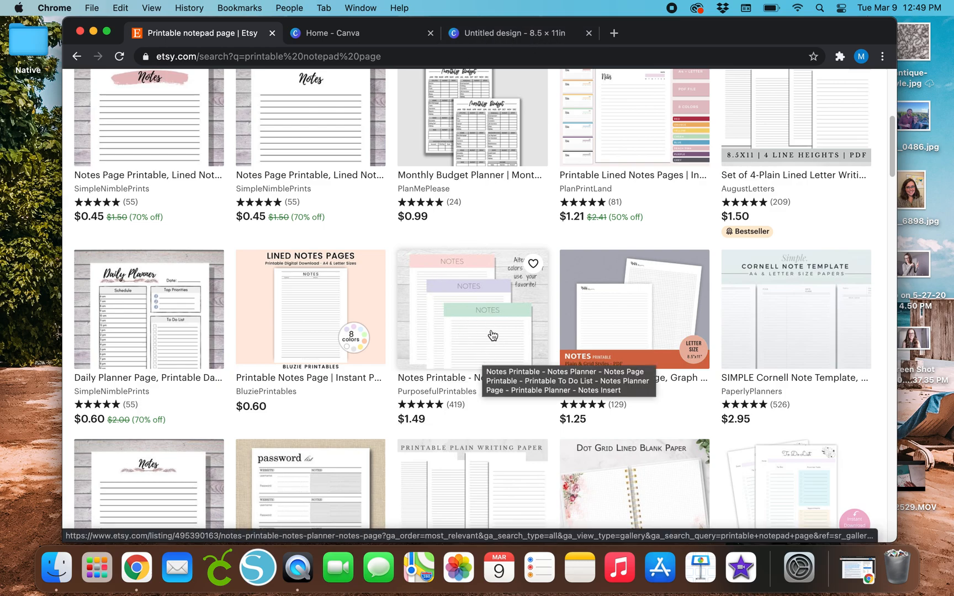
click(511, 33)
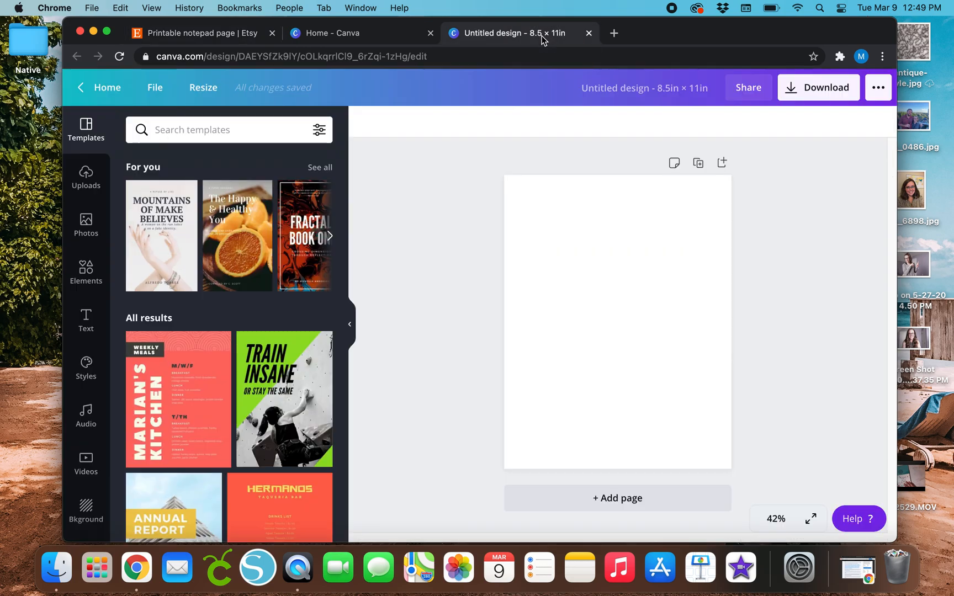
mouse_move(86, 274)
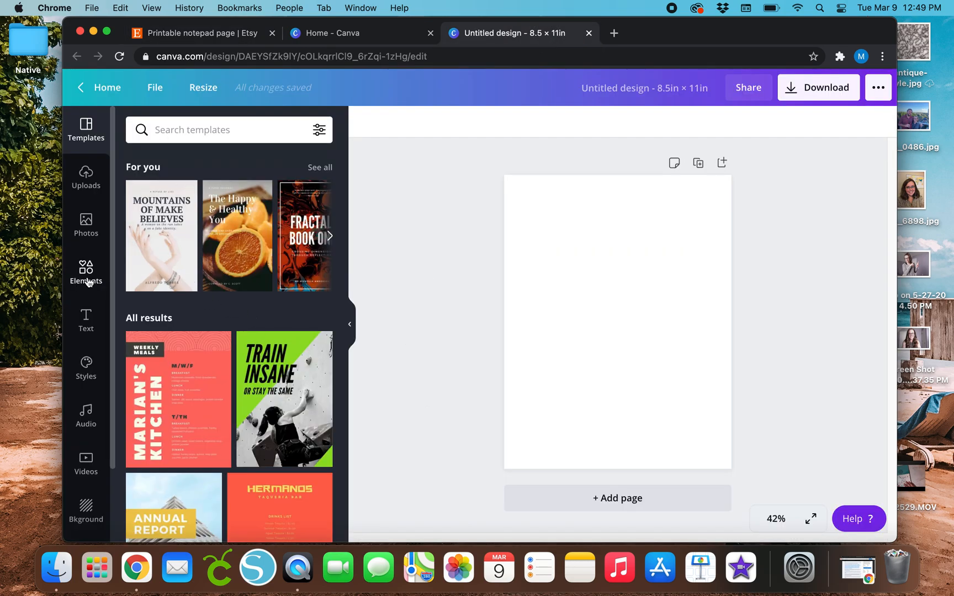
Step: Search the Elements library for 'lines' and browse the line graphics
click(86, 271)
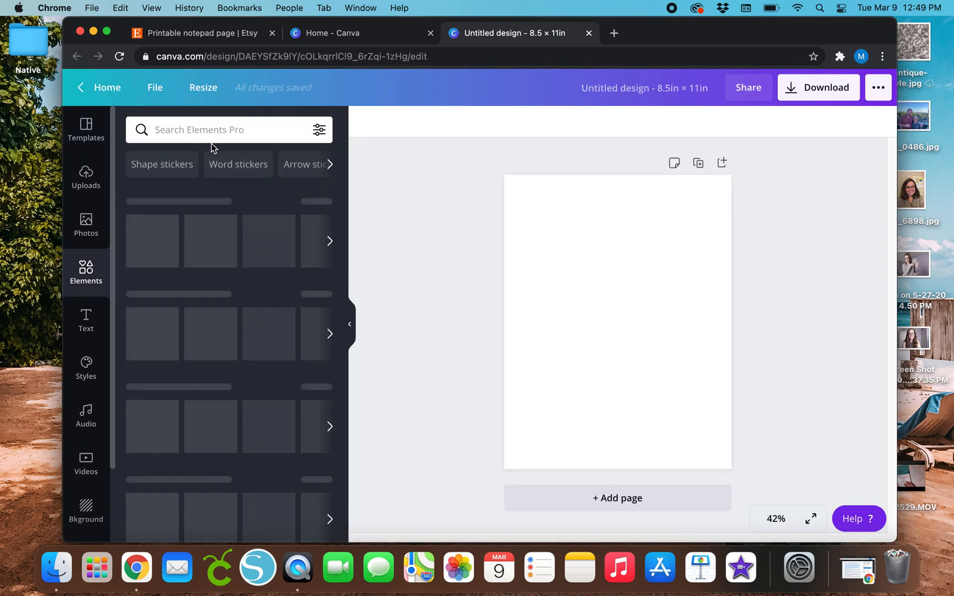
click(207, 129)
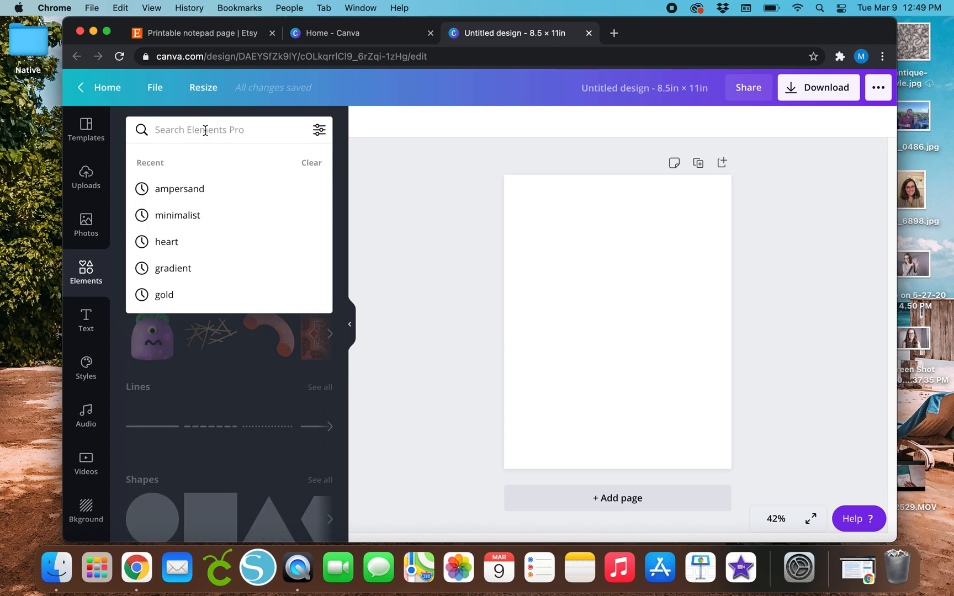
text(lines)
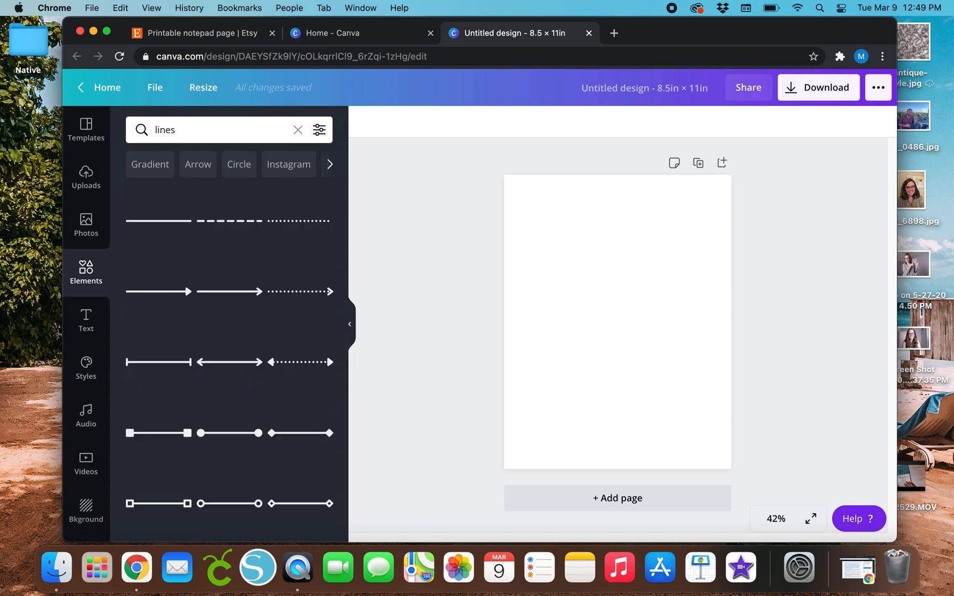
scroll(down, 3)
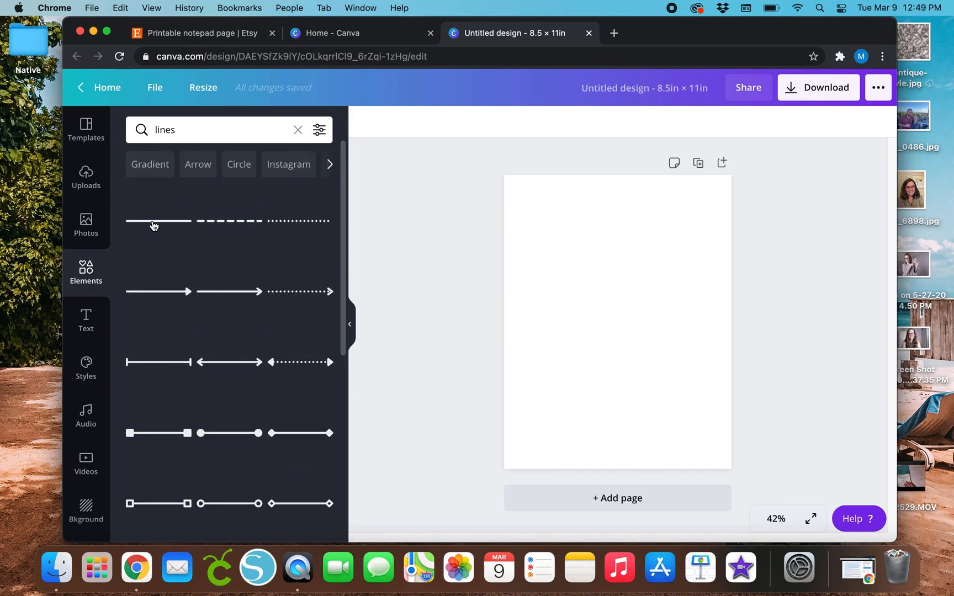
click(158, 221)
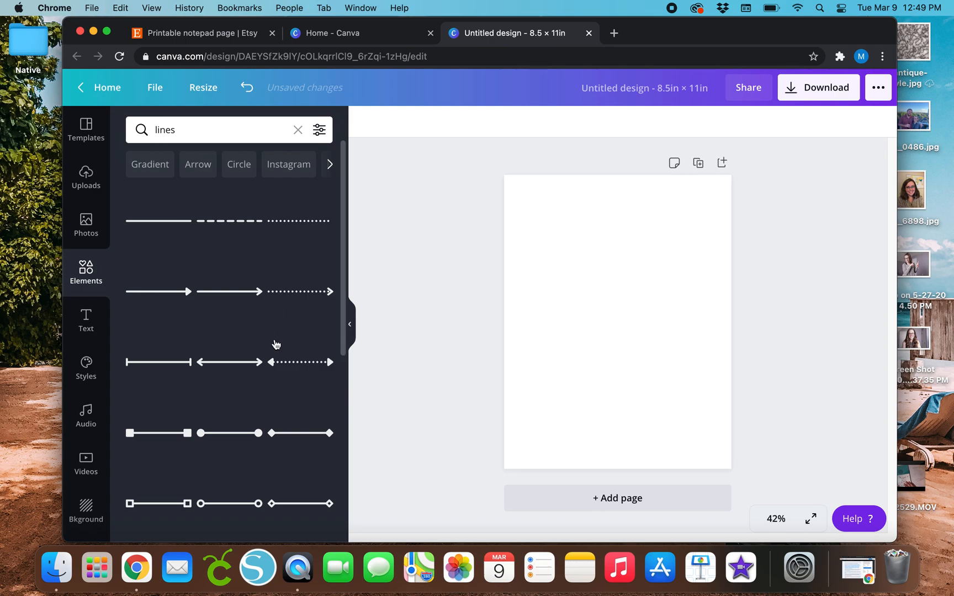
scroll(down, 3)
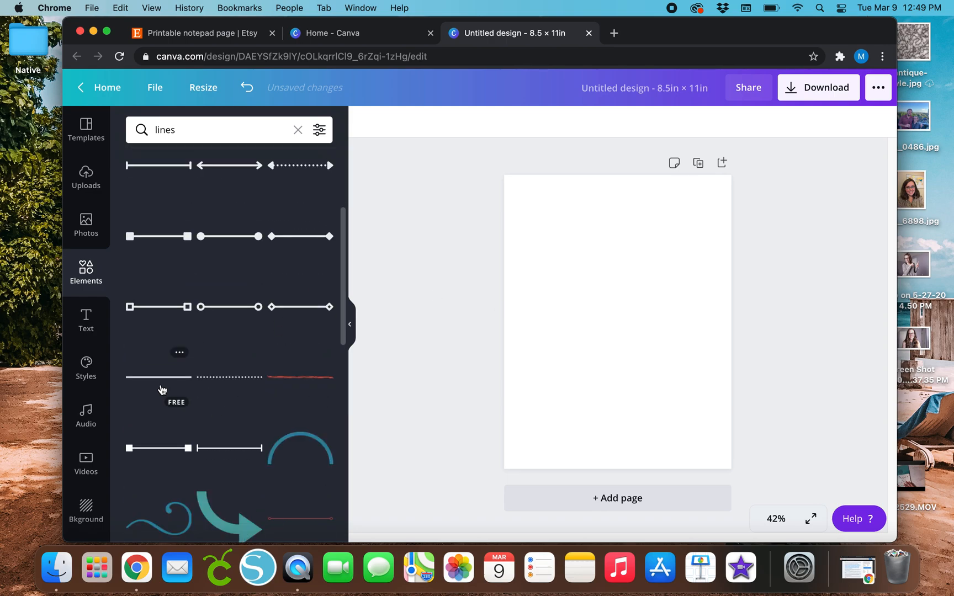
Step: Add a plain black line and position it at the left margin just below the top margin
click(158, 377)
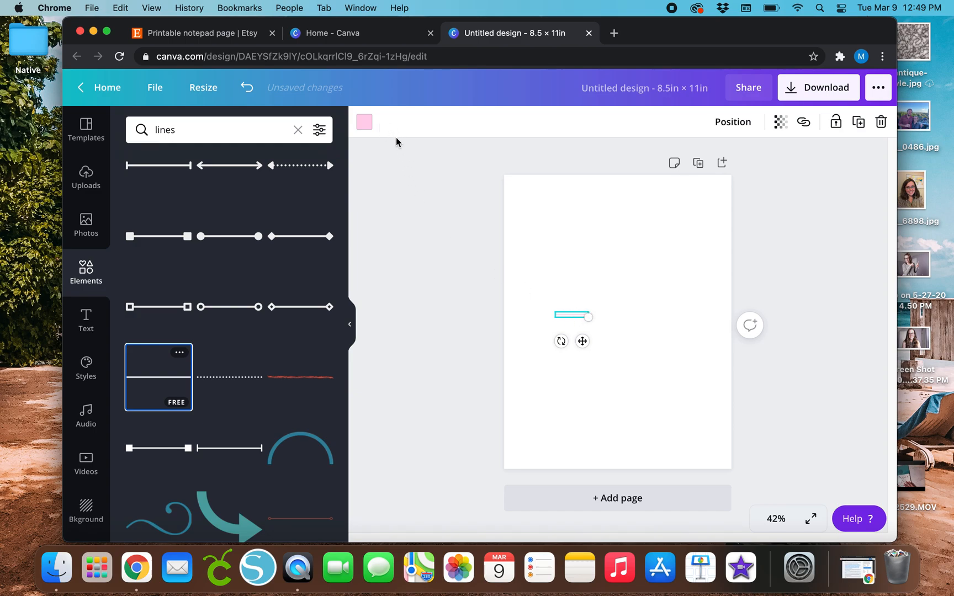
mouse_move(536, 263)
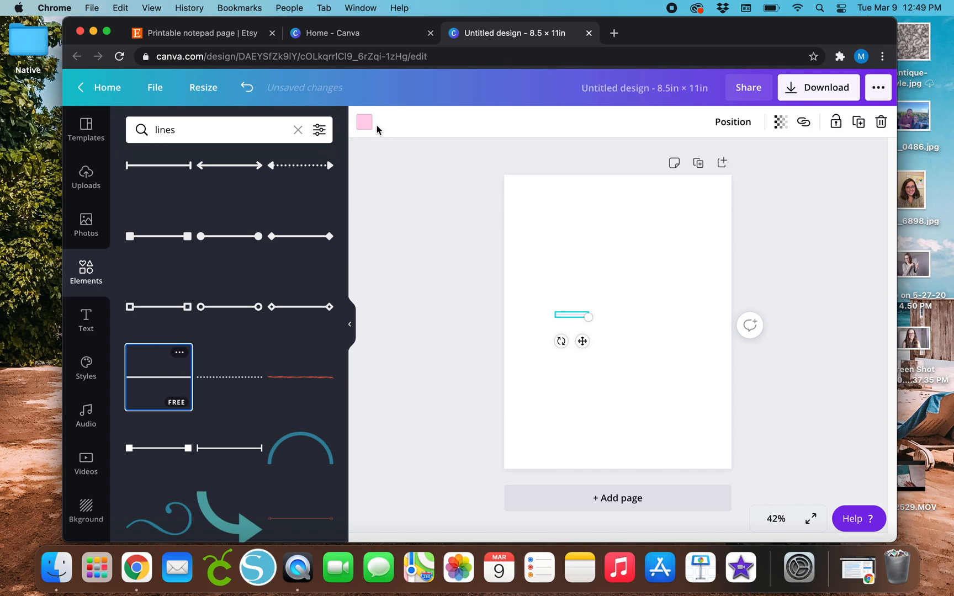
click(364, 122)
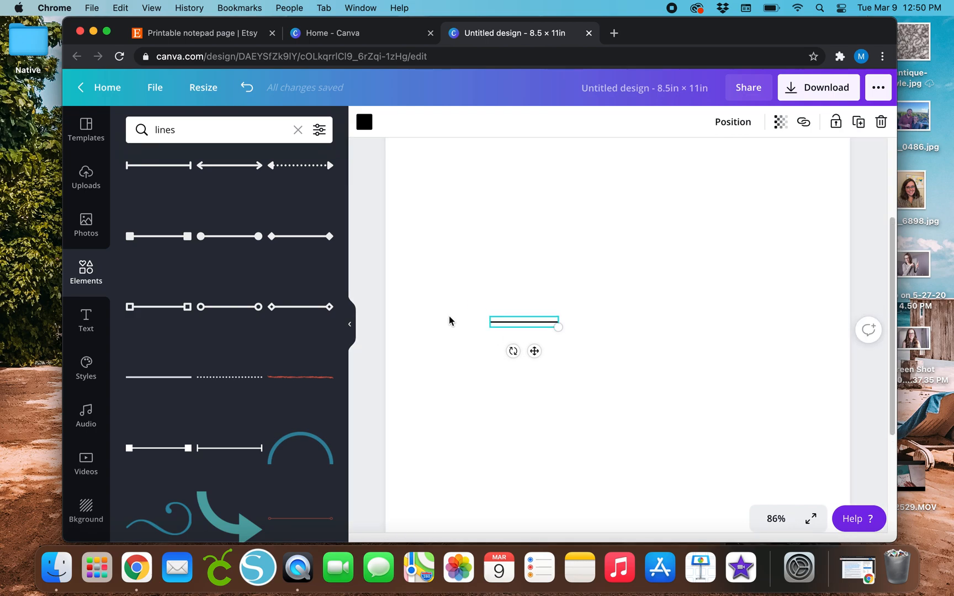
drag(523, 322, 495, 367)
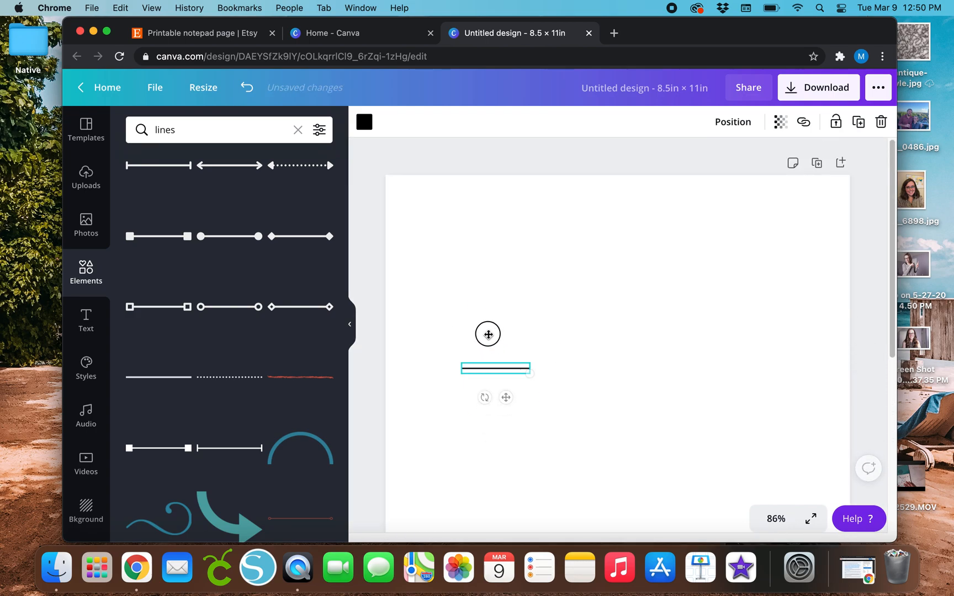
drag(495, 368, 466, 314)
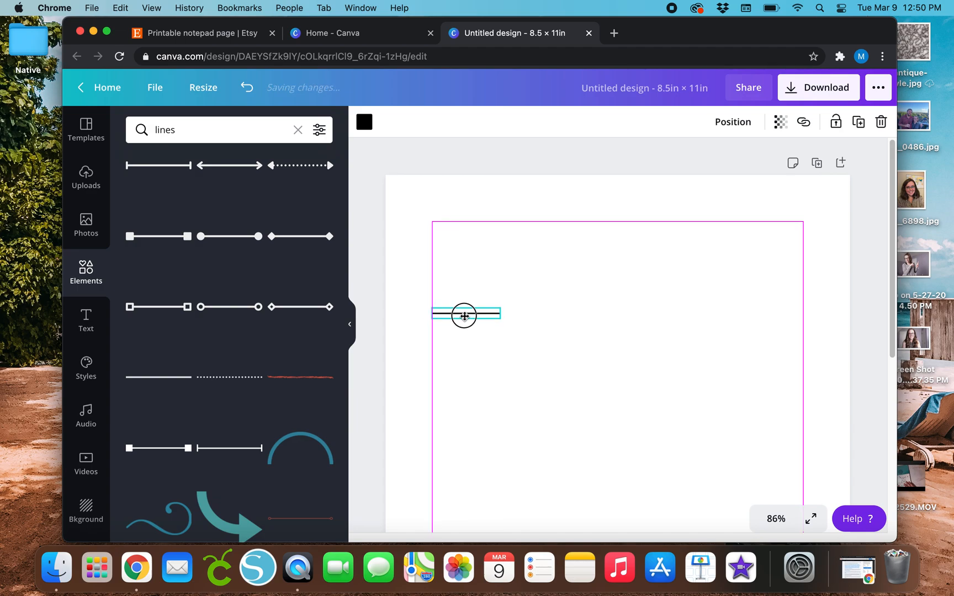
drag(463, 314, 464, 235)
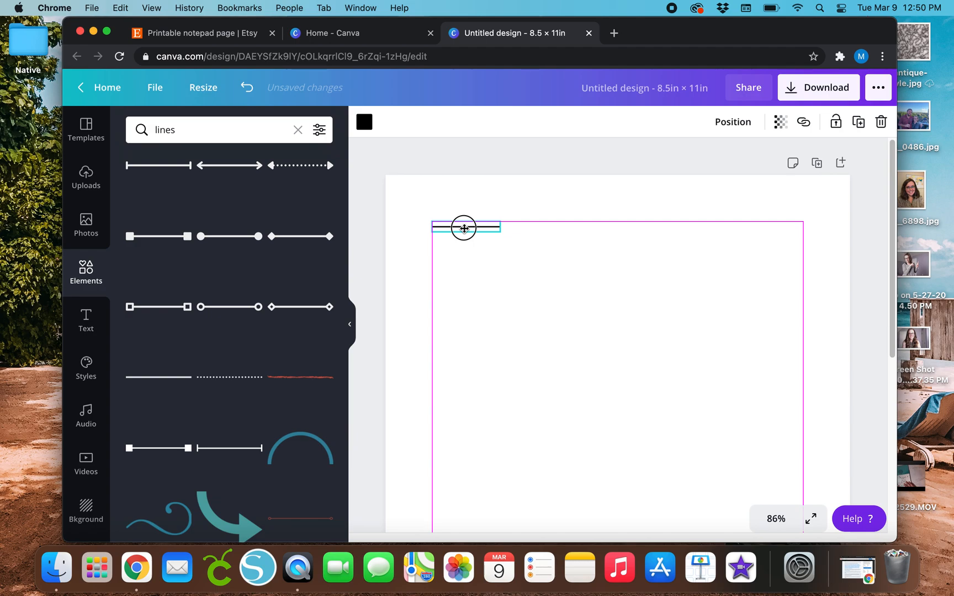
drag(466, 227, 466, 255)
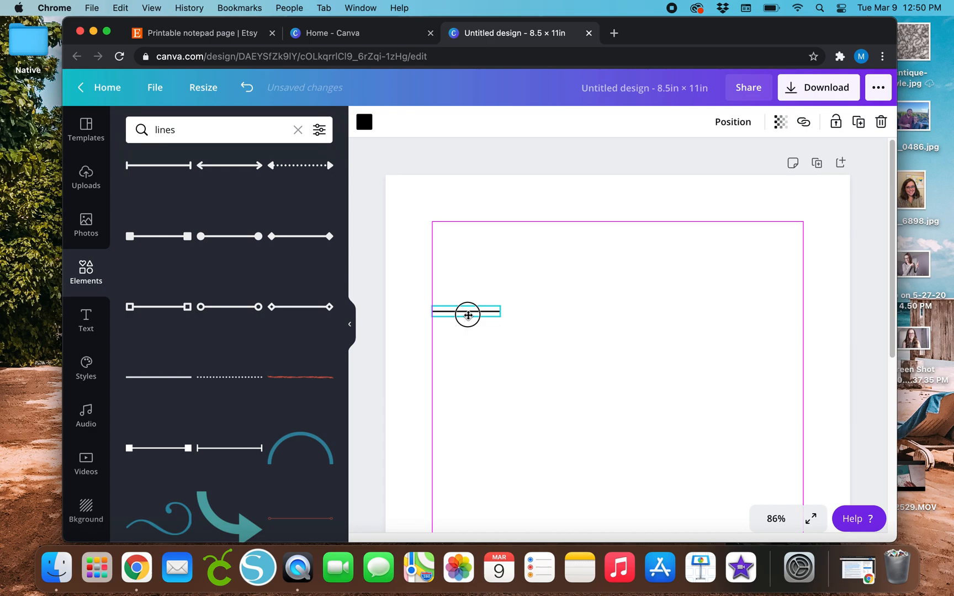
drag(468, 315, 463, 307)
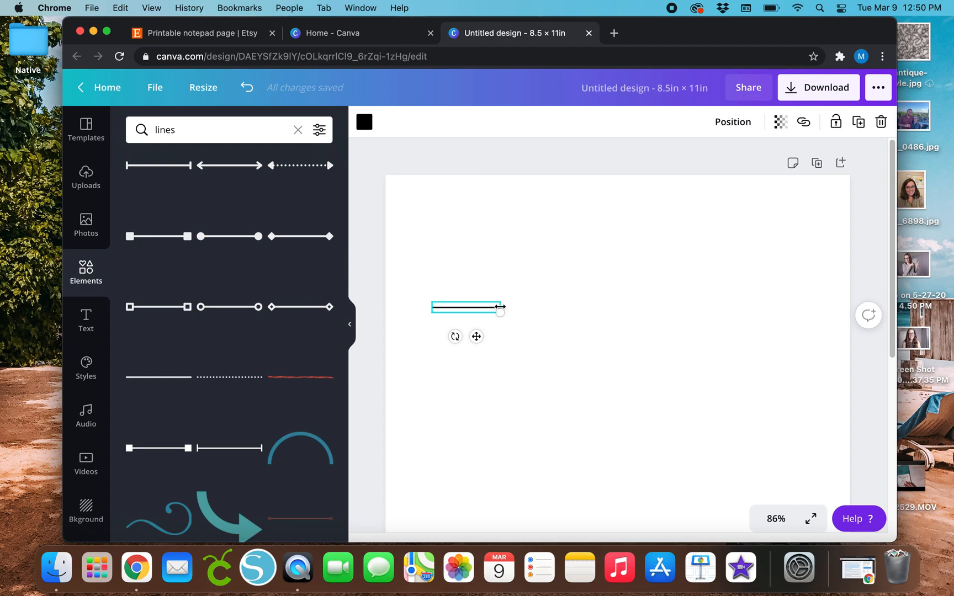
mouse_move(498, 346)
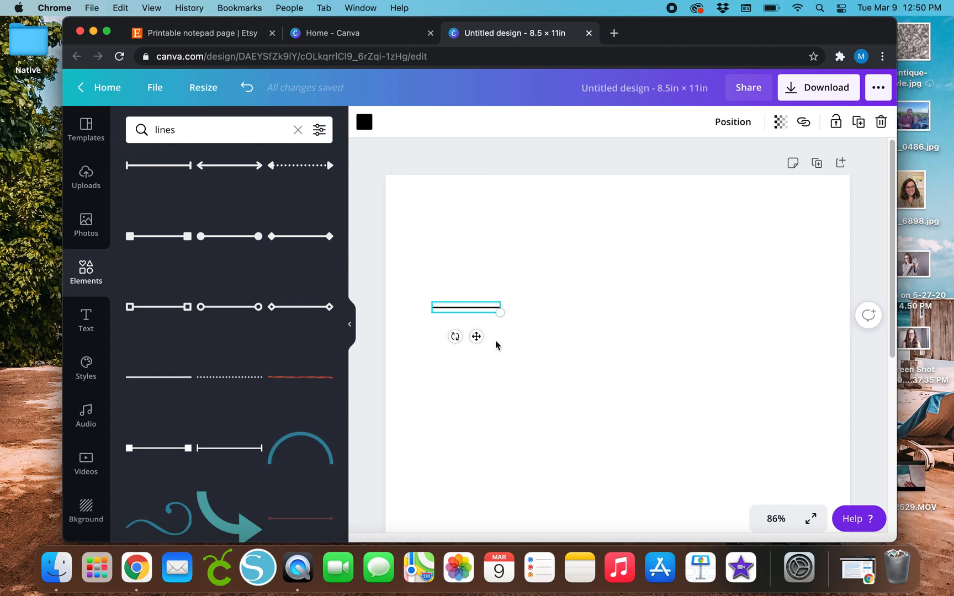
mouse_move(497, 320)
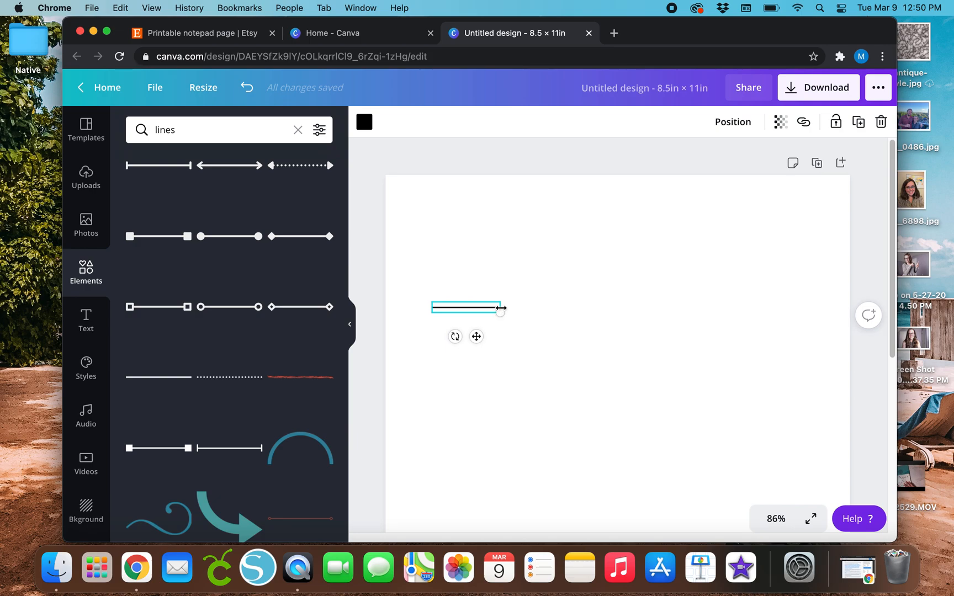
Step: Stretch the line to about 7.1 inches, reaching the right margin
drag(499, 309, 511, 306)
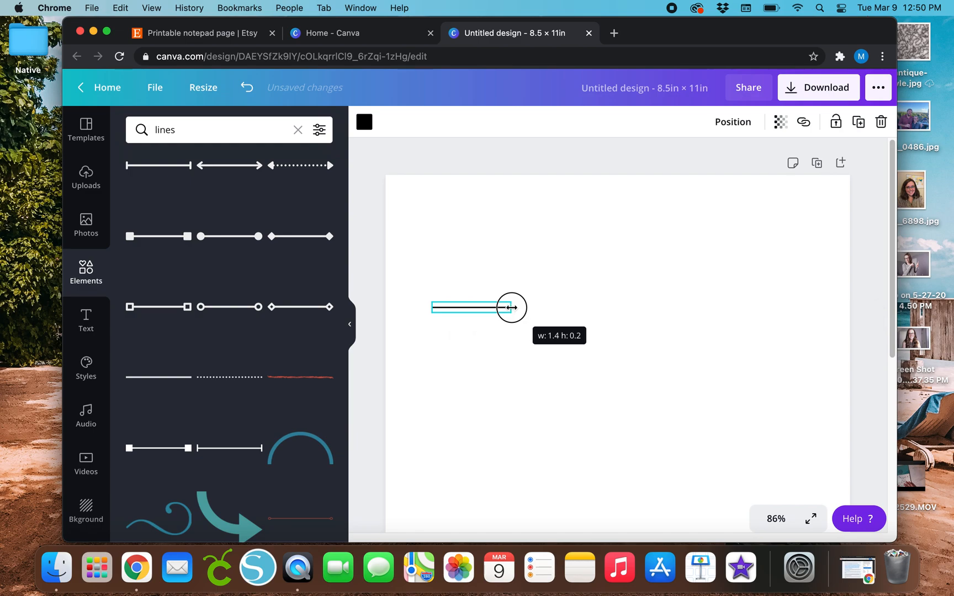
drag(512, 306, 541, 307)
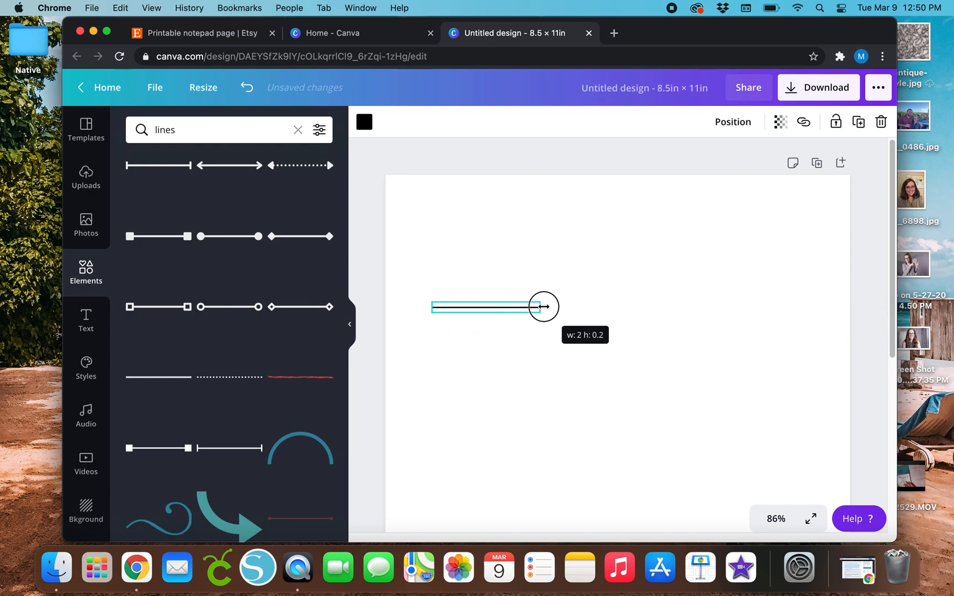
drag(540, 307, 700, 305)
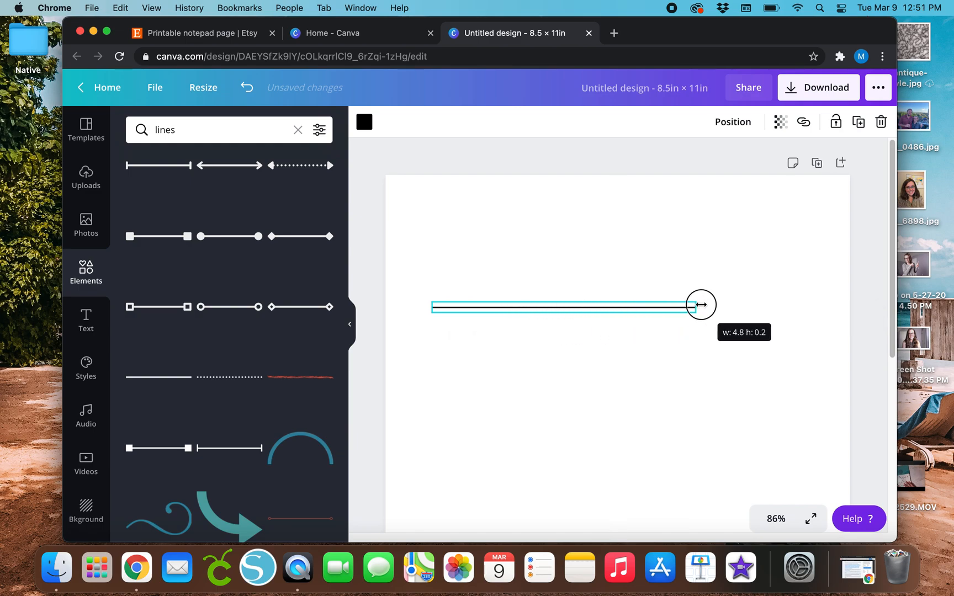
drag(699, 305, 821, 305)
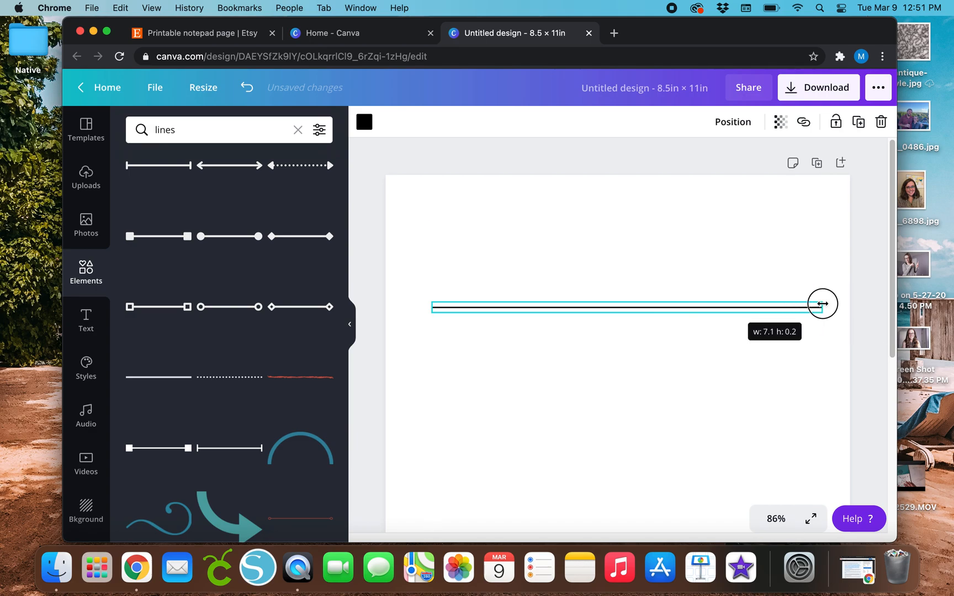
drag(821, 305, 806, 306)
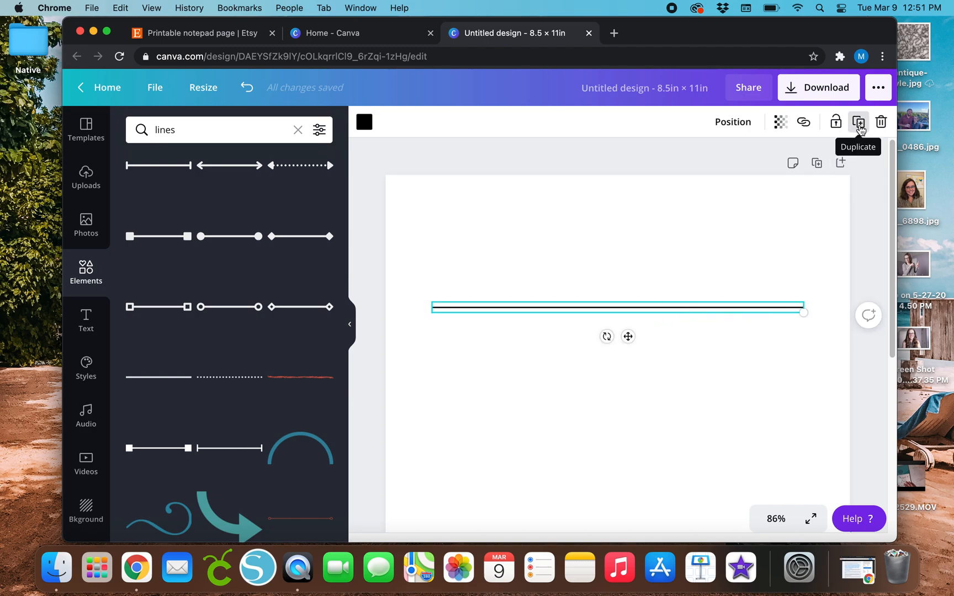
Step: Duplicate the line repeatedly to stack evenly spaced ruled lines down the page
click(858, 122)
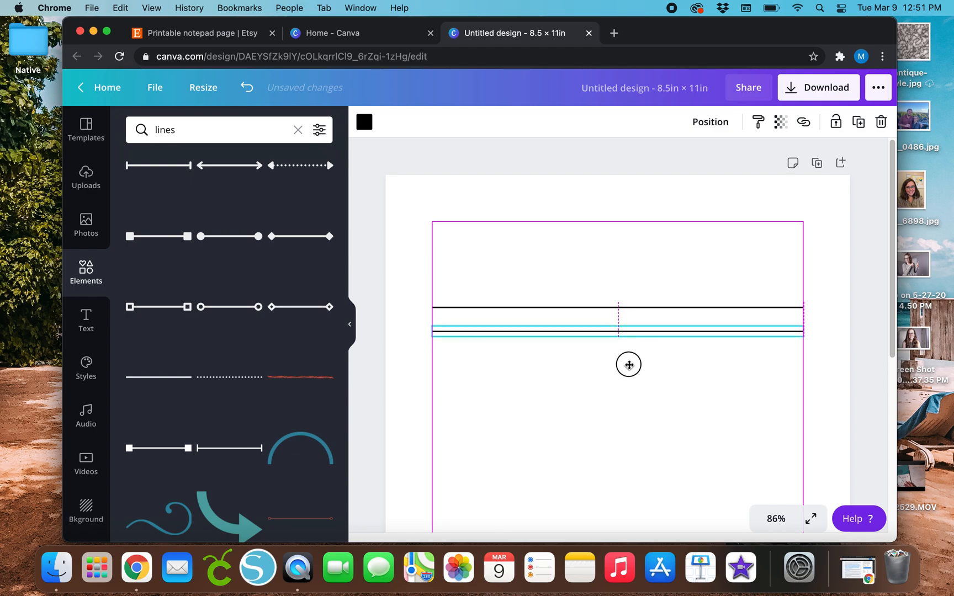
drag(628, 317, 629, 331)
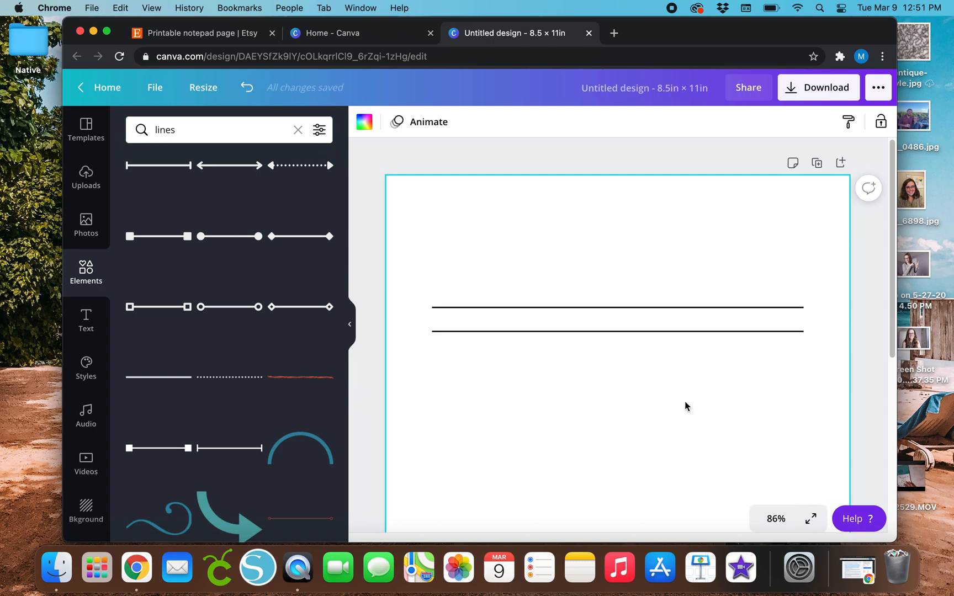
mouse_move(872, 391)
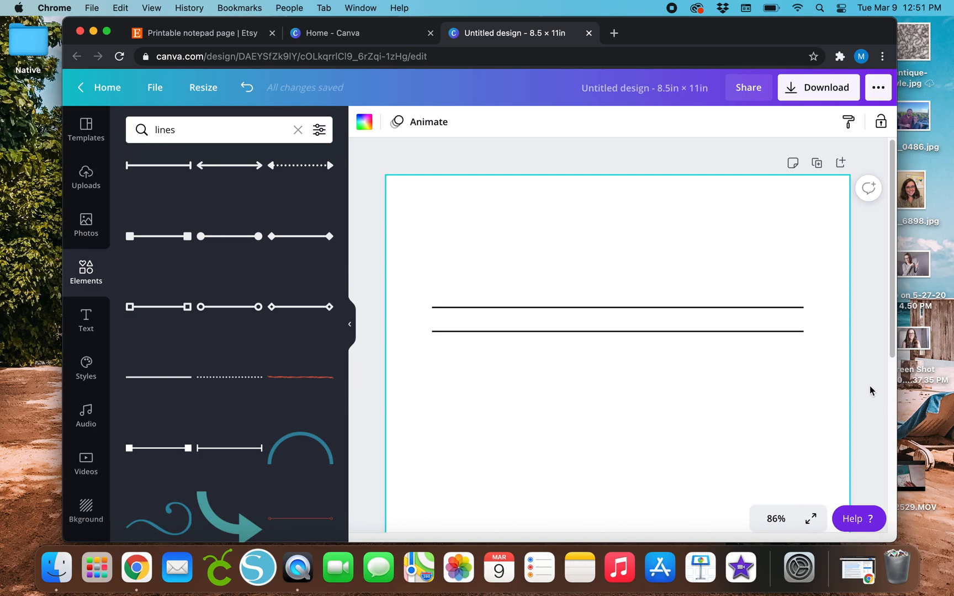
click(616, 309)
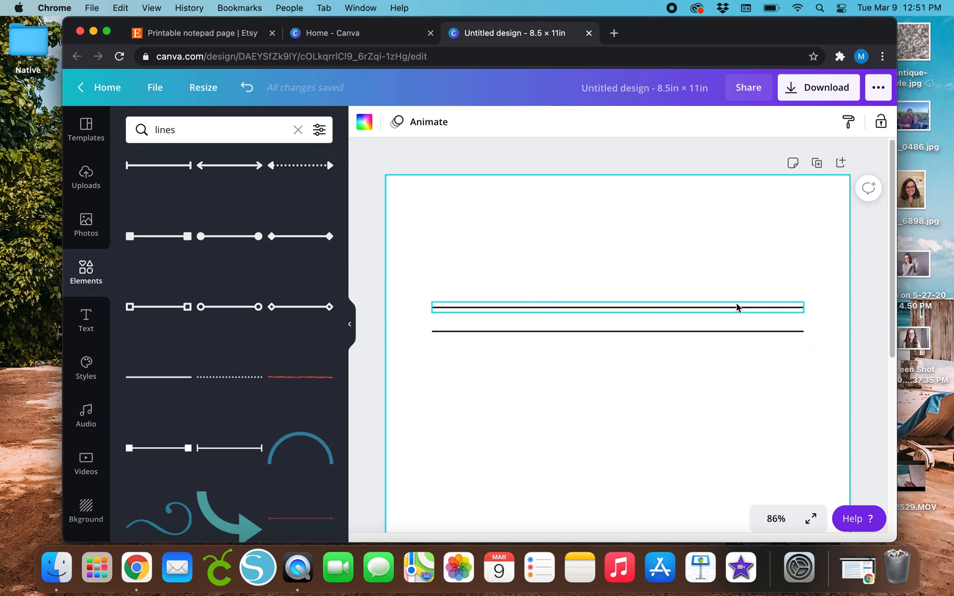
click(861, 332)
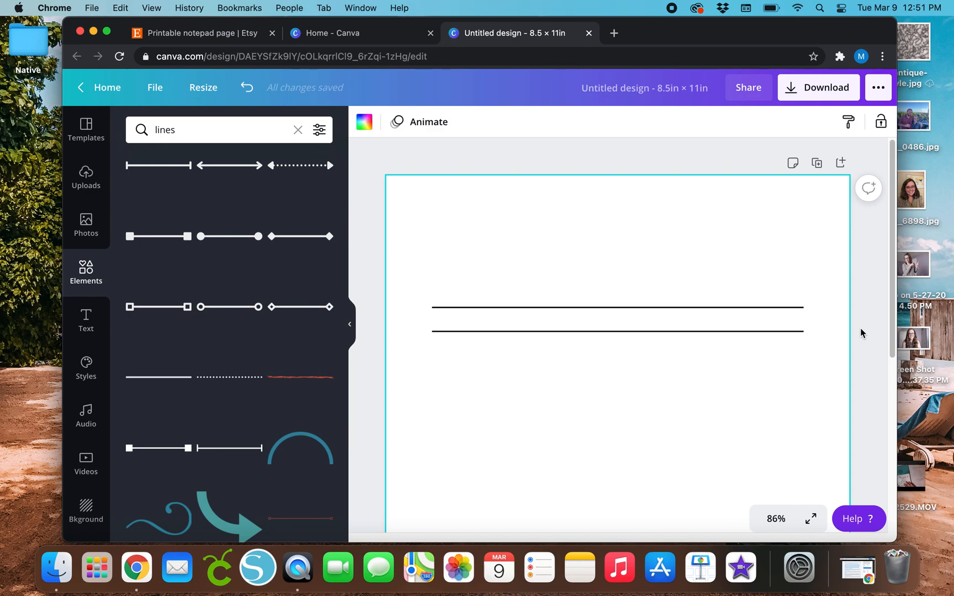
mouse_move(601, 280)
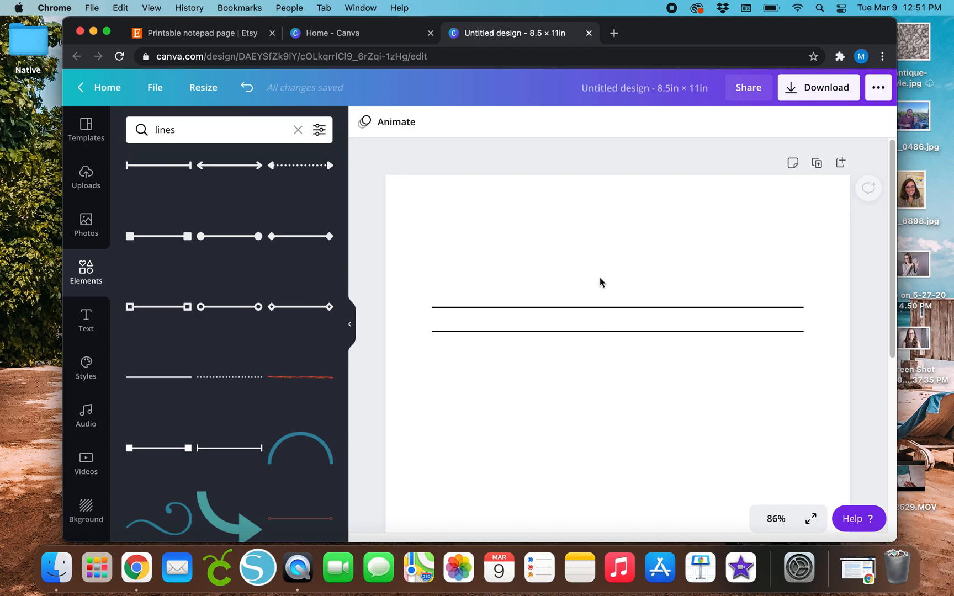
drag(600, 282, 624, 359)
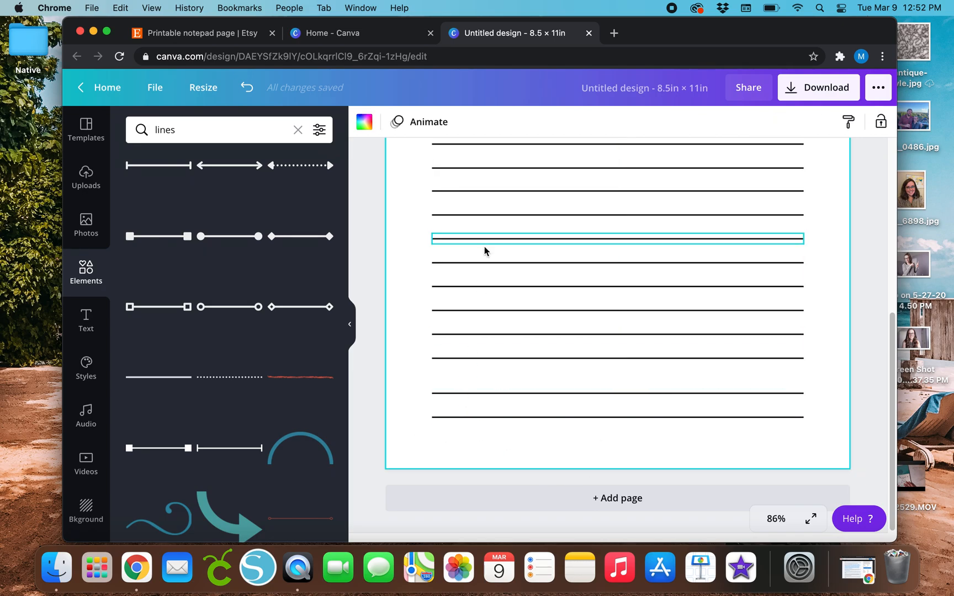
click(423, 378)
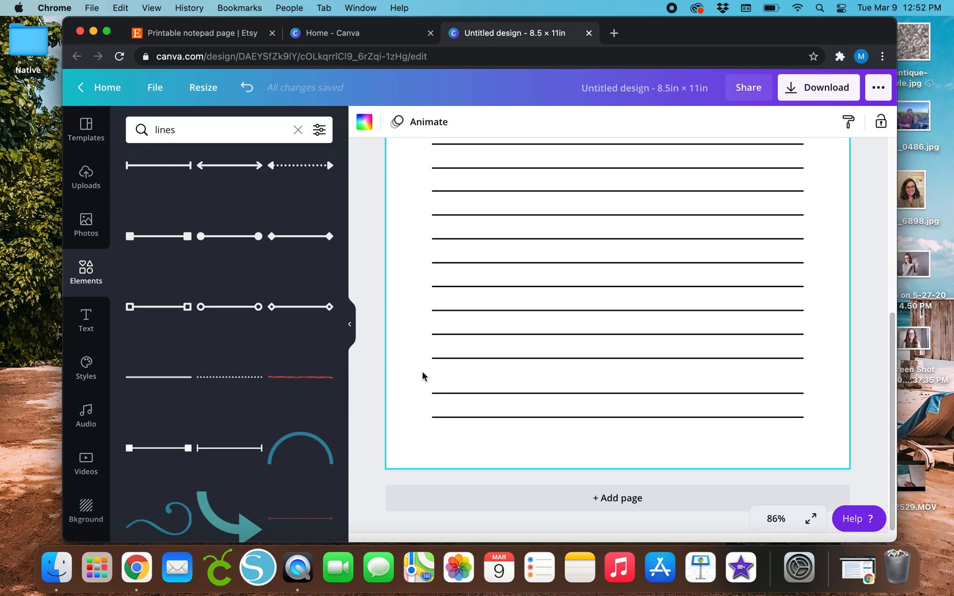
click(776, 518)
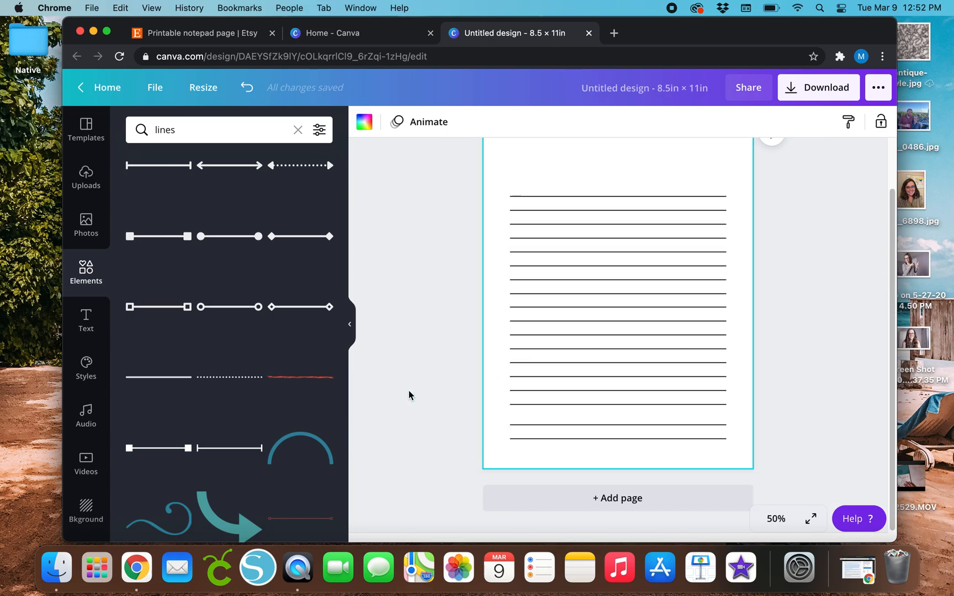
mouse_move(428, 392)
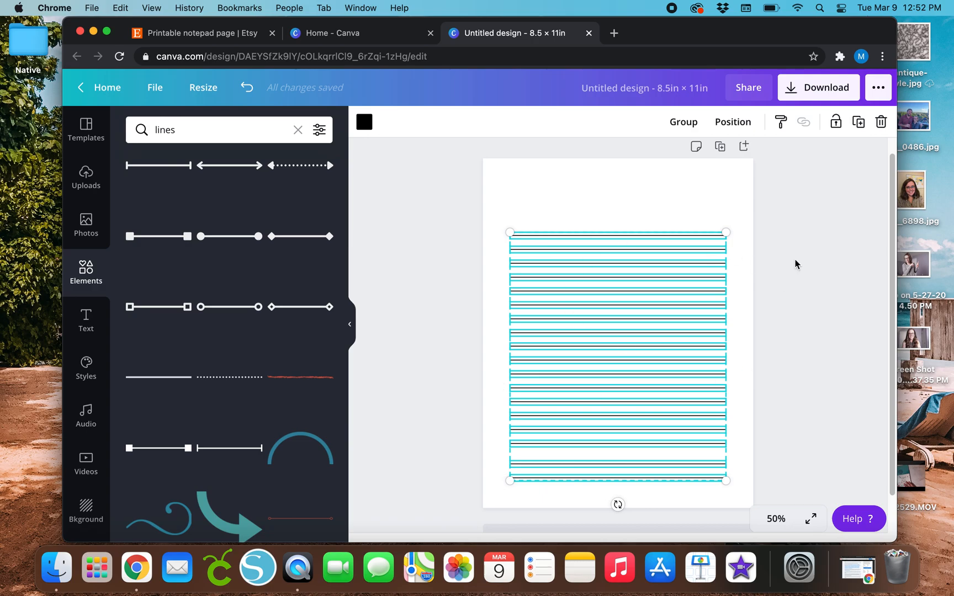
mouse_move(799, 194)
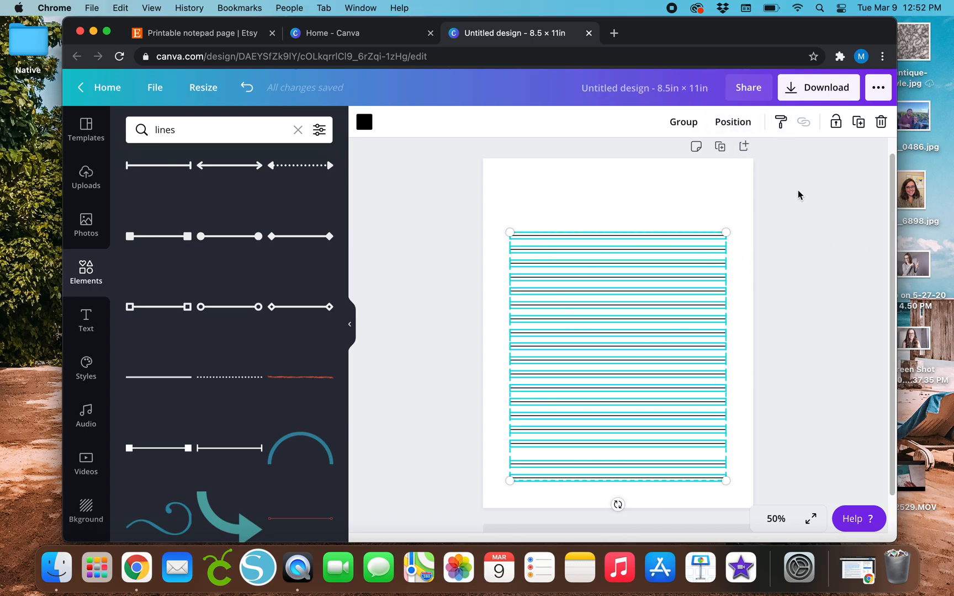
click(733, 121)
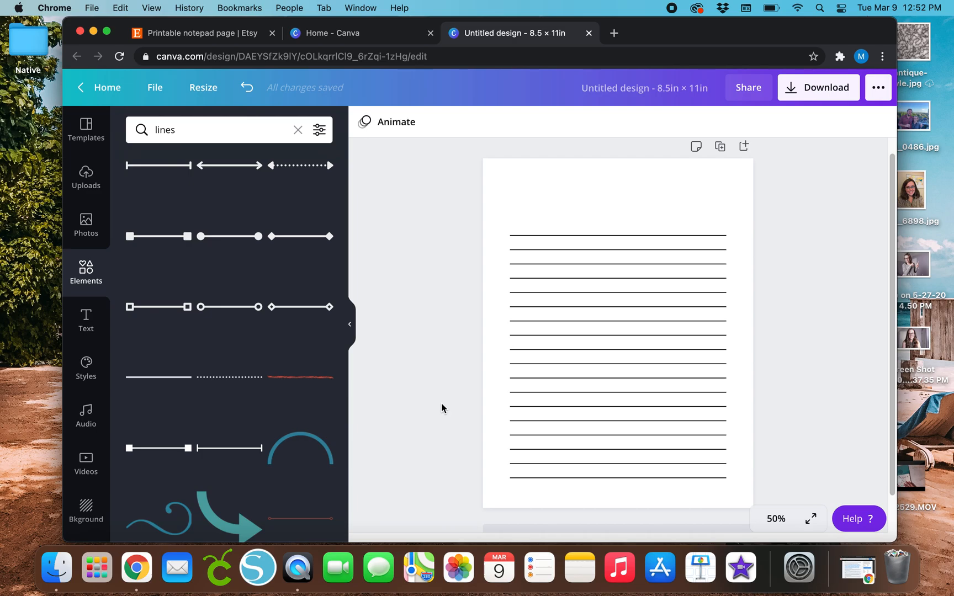
click(616, 292)
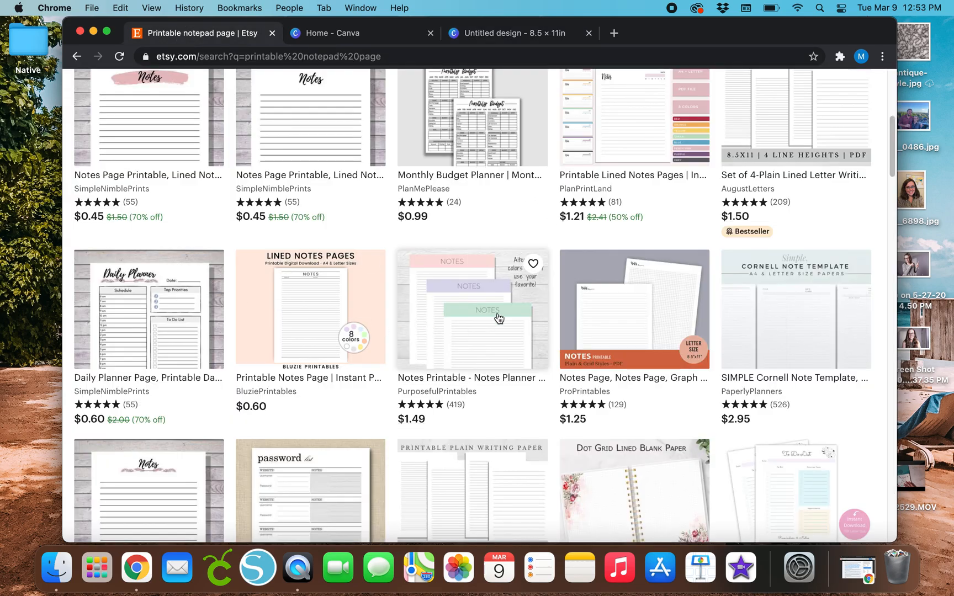
Step: Open the pastel Notes Printable planner listing from the Etsy results
click(472, 309)
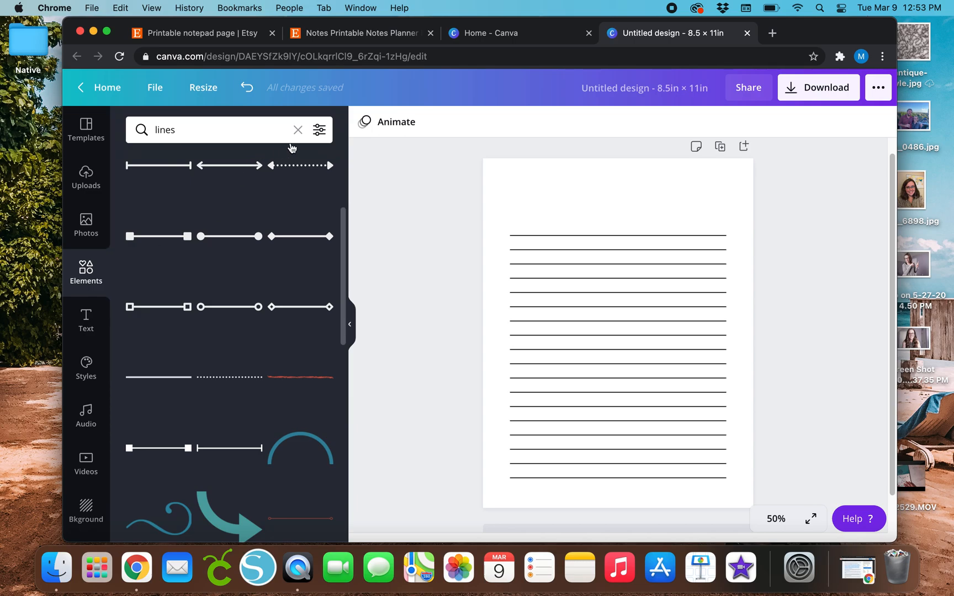
Step: Add a plain square from an Elements 'square' search and place it at the page's top-left corner
click(297, 129)
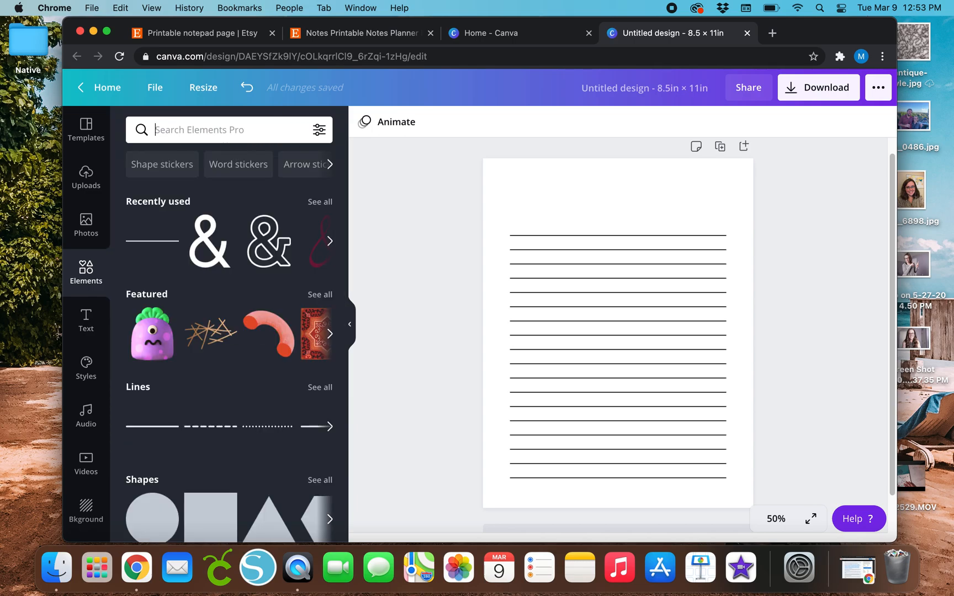
text(square)
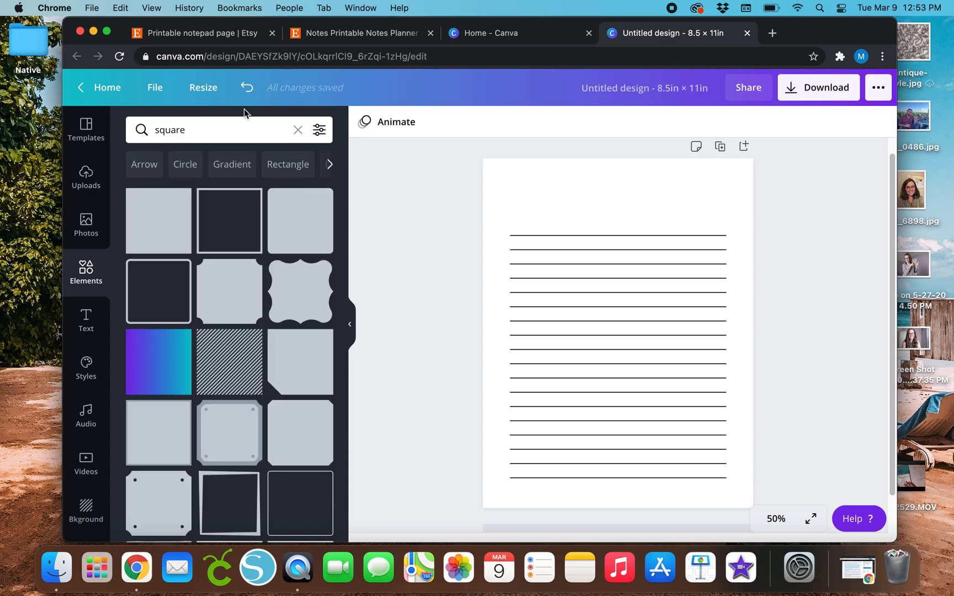
mouse_move(151, 225)
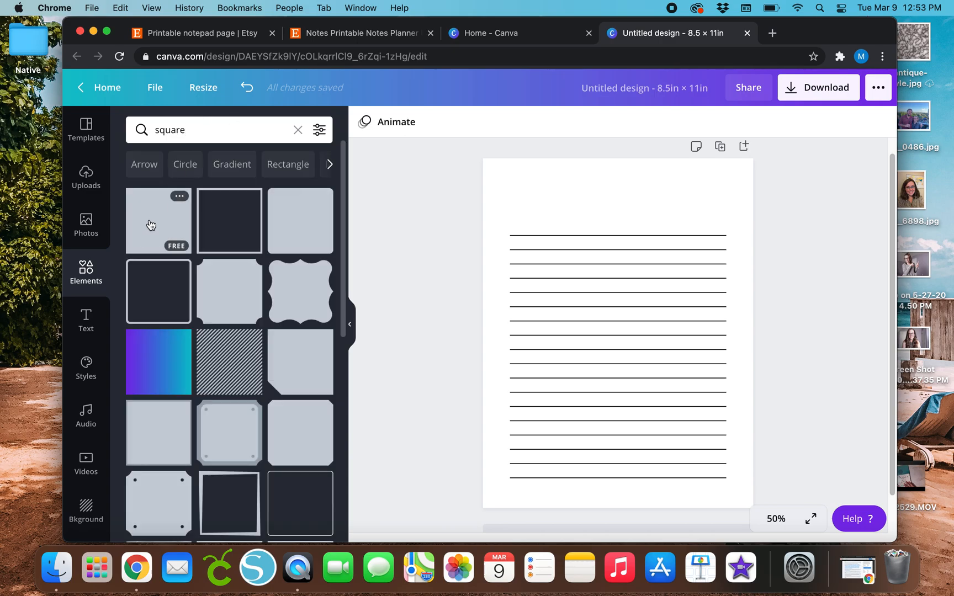
click(158, 220)
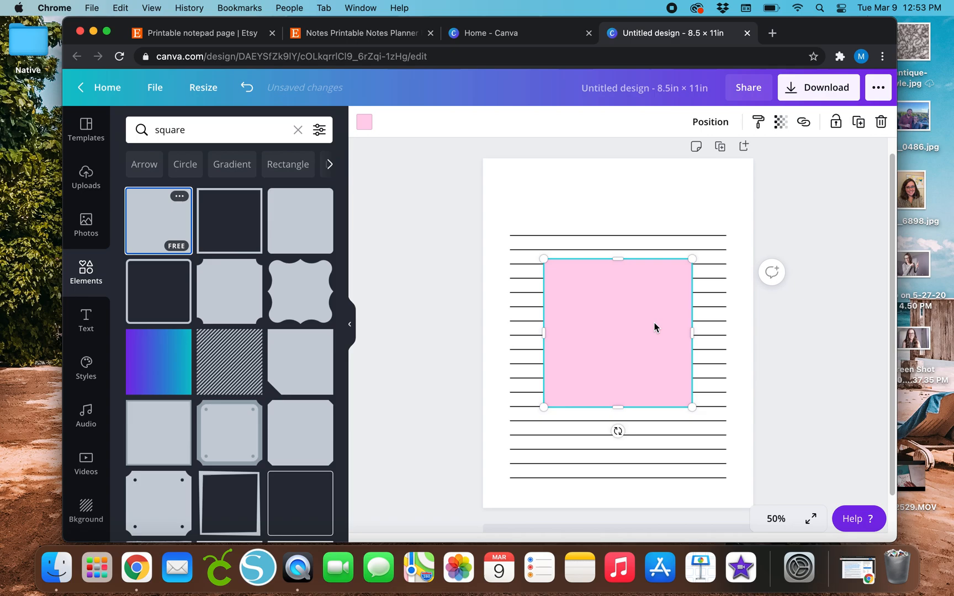
drag(653, 327, 573, 252)
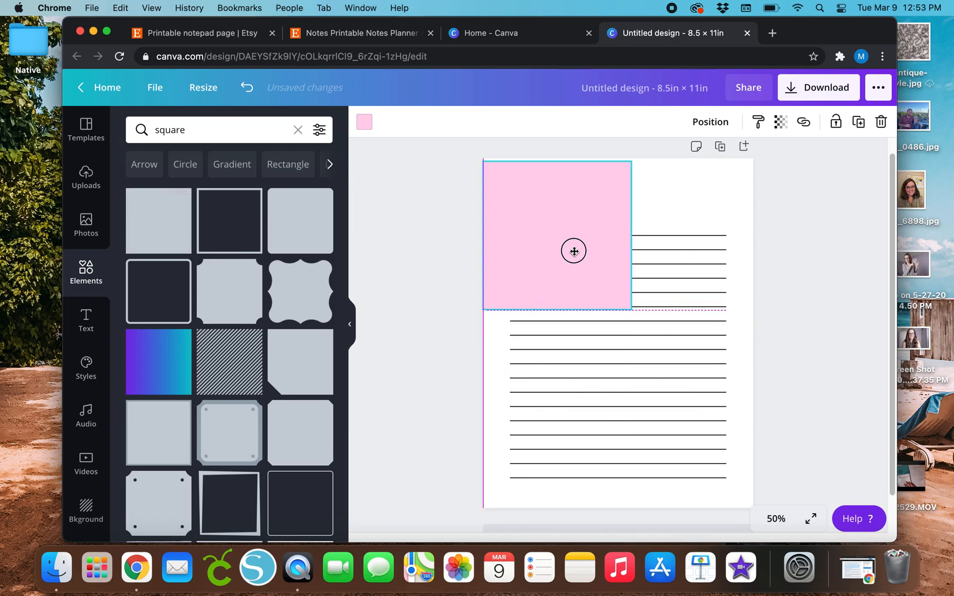
drag(573, 251, 573, 248)
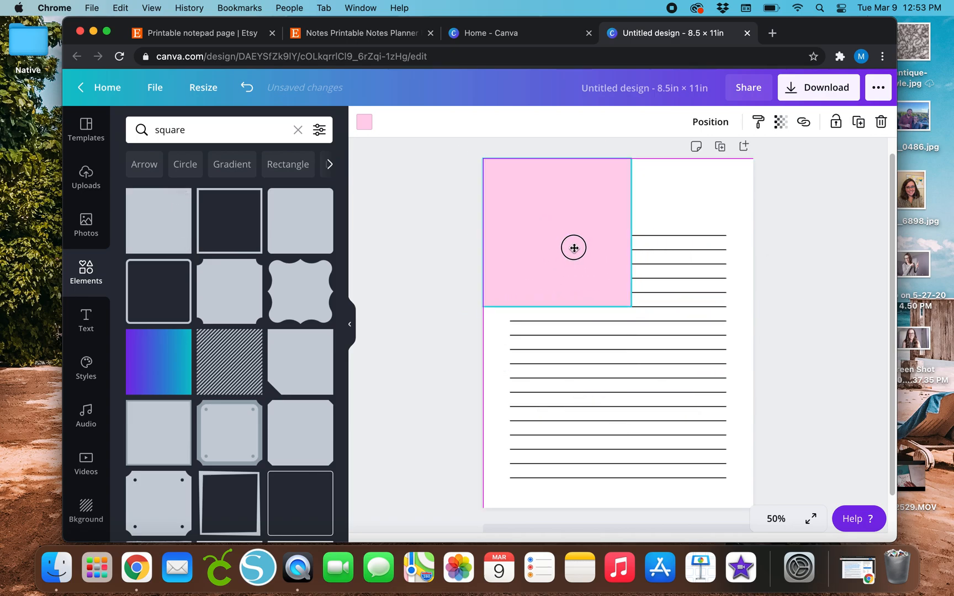
click(556, 246)
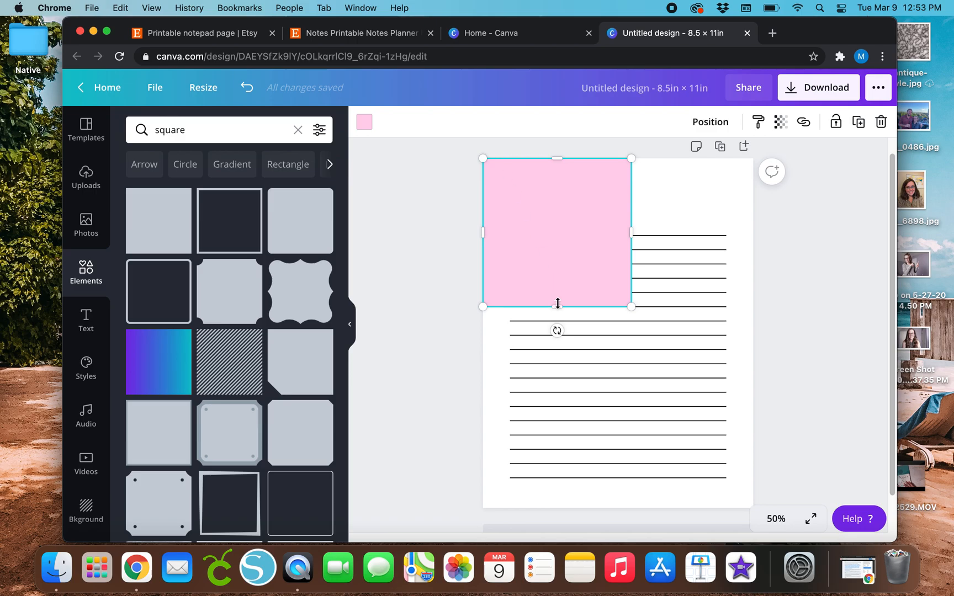
Step: Reshape the square into a low header band spanning the full page width
drag(557, 306, 555, 209)
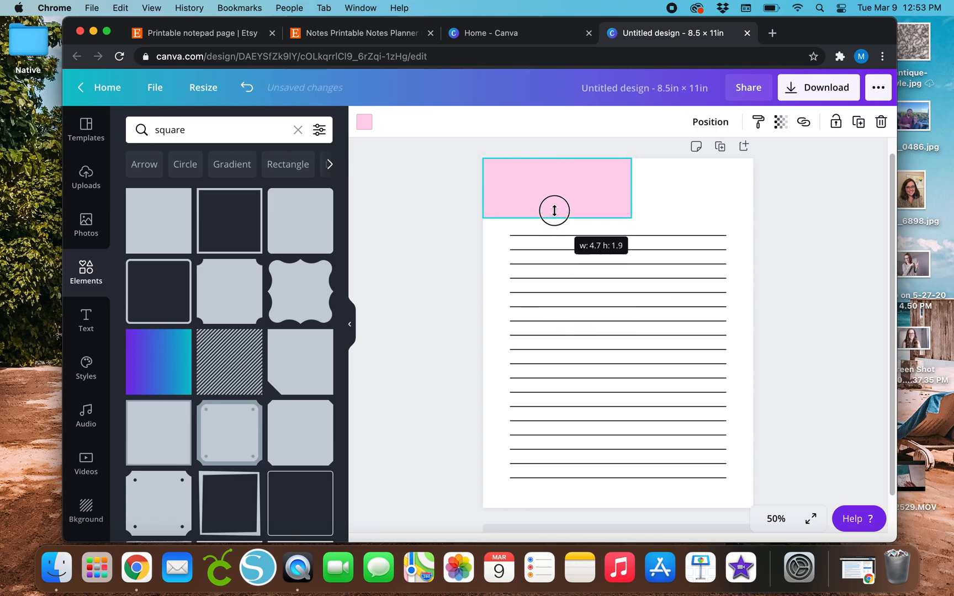
drag(554, 211, 555, 208)
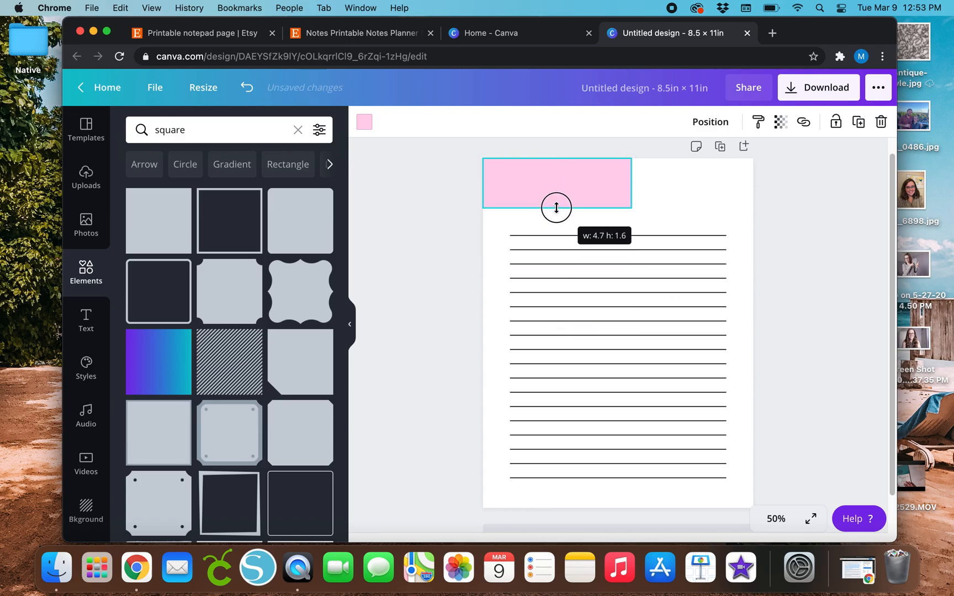
drag(555, 208, 558, 200)
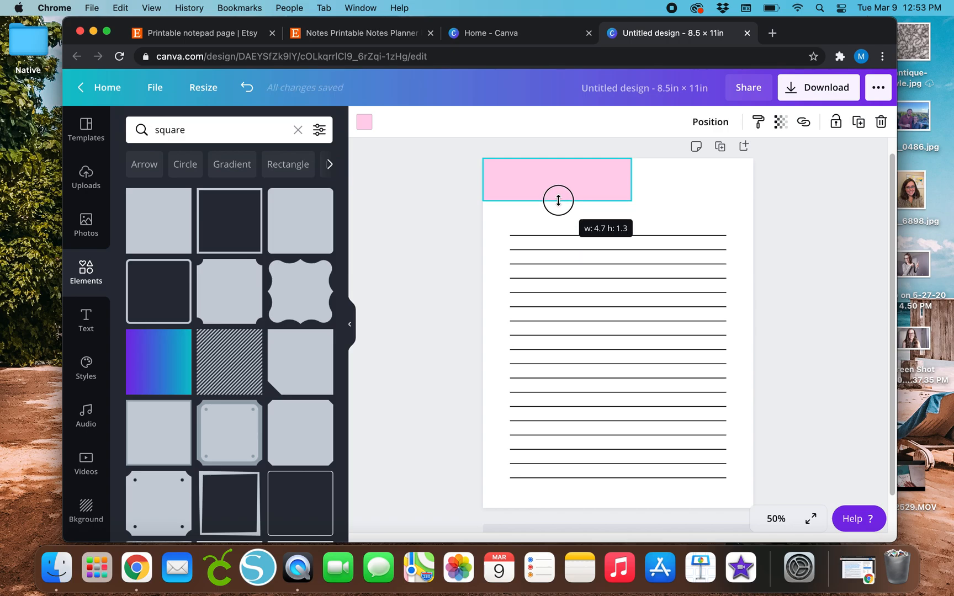
drag(558, 200, 562, 202)
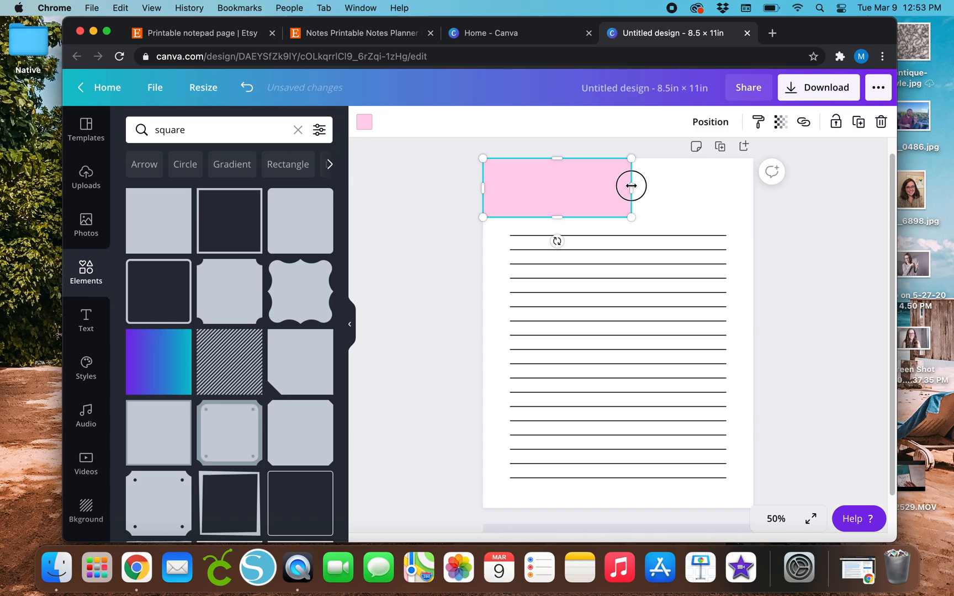
drag(631, 185, 750, 191)
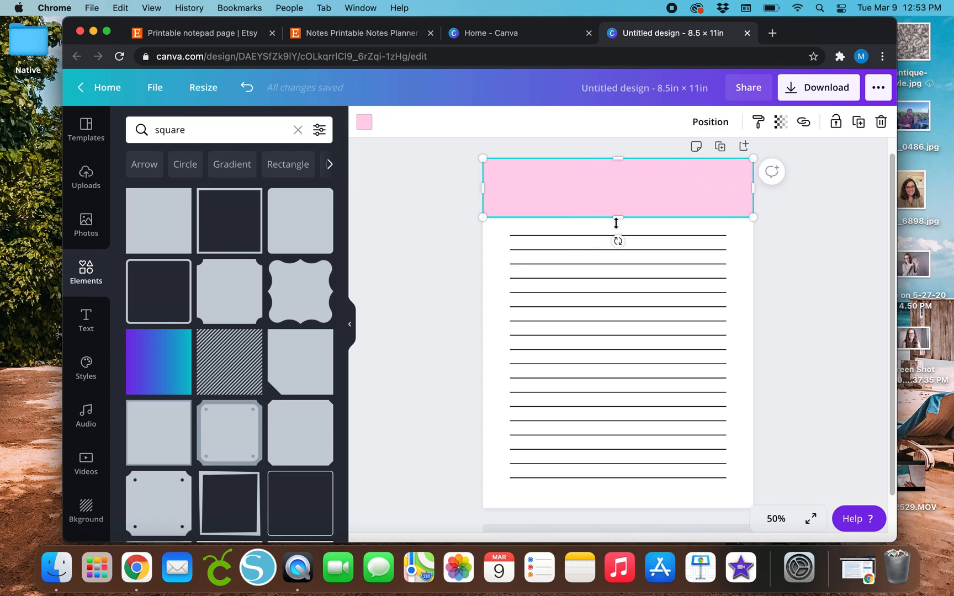
drag(617, 216, 618, 188)
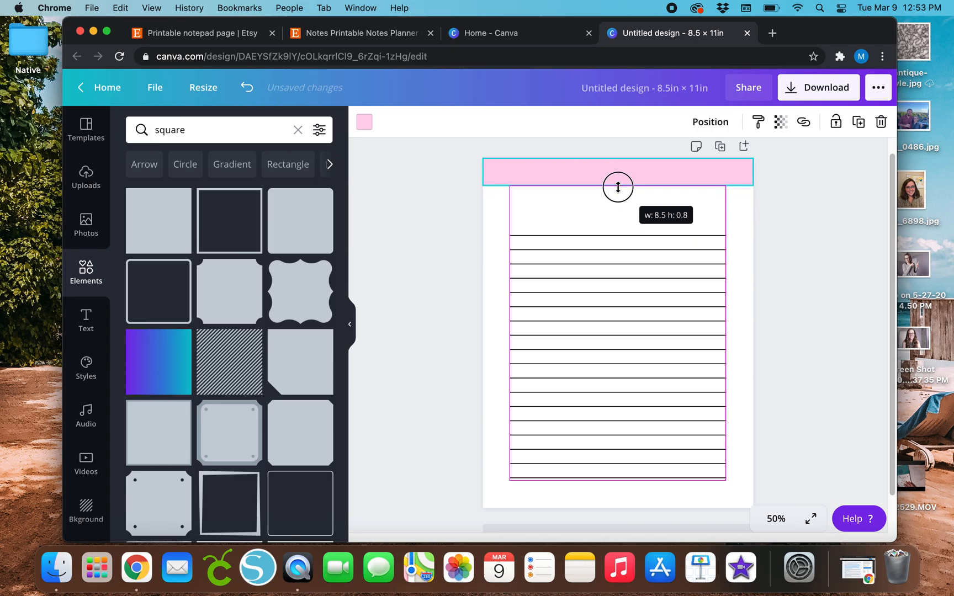
drag(617, 186, 618, 209)
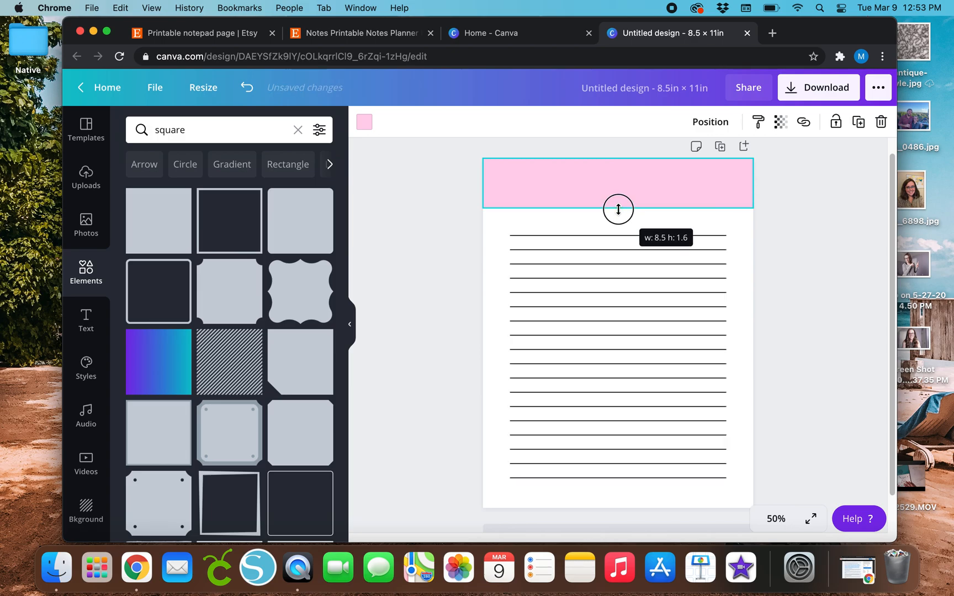
drag(618, 208, 618, 207)
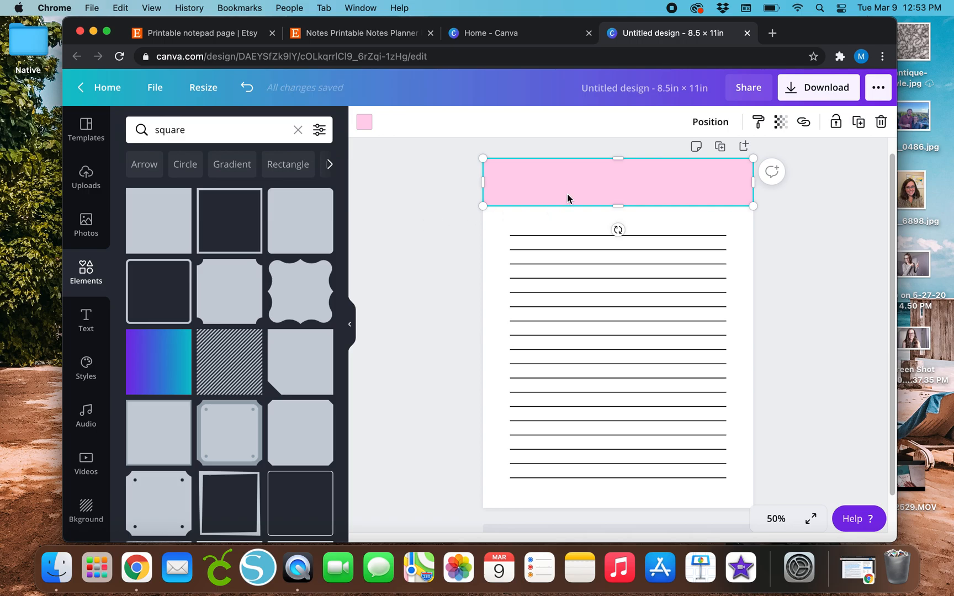
drag(618, 158, 618, 165)
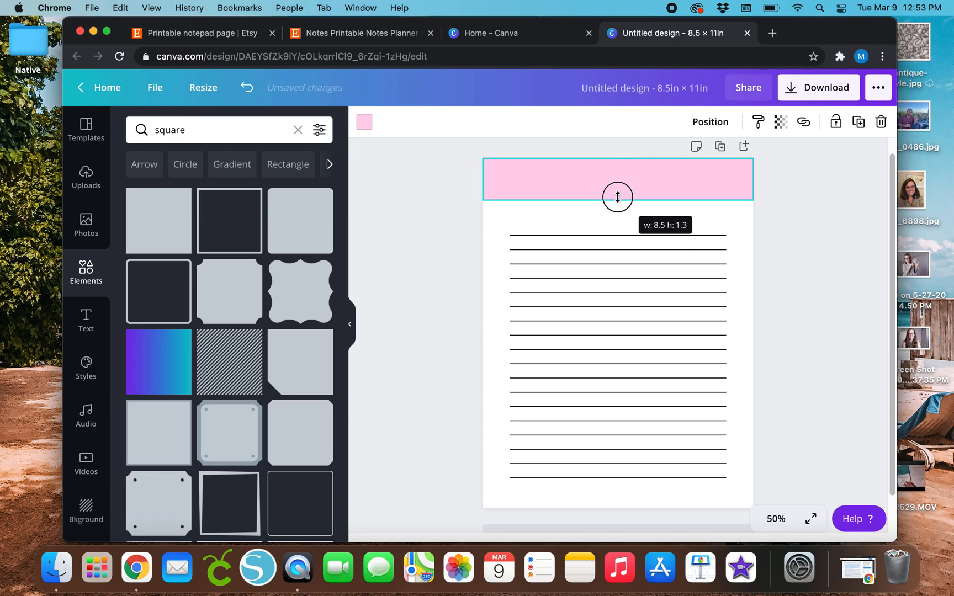
Step: Fill the header band with the pale light-blue #dbf3ff swatch from the DDWM palette
drag(617, 197, 617, 212)
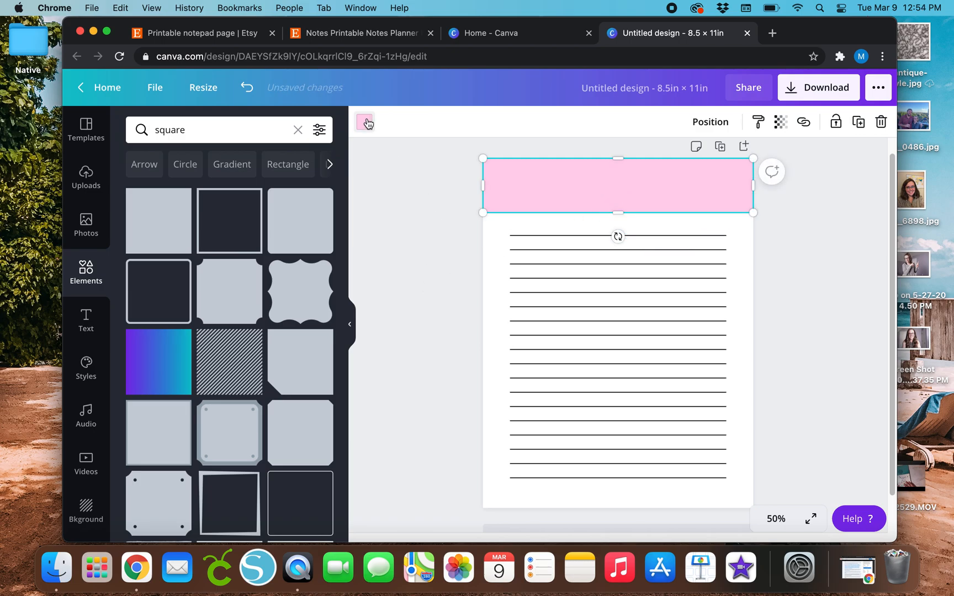
click(364, 122)
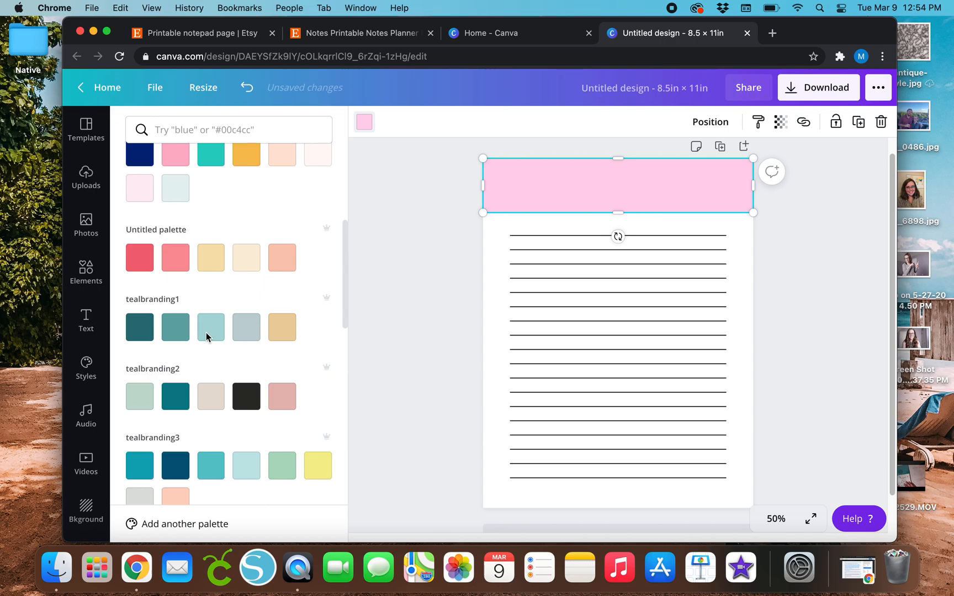
scroll(down, 3)
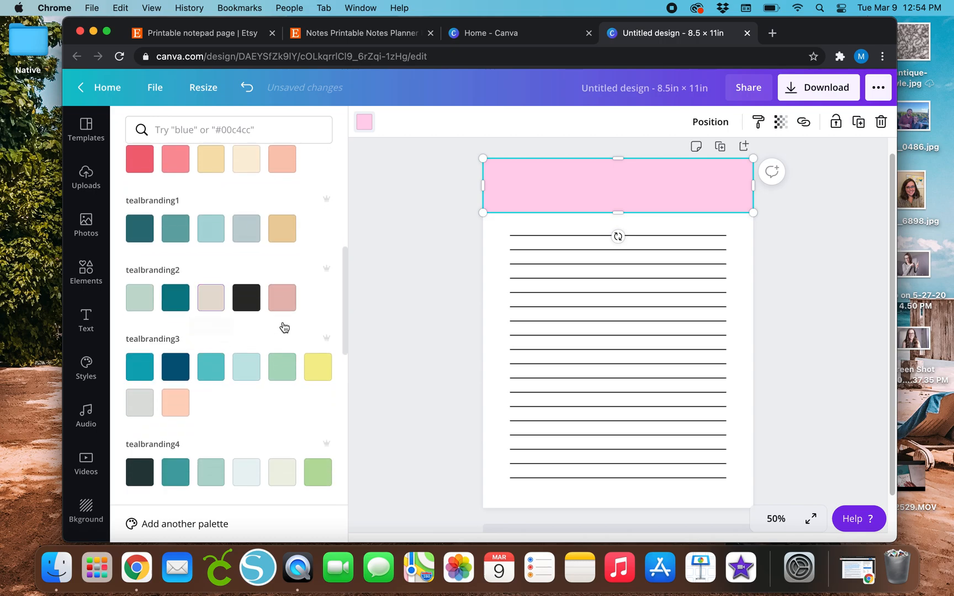
scroll(down, 3)
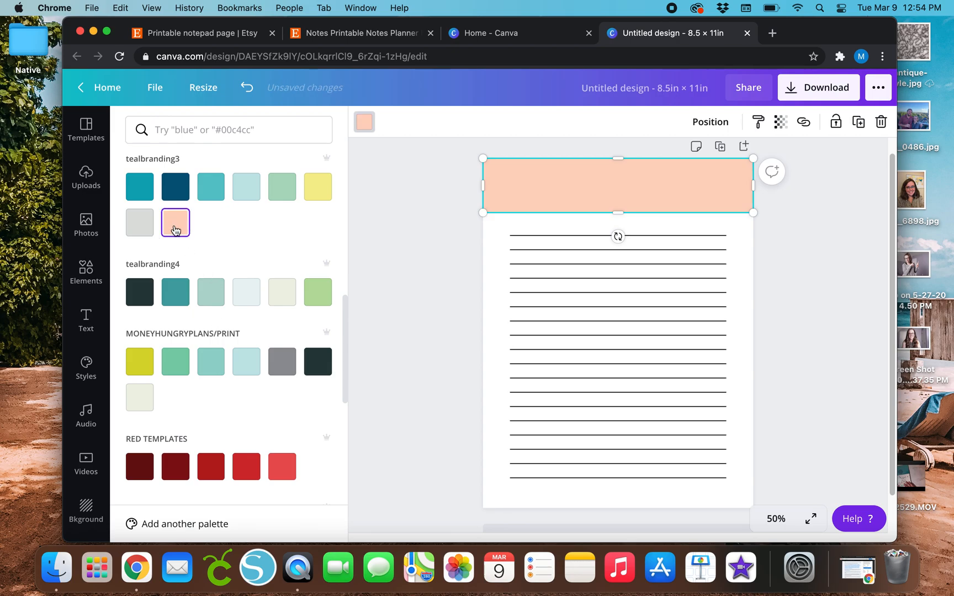
click(247, 361)
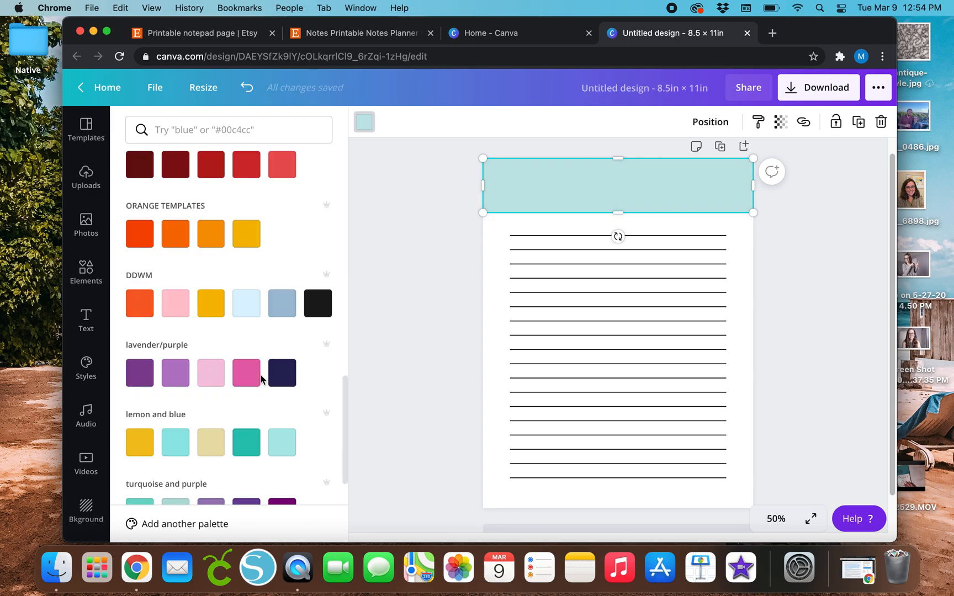
click(176, 304)
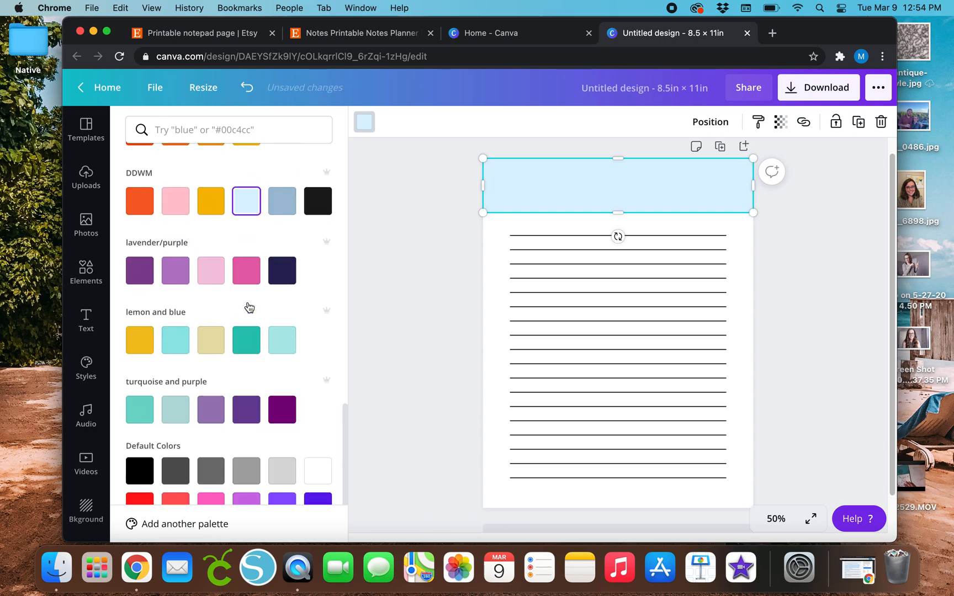
mouse_move(238, 220)
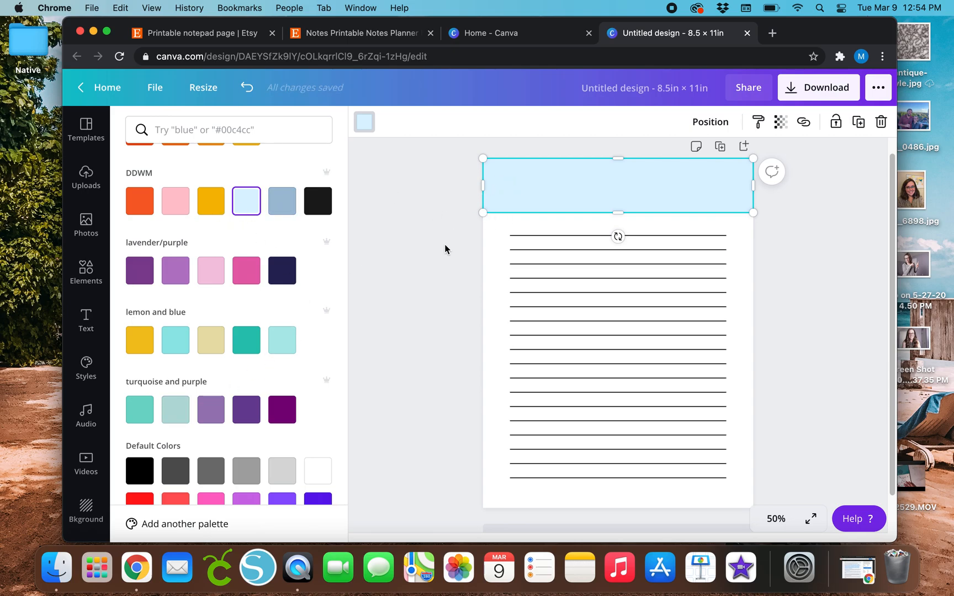
text(square)
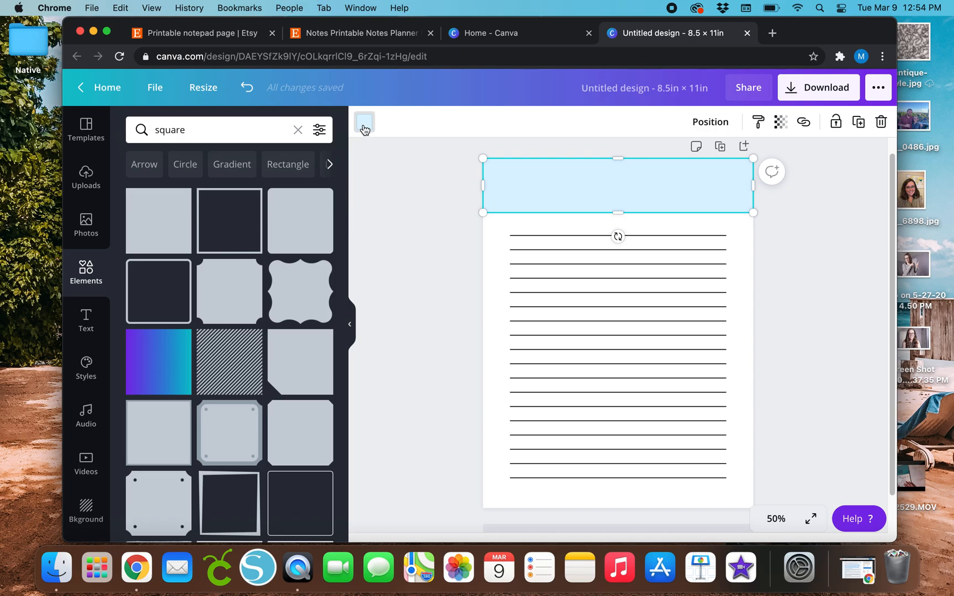
mouse_move(364, 123)
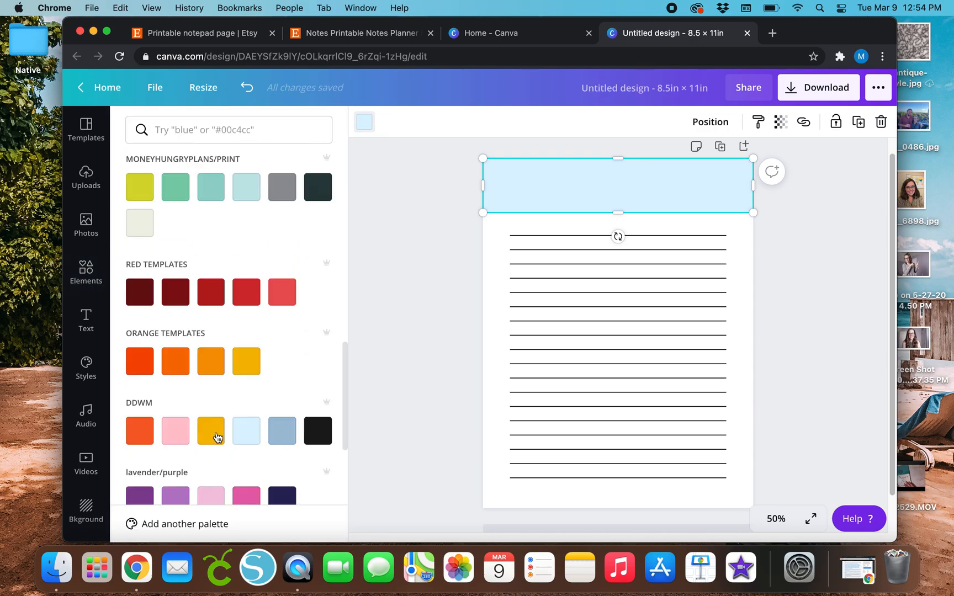
scroll(down, 3)
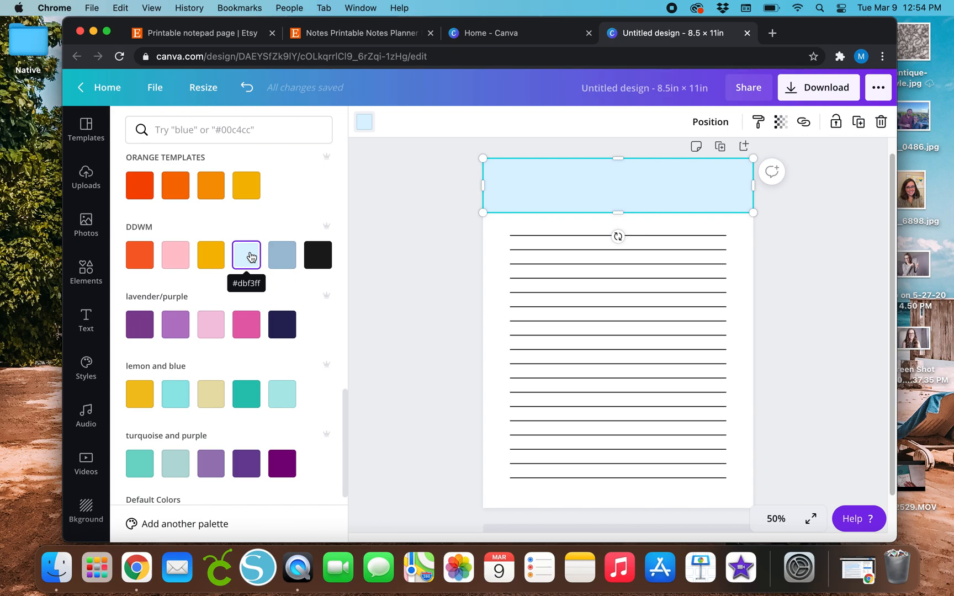
click(247, 255)
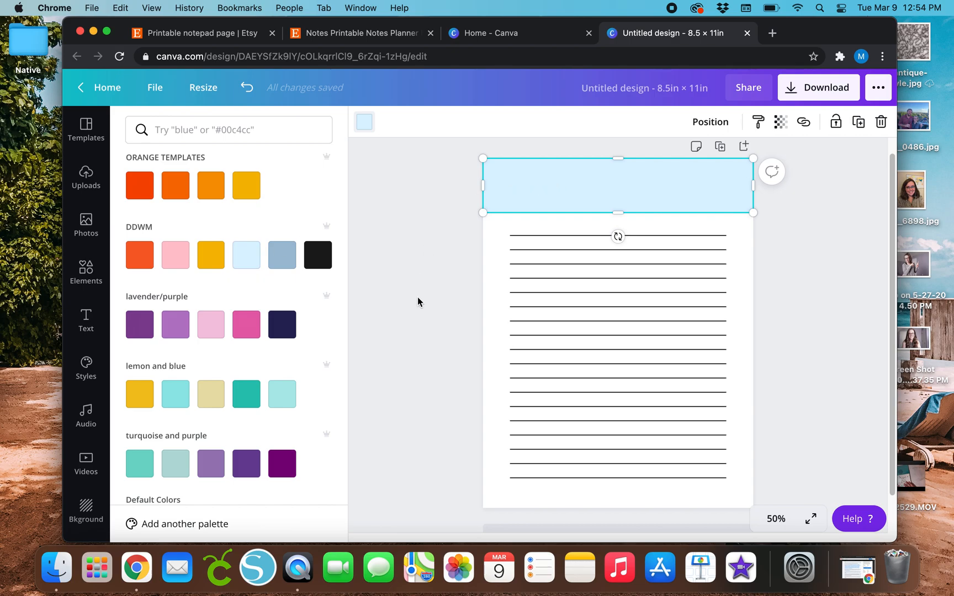
text(square)
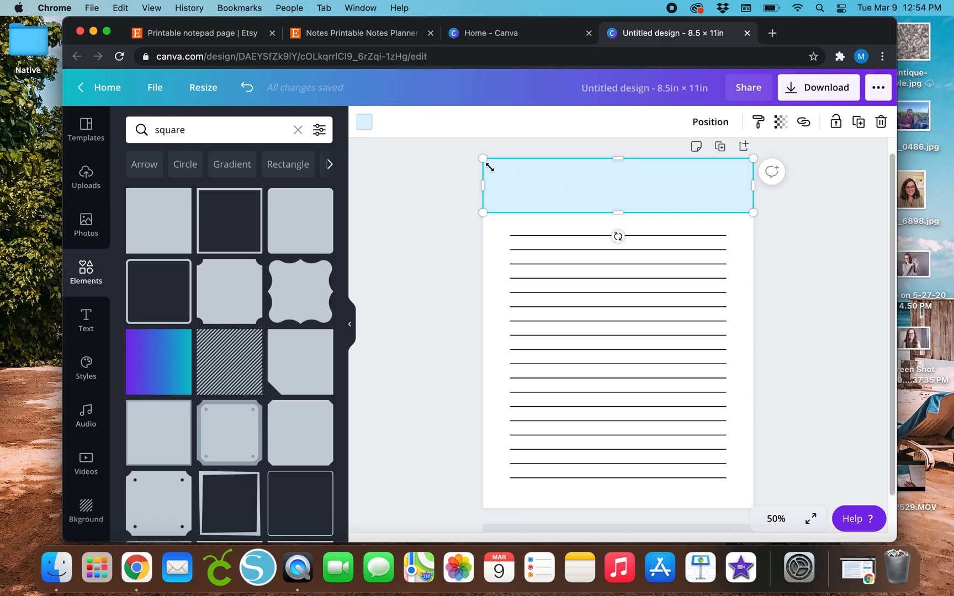
mouse_move(441, 300)
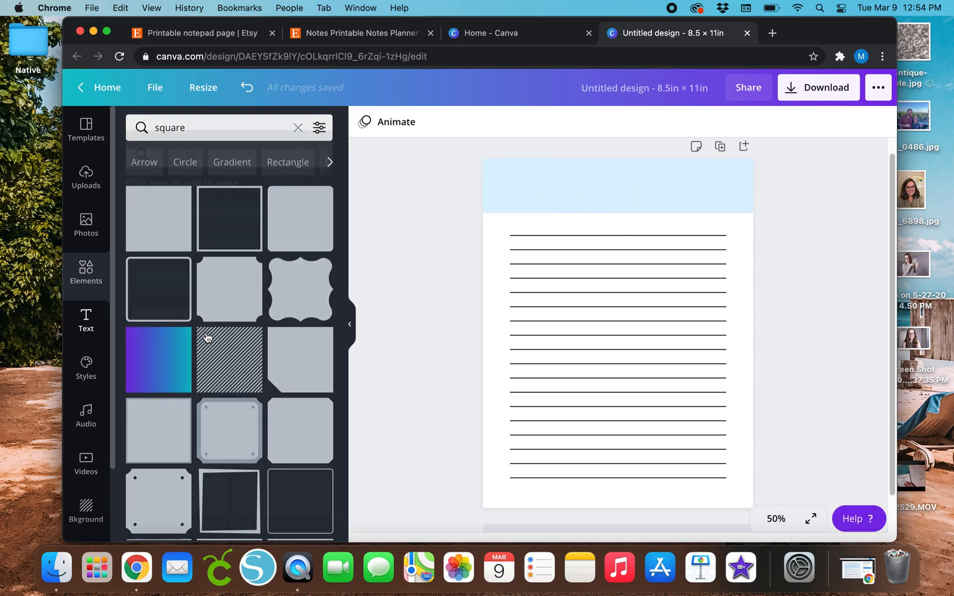
Step: Insert a default 'Add a heading' text box onto the lined page
click(86, 319)
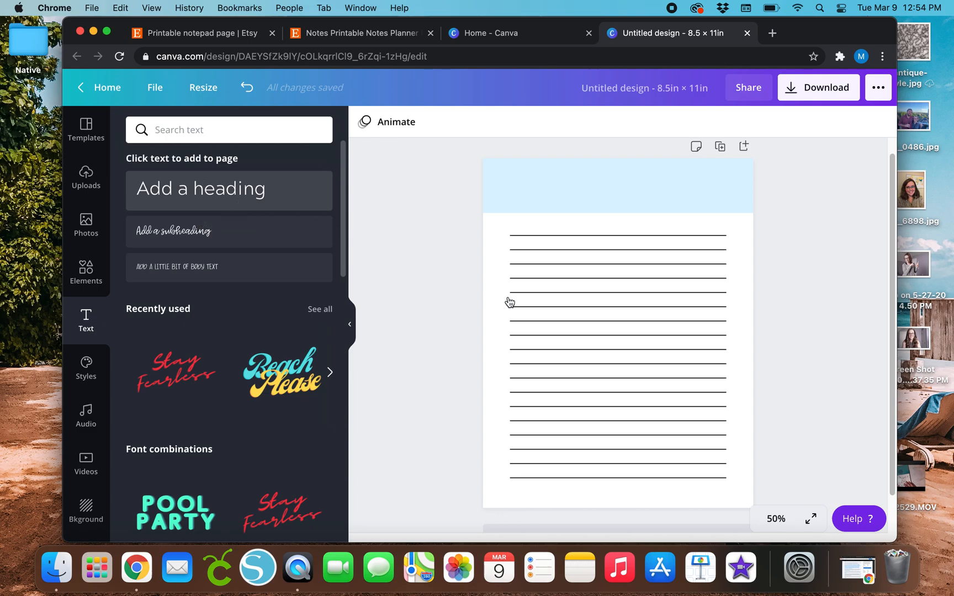
click(200, 188)
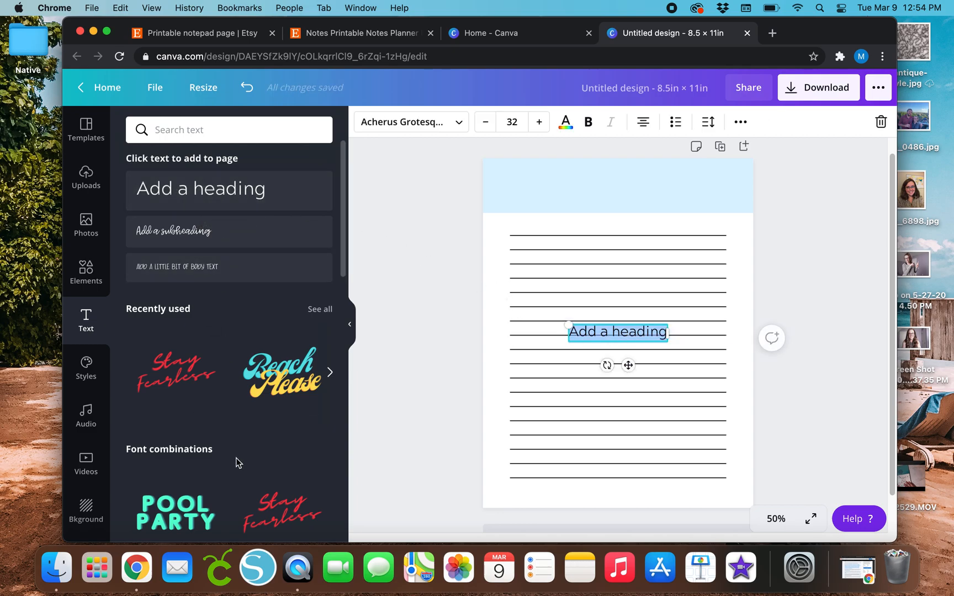
scroll(down, 3)
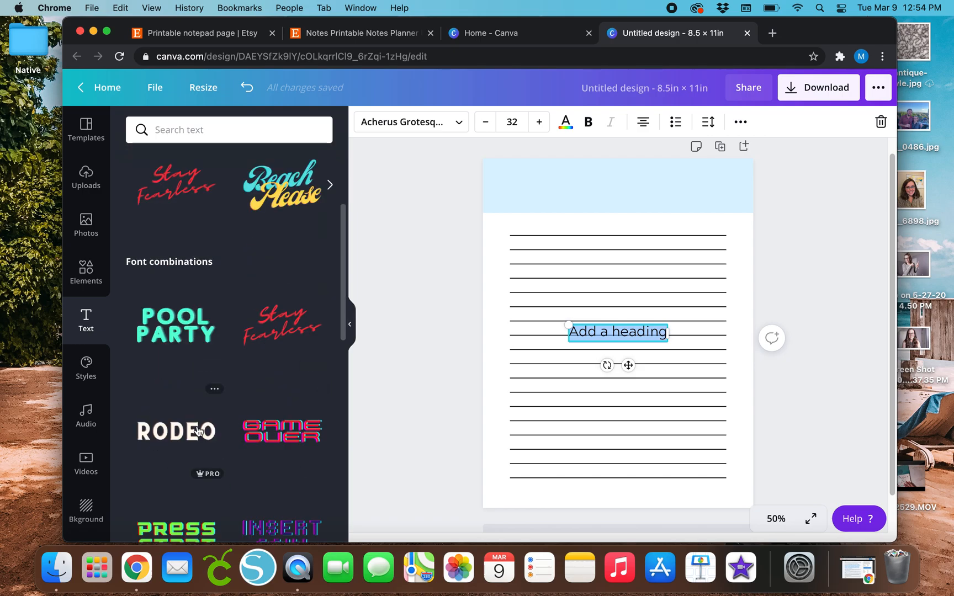
scroll(down, 3)
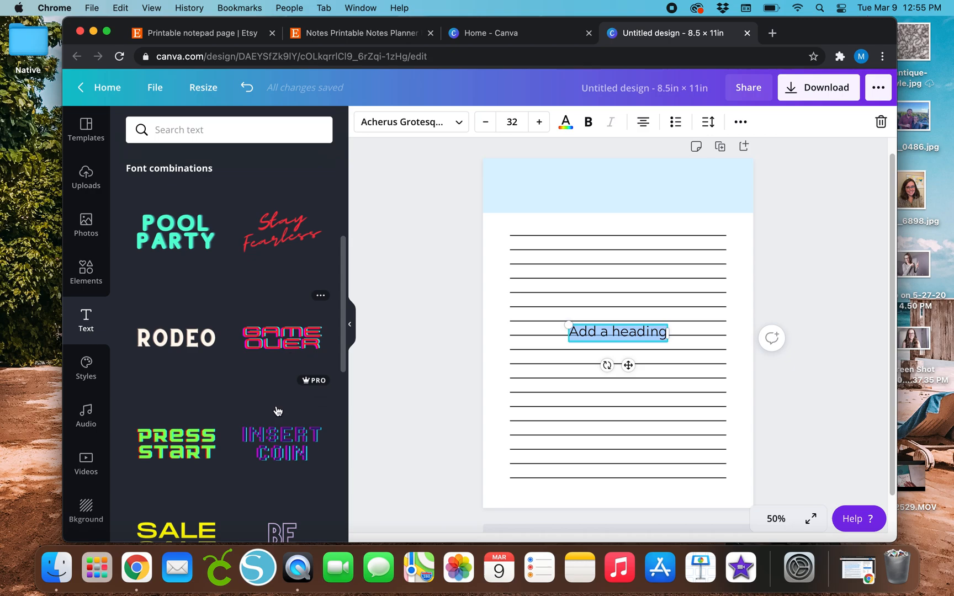
scroll(down, 3)
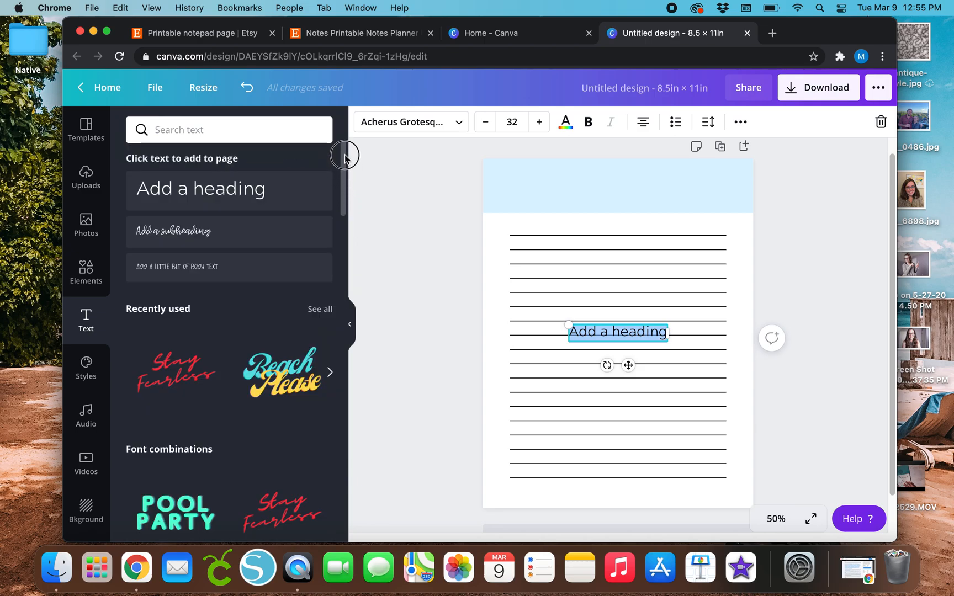
scroll(down, 3)
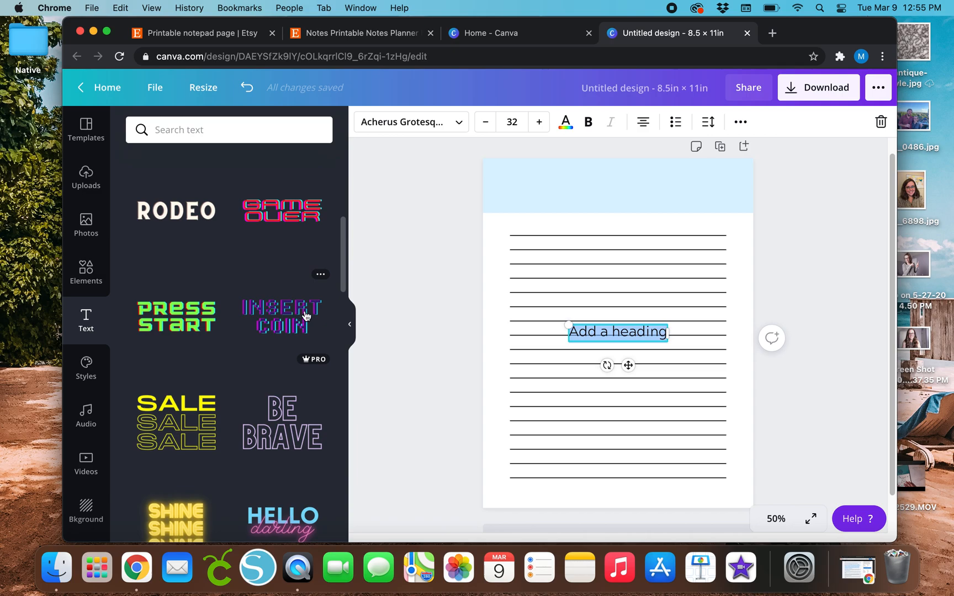
mouse_move(258, 307)
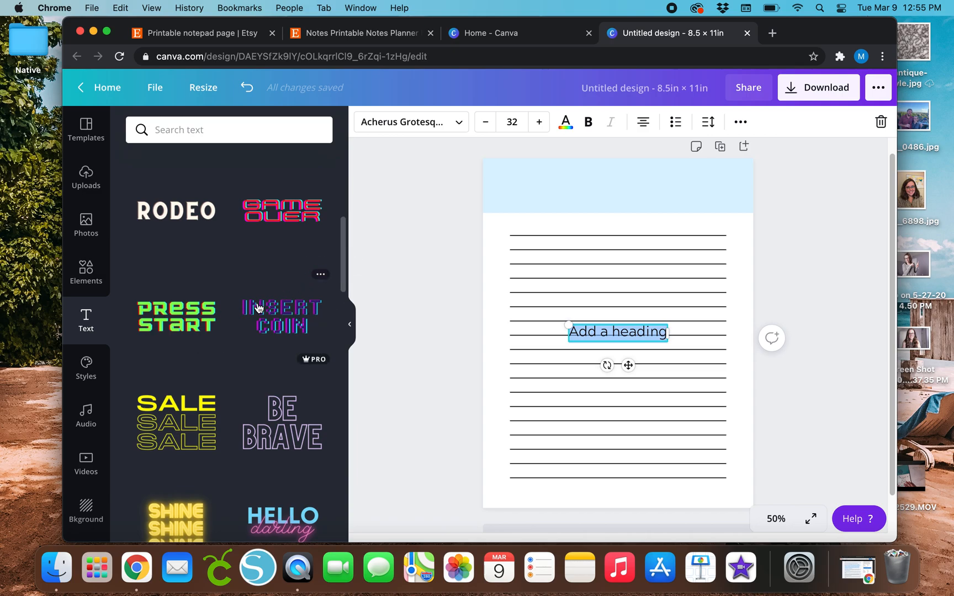
mouse_move(298, 319)
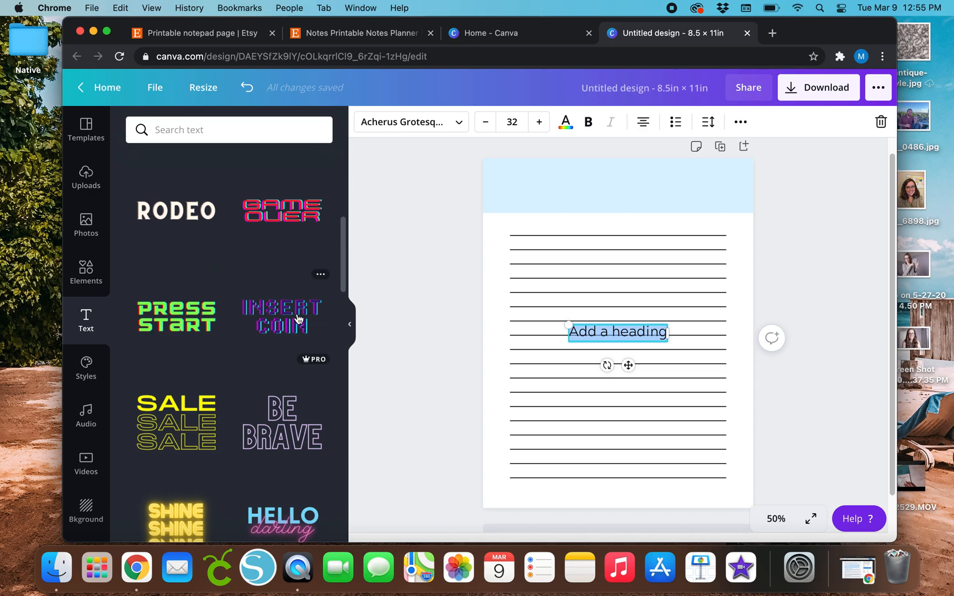
mouse_move(344, 253)
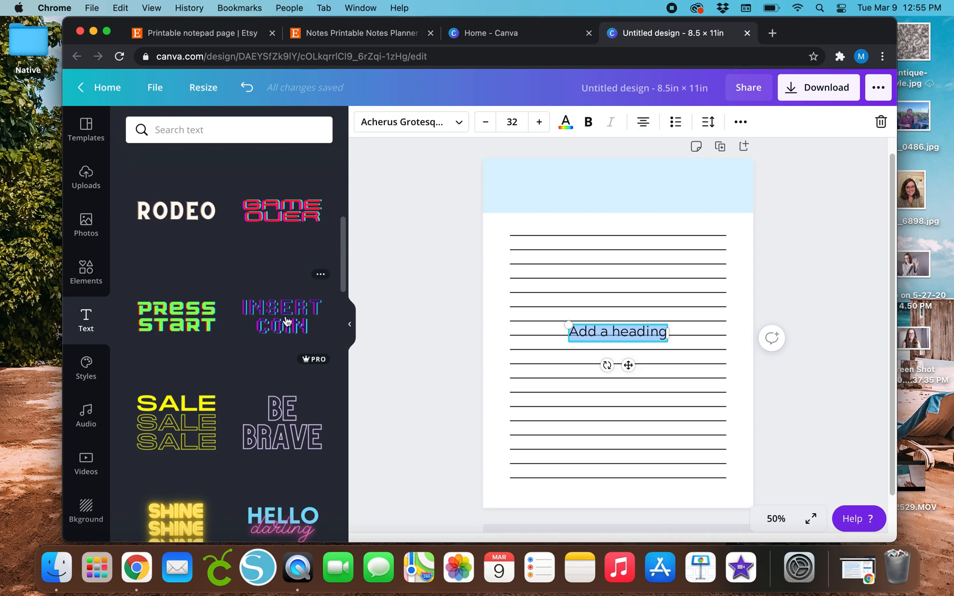
mouse_move(280, 314)
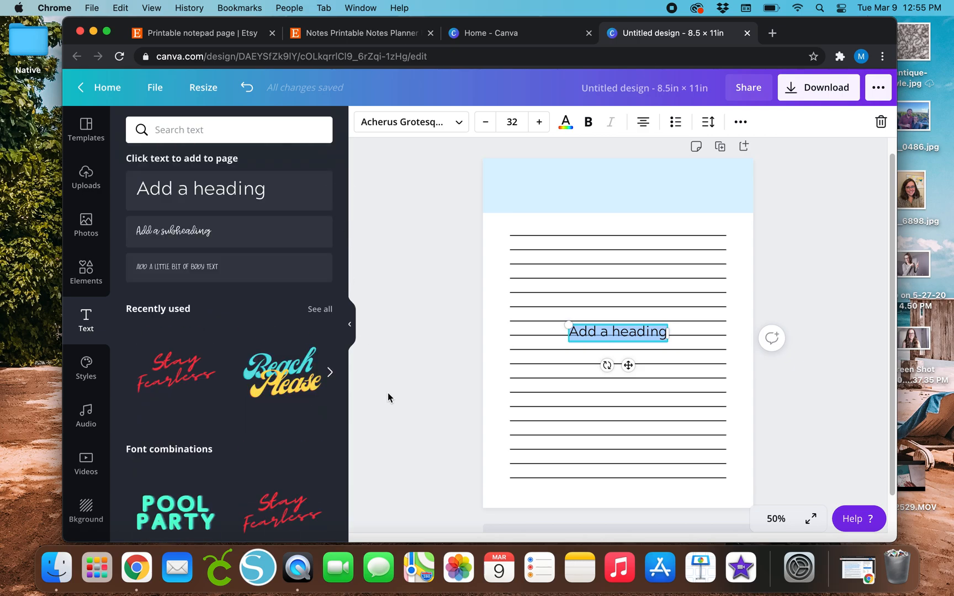
scroll(down, 3)
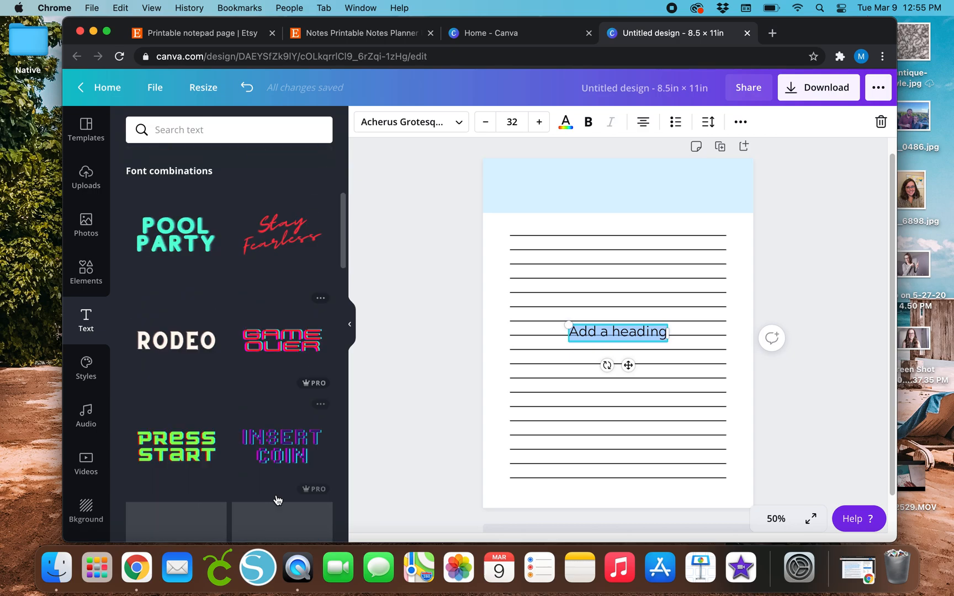
scroll(up, 3)
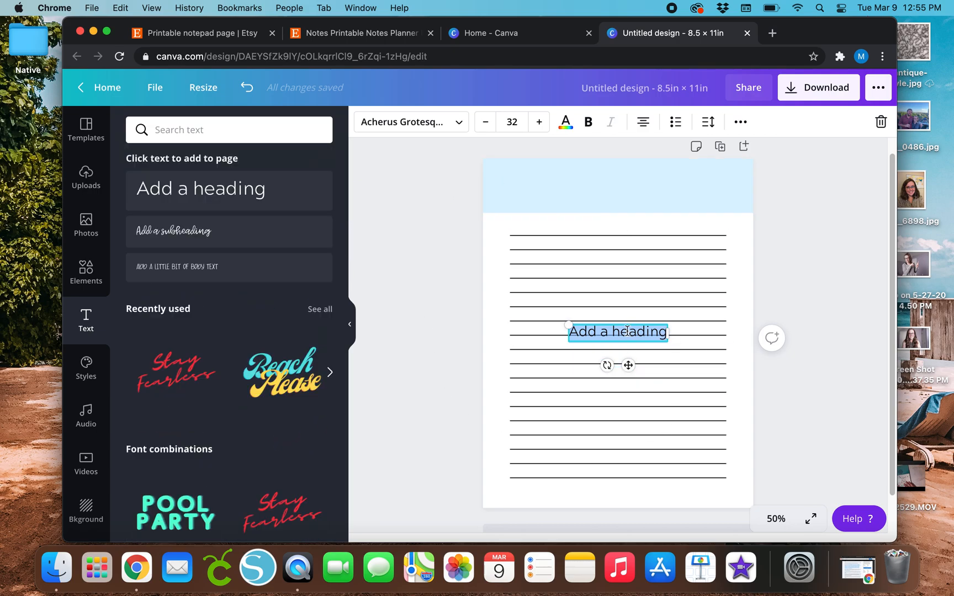
mouse_move(240, 206)
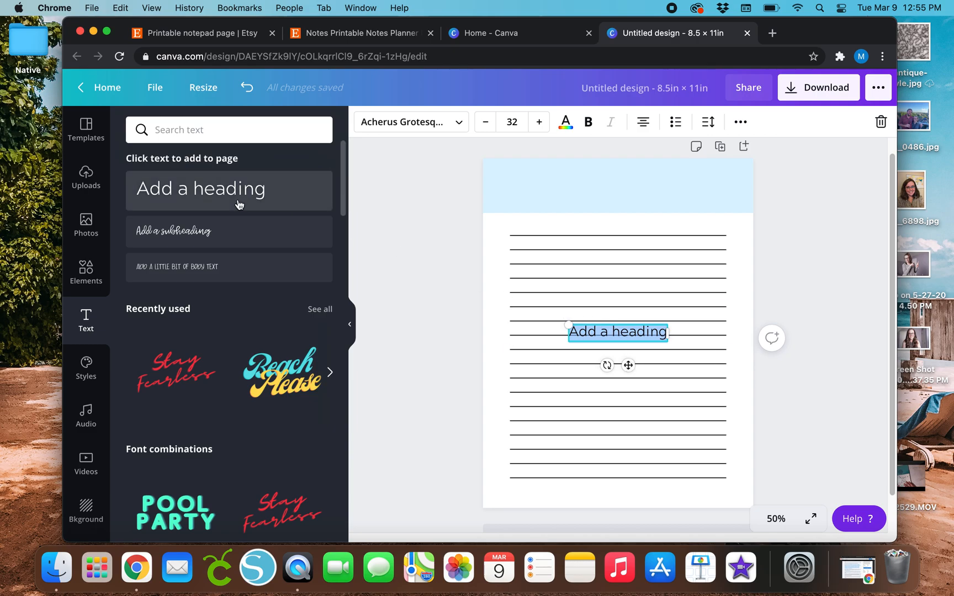
Step: Move the heading into the light-blue header and change its text to 'notes', selecting it for restyling
drag(618, 331, 607, 183)
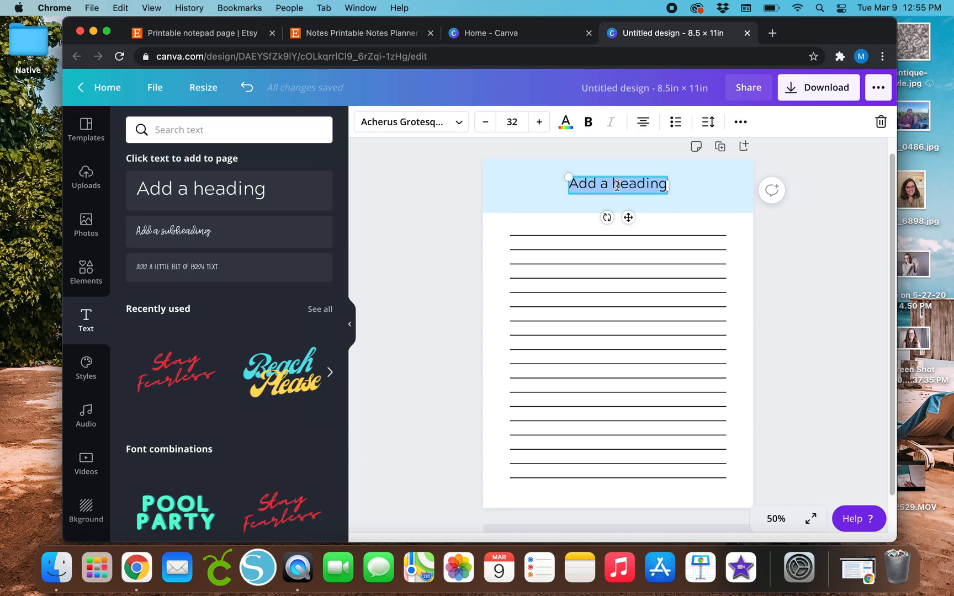
text(note)
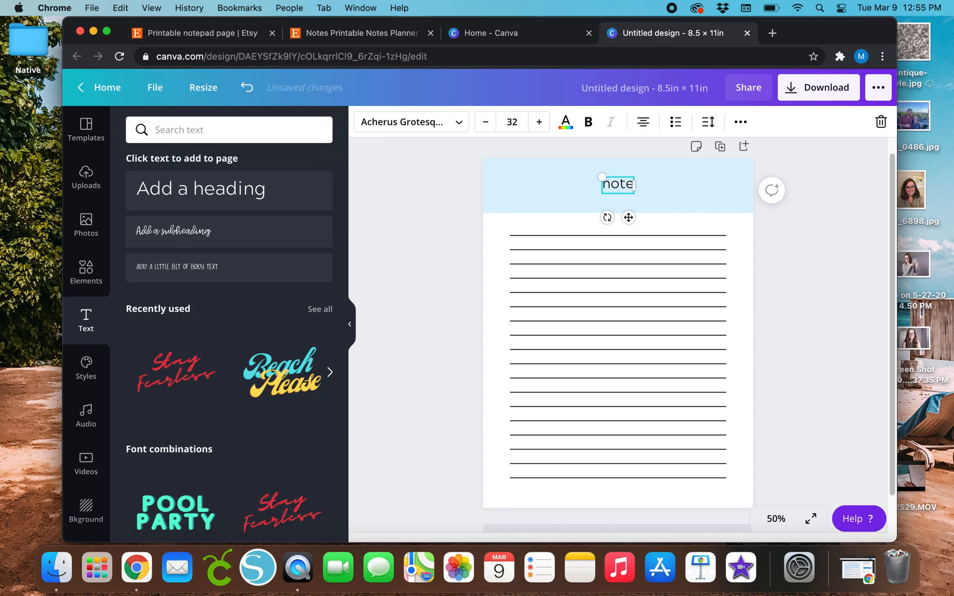
text(s)
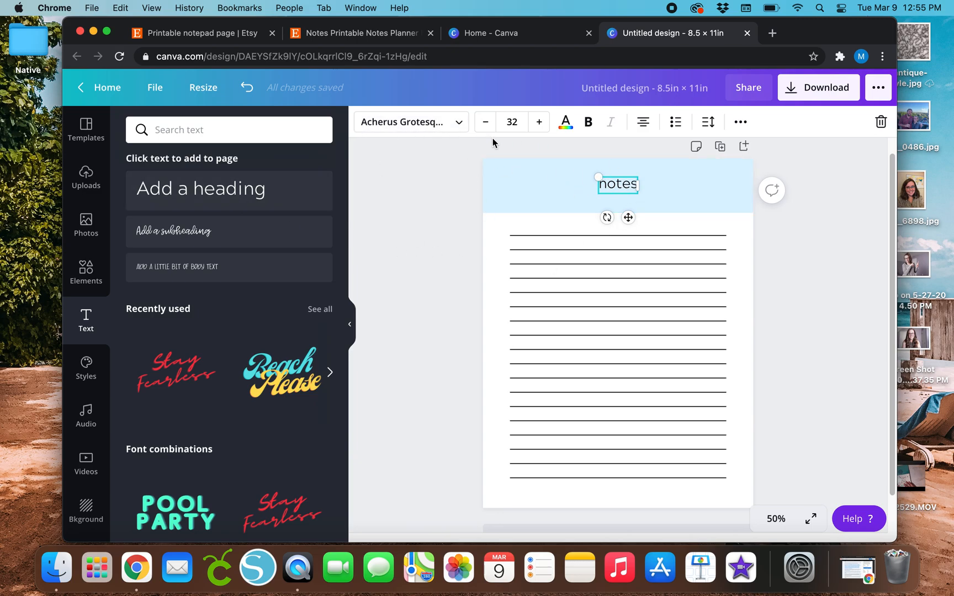
double_click(617, 184)
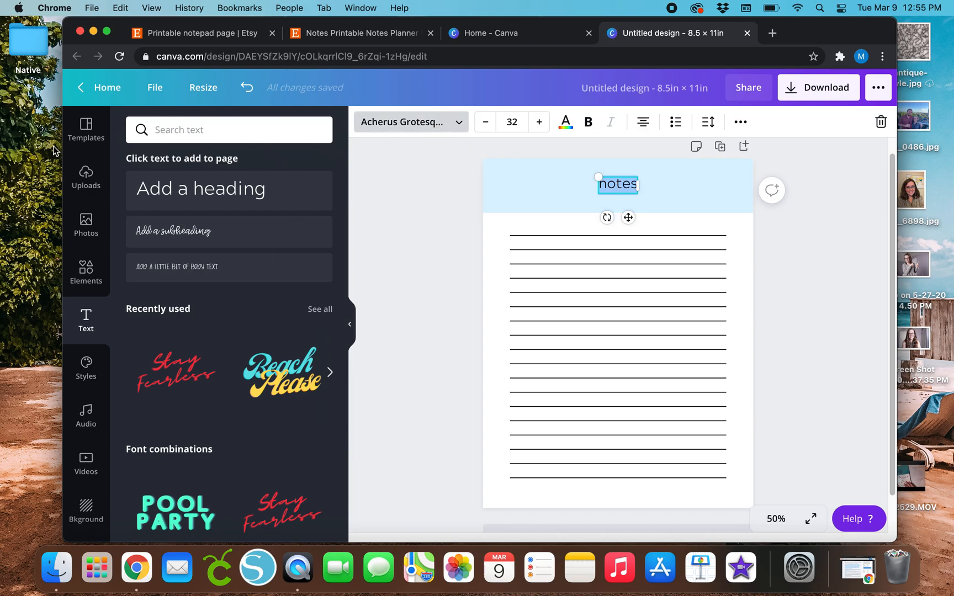
Step: Try script fonts such as Blooming, Cinnamon and Classic on the 'notes' title, settling on a flowing script
click(404, 121)
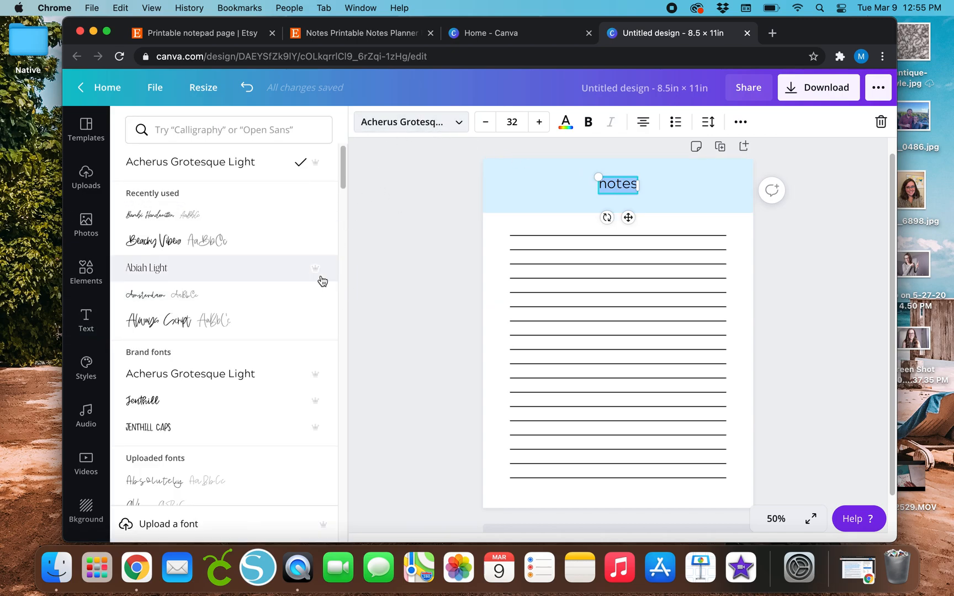
scroll(down, 3)
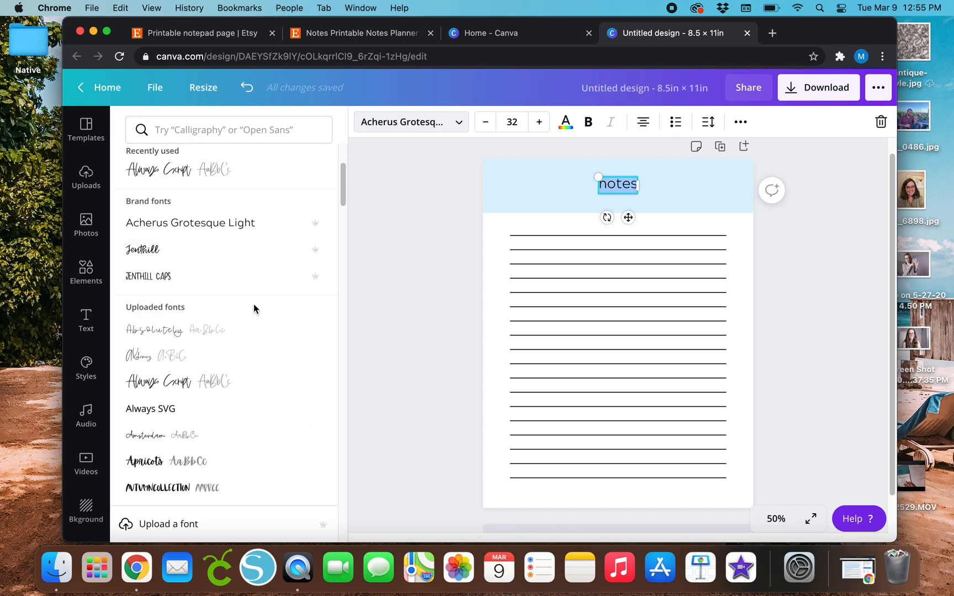
scroll(down, 3)
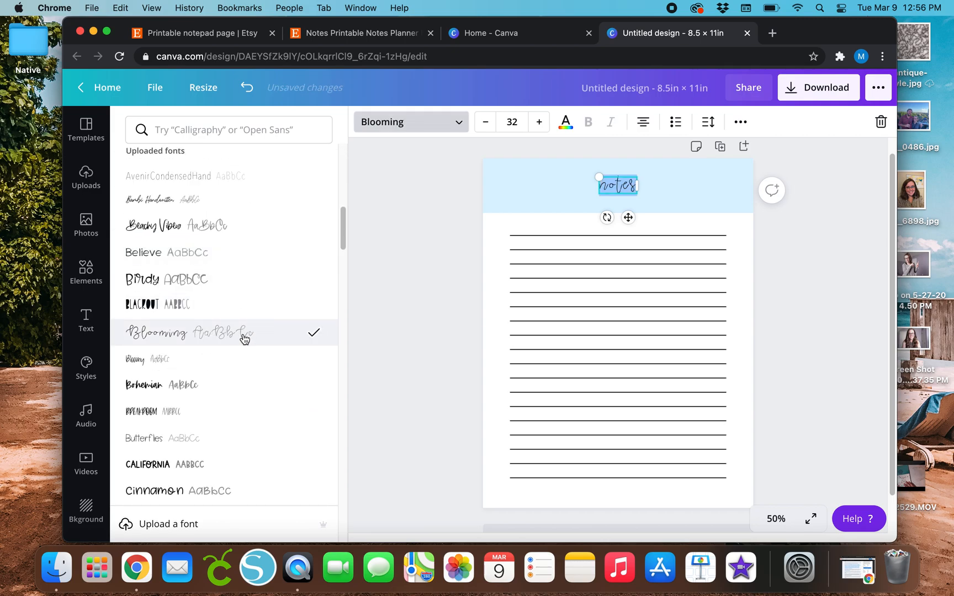
click(154, 410)
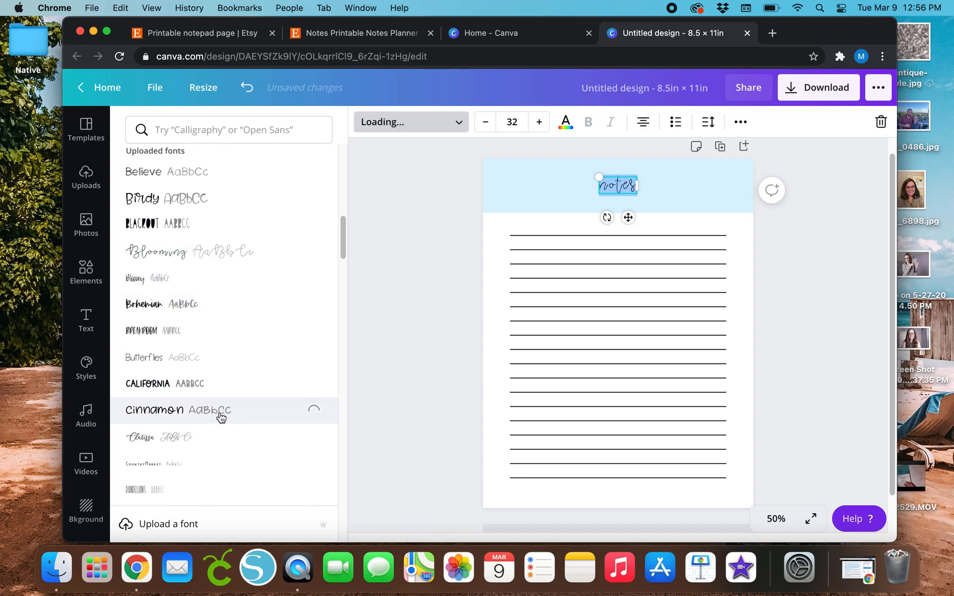
click(153, 410)
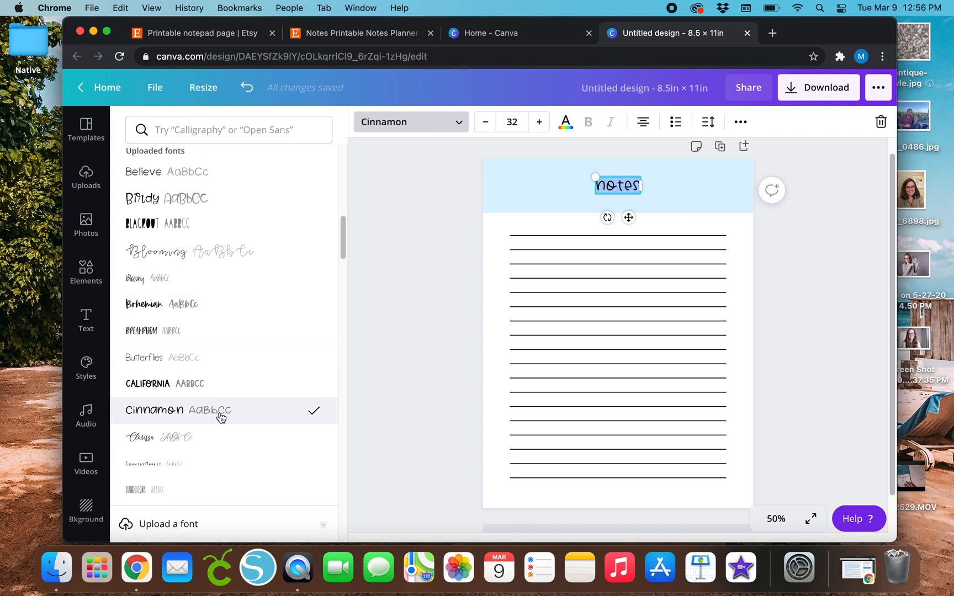
mouse_move(240, 387)
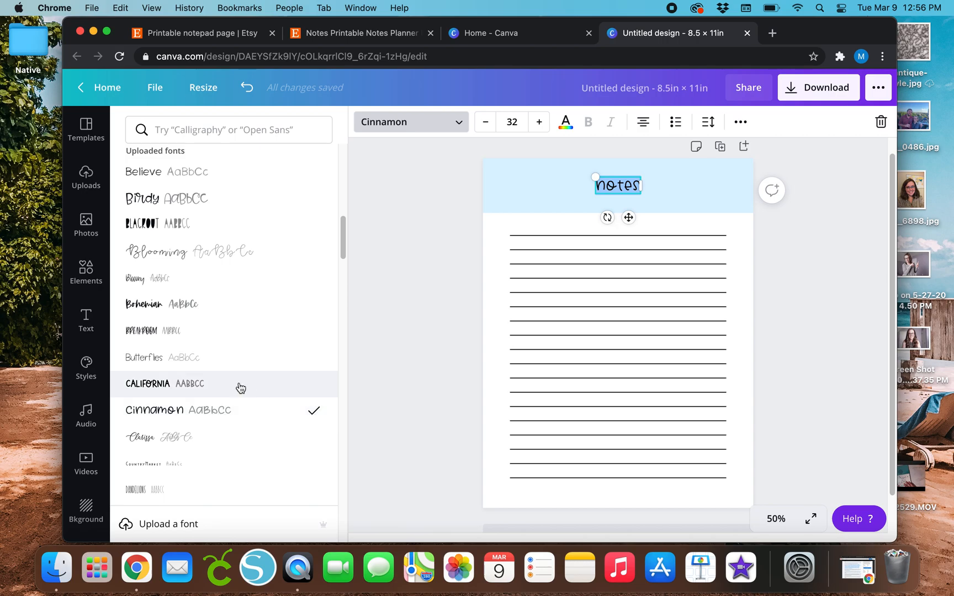
click(158, 437)
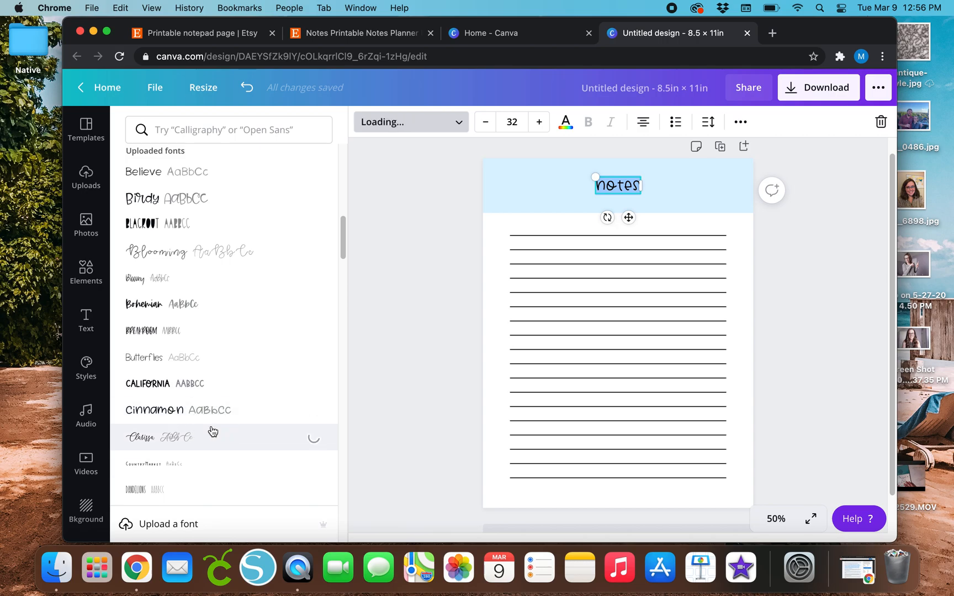
click(160, 437)
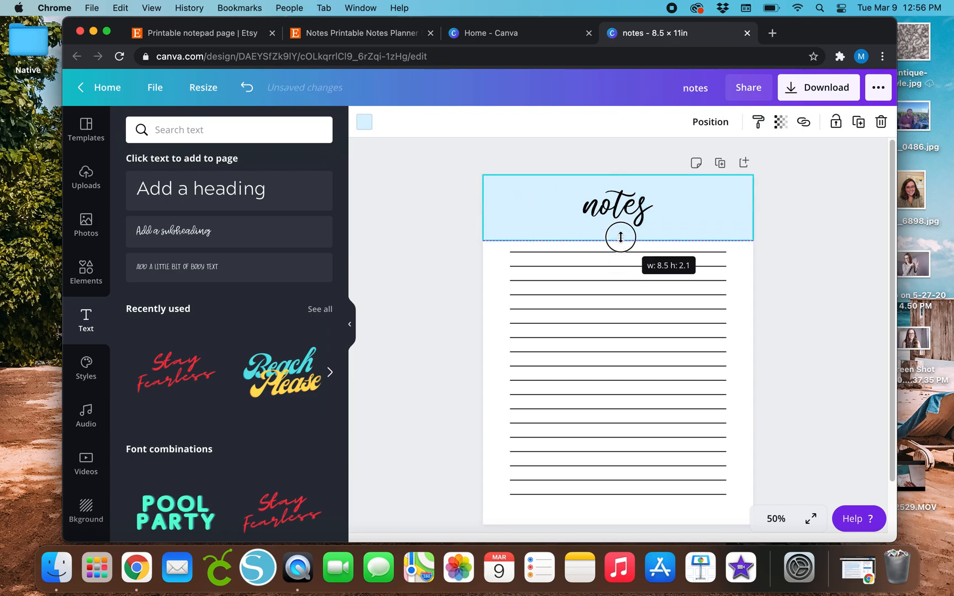
Step: Shorten the light blue header bar so it sits snug around the script title
click(616, 205)
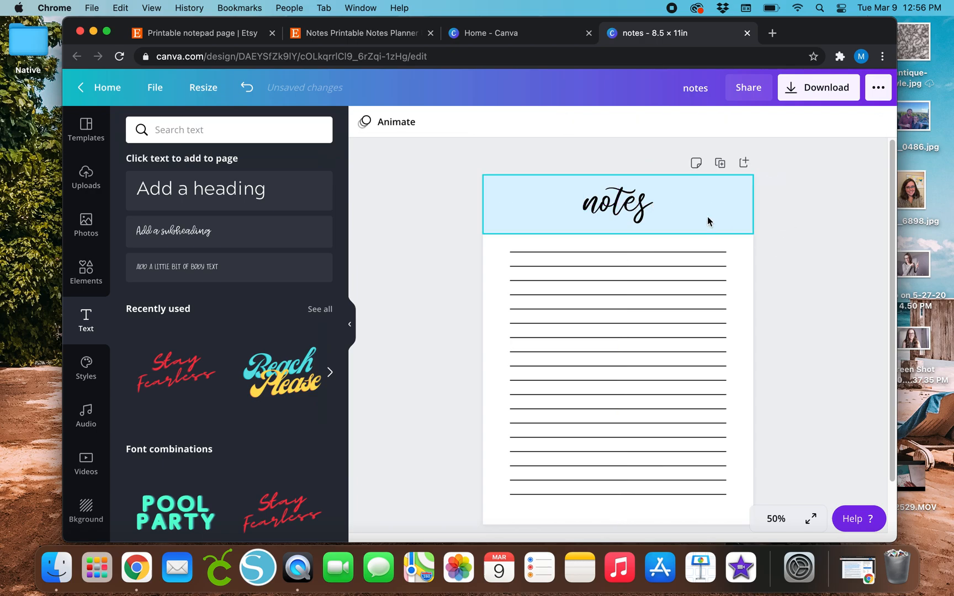
click(616, 218)
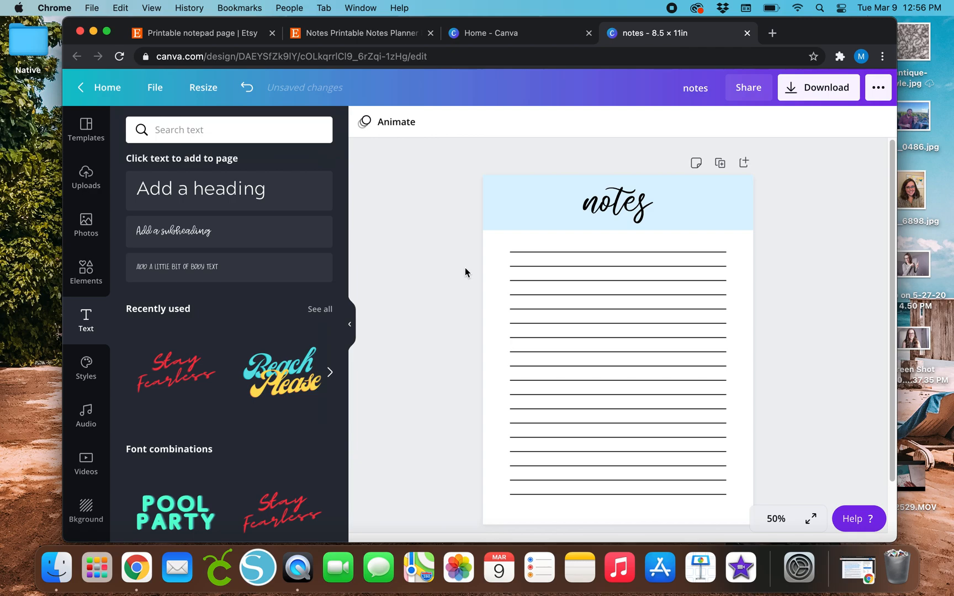
mouse_move(424, 252)
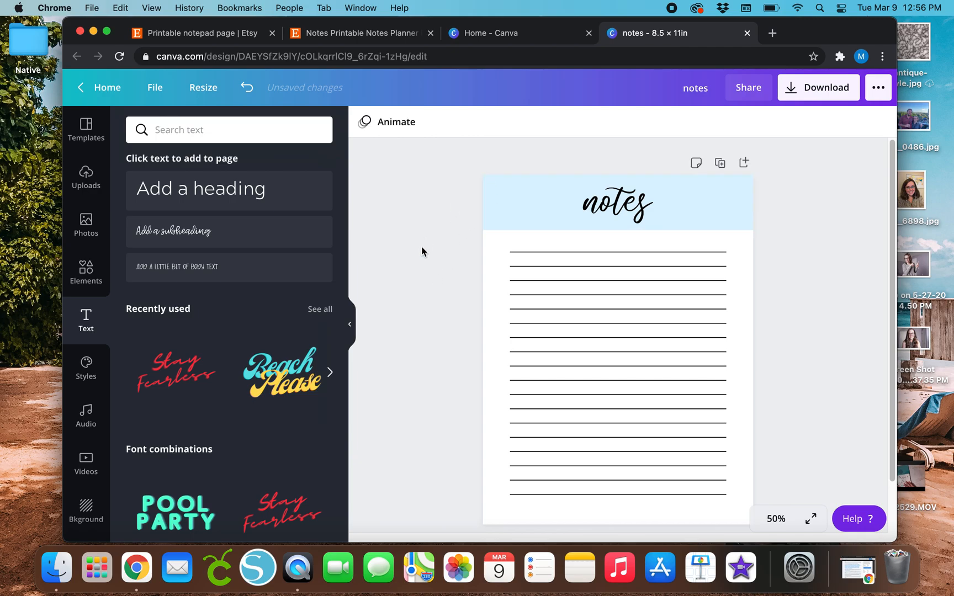
Step: Recolour the 'notes' title from black through light and muted blues to a deep navy blue
click(616, 204)
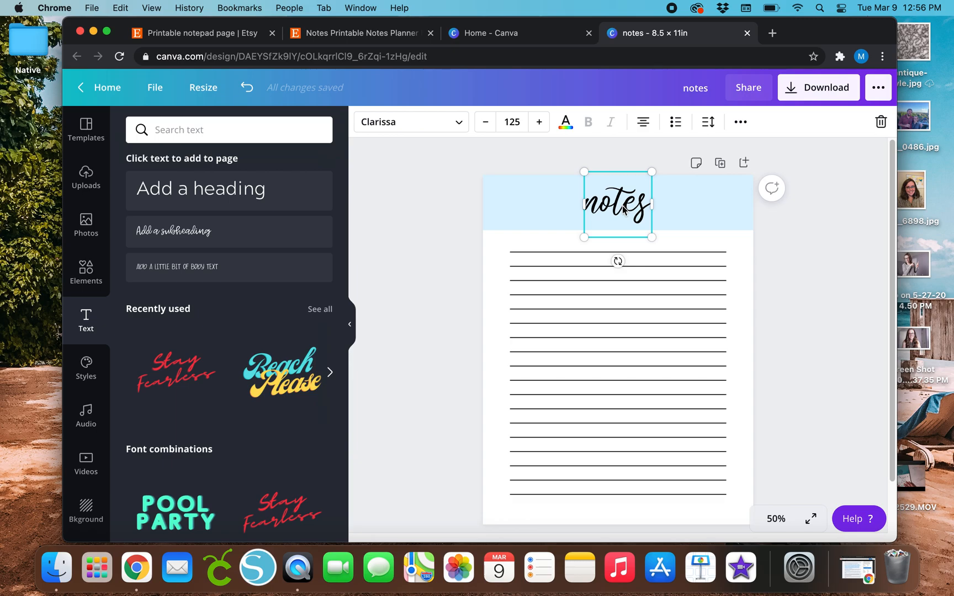
click(564, 122)
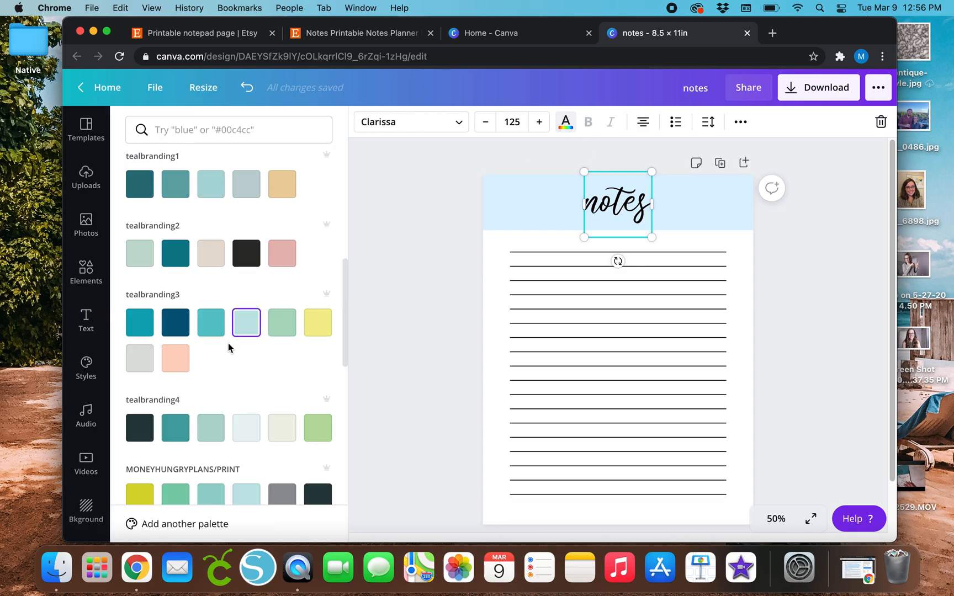
click(176, 304)
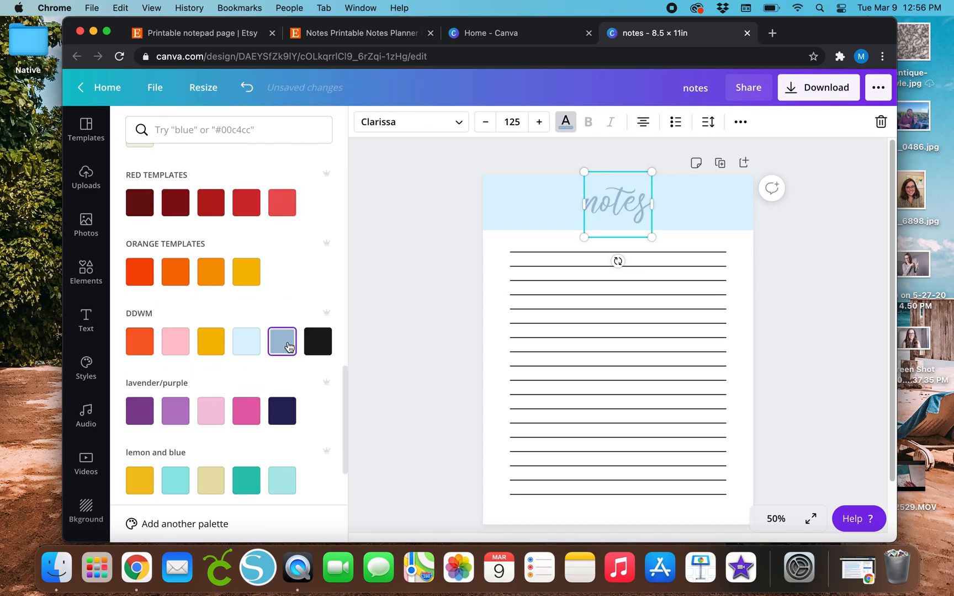
click(317, 341)
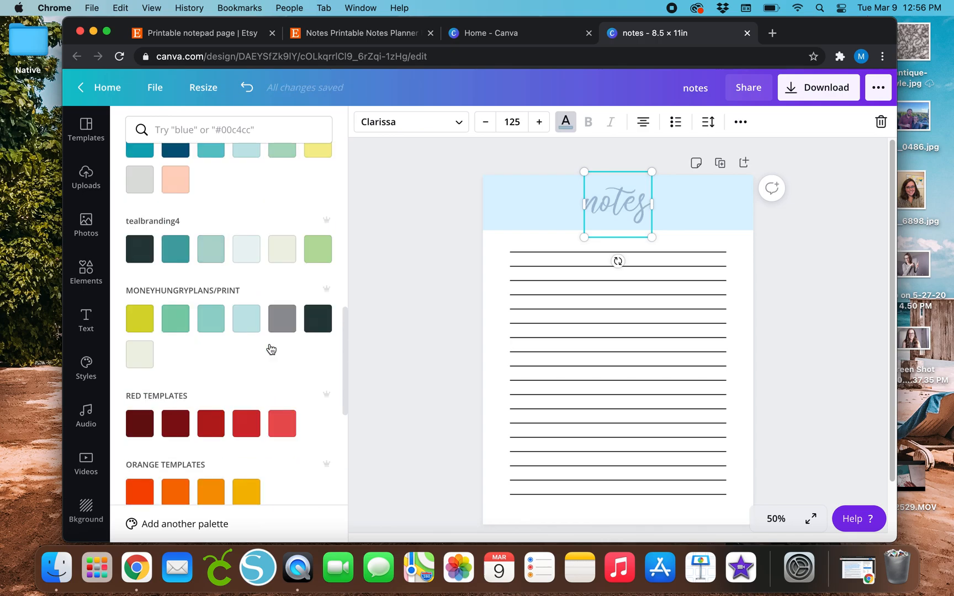
click(175, 273)
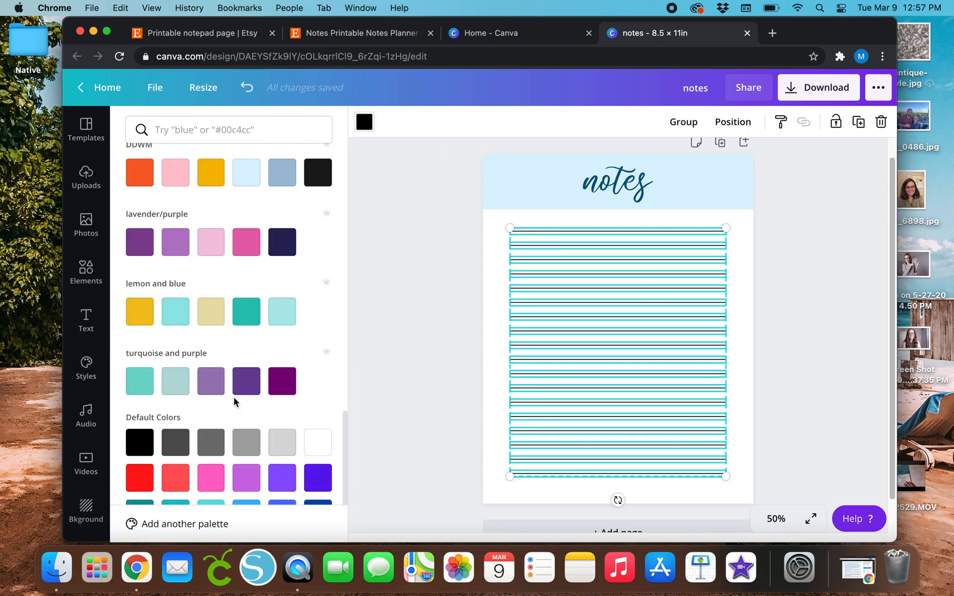
Step: Recolour the grouped ruled lines to a light grey from Default Colors
click(211, 358)
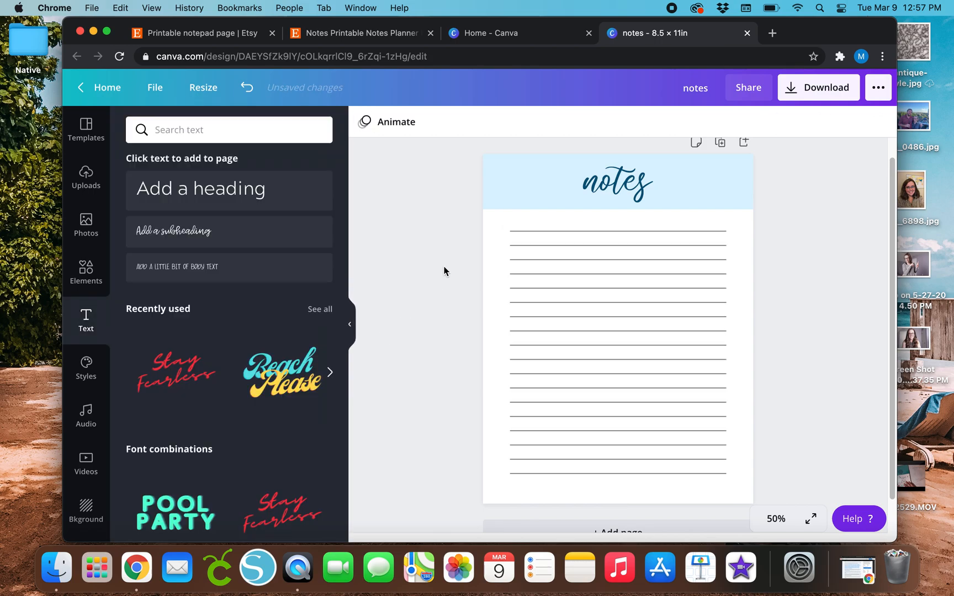
mouse_move(450, 295)
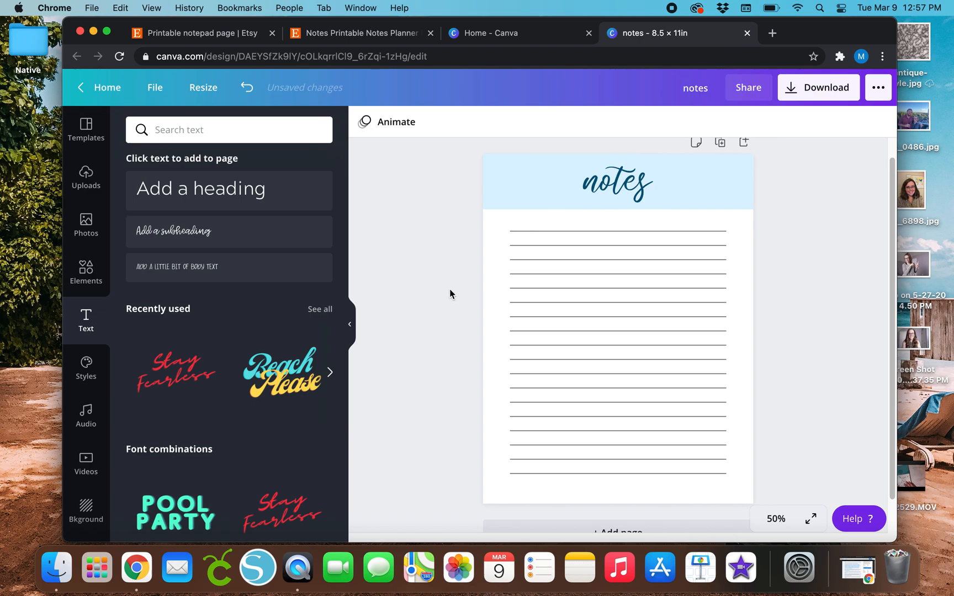
mouse_move(502, 230)
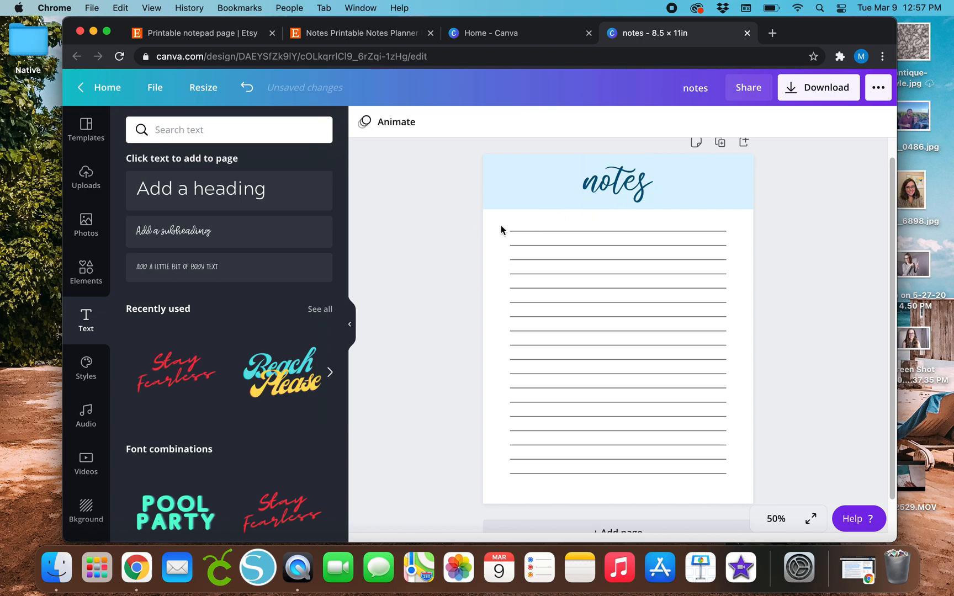
click(616, 353)
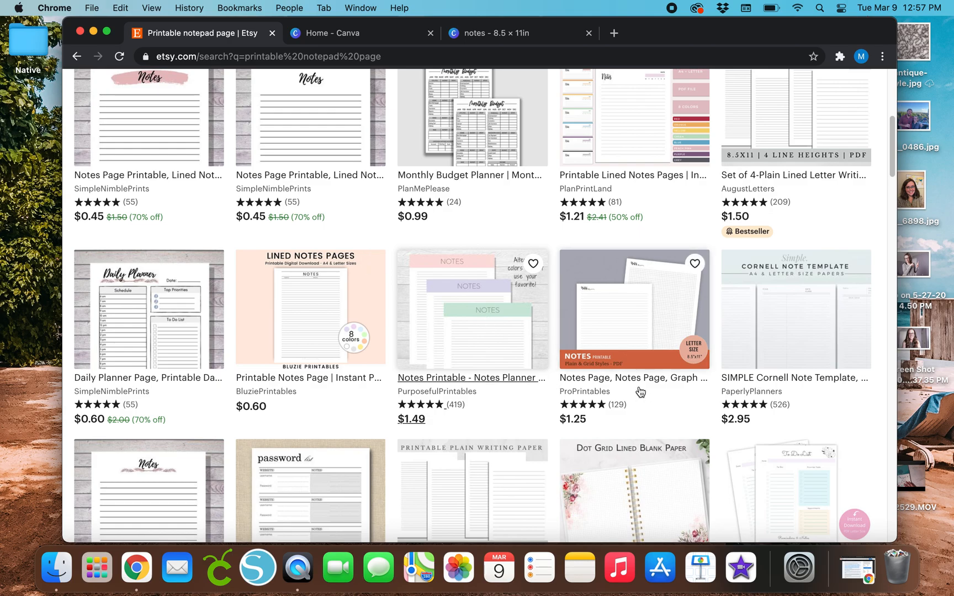
Step: Scroll the Etsy notepad listings, then return to the 'notes - 8.5 × 11in' Canva design
scroll(down, 3)
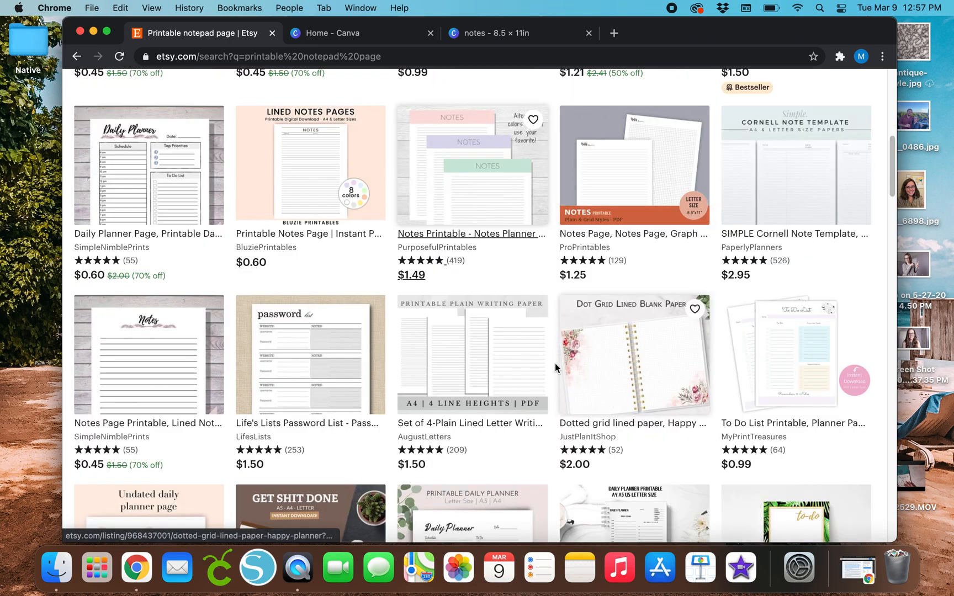
mouse_move(704, 413)
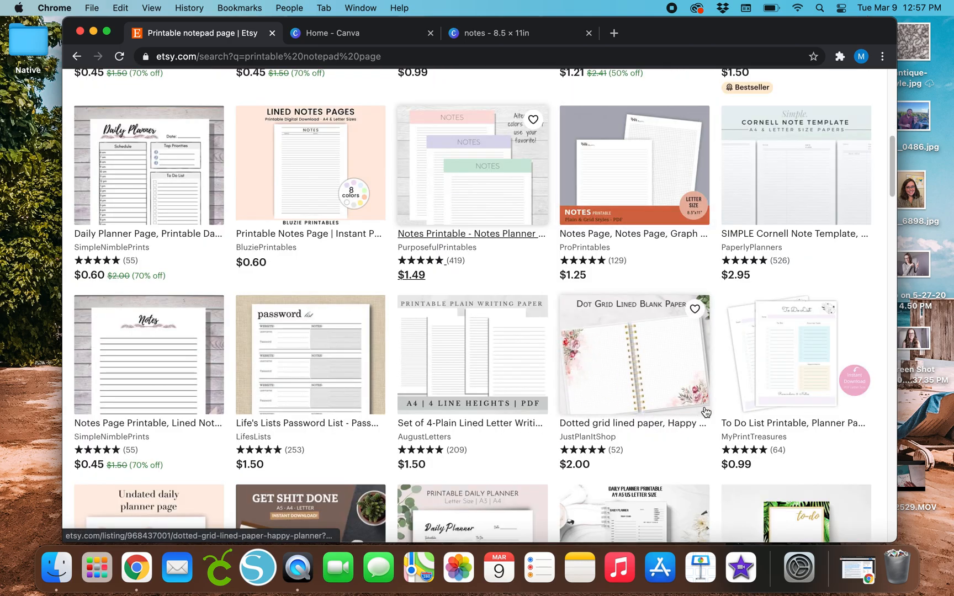
mouse_move(676, 389)
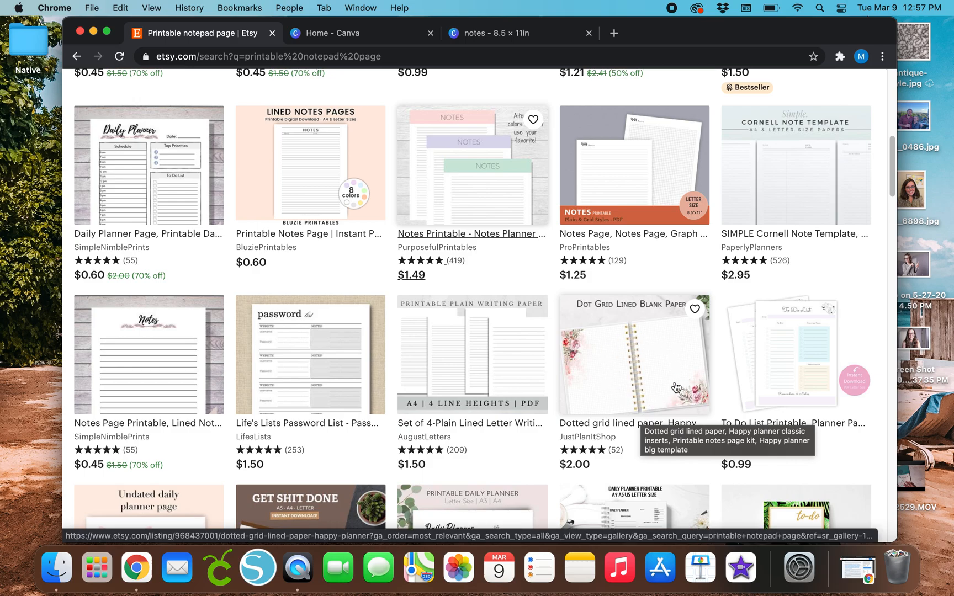
click(517, 33)
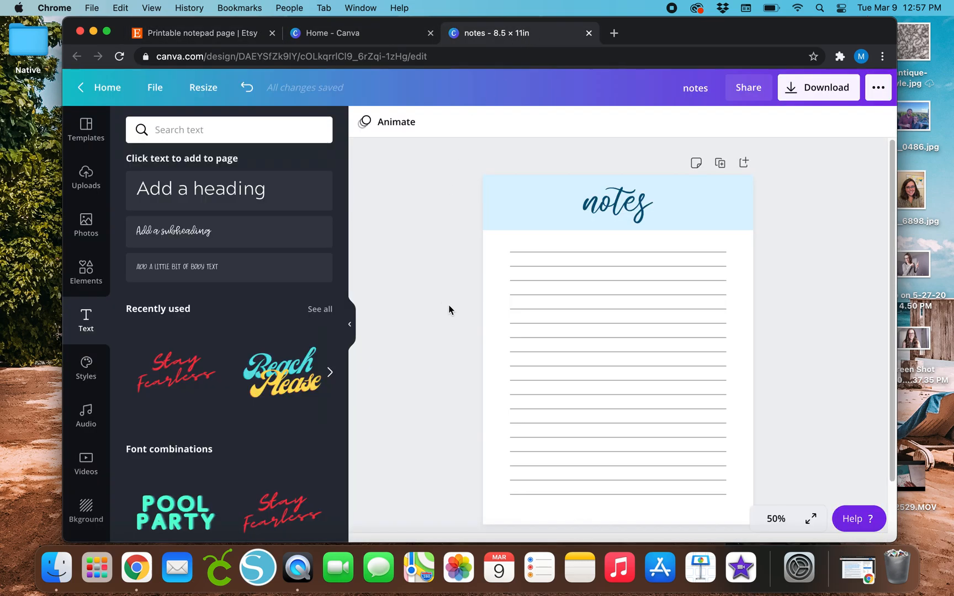
mouse_move(86, 177)
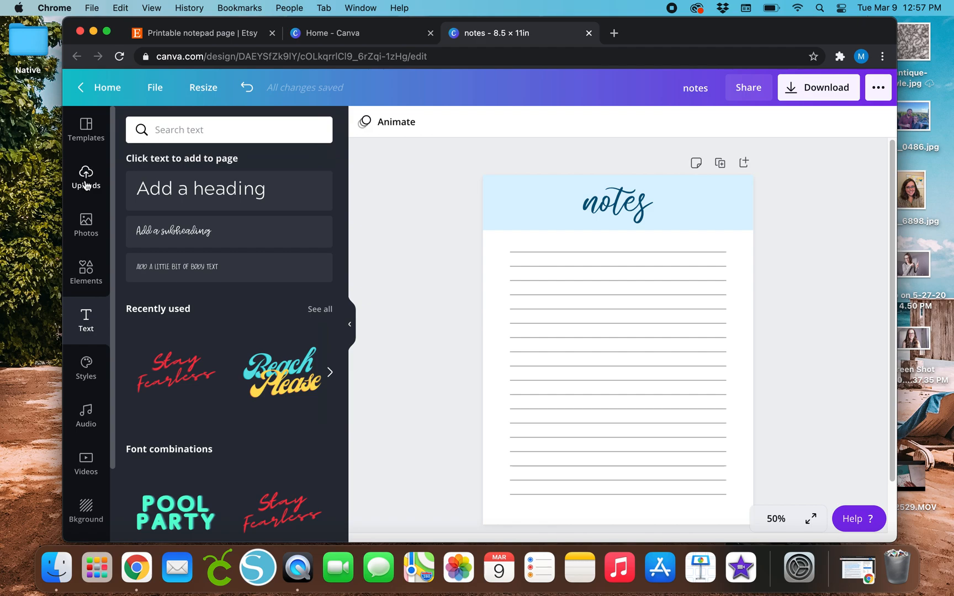
Step: Browse Uploads and drop the leaf sketch onto the page, nudging it toward the left
click(86, 177)
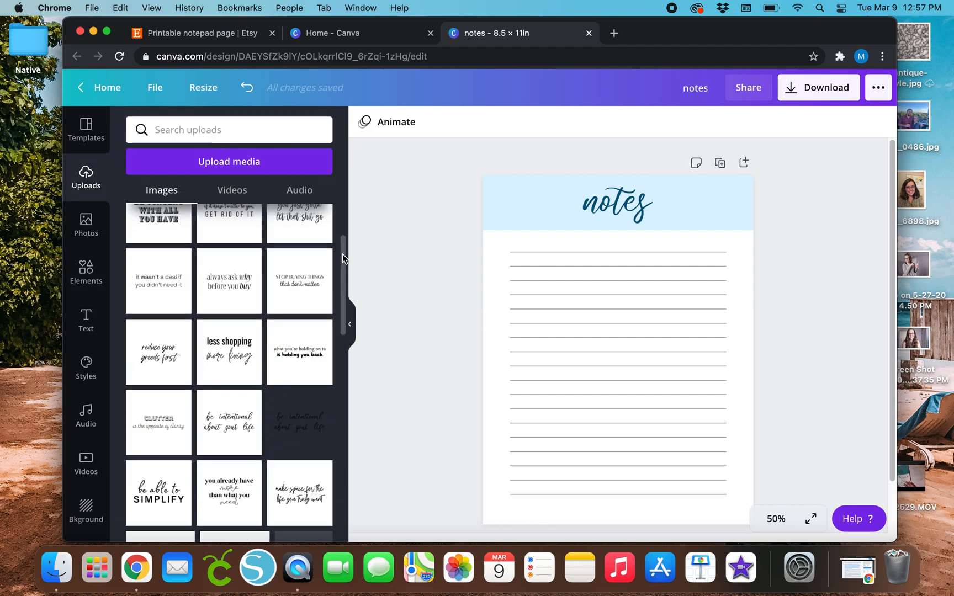
scroll(down, 3)
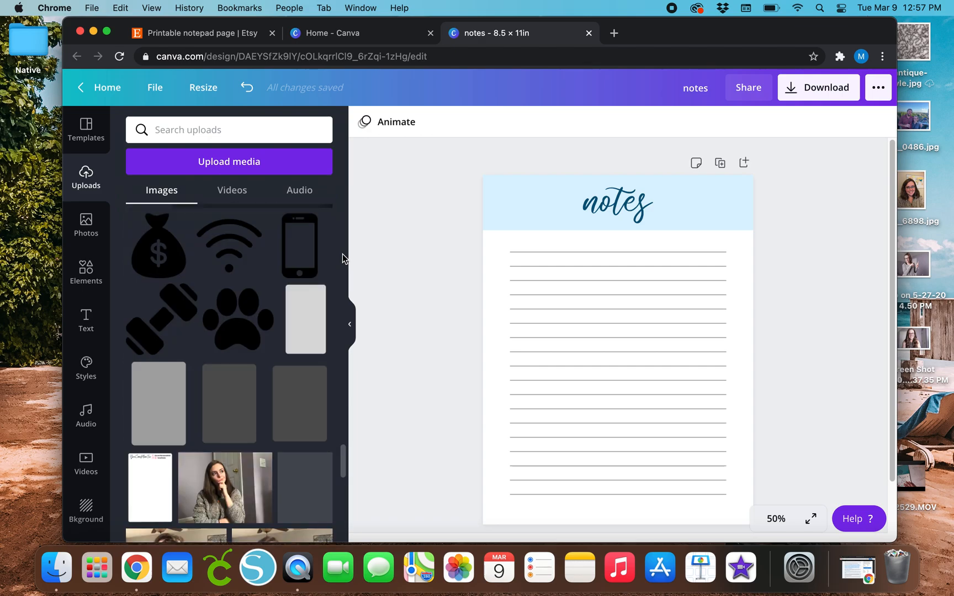
scroll(down, 3)
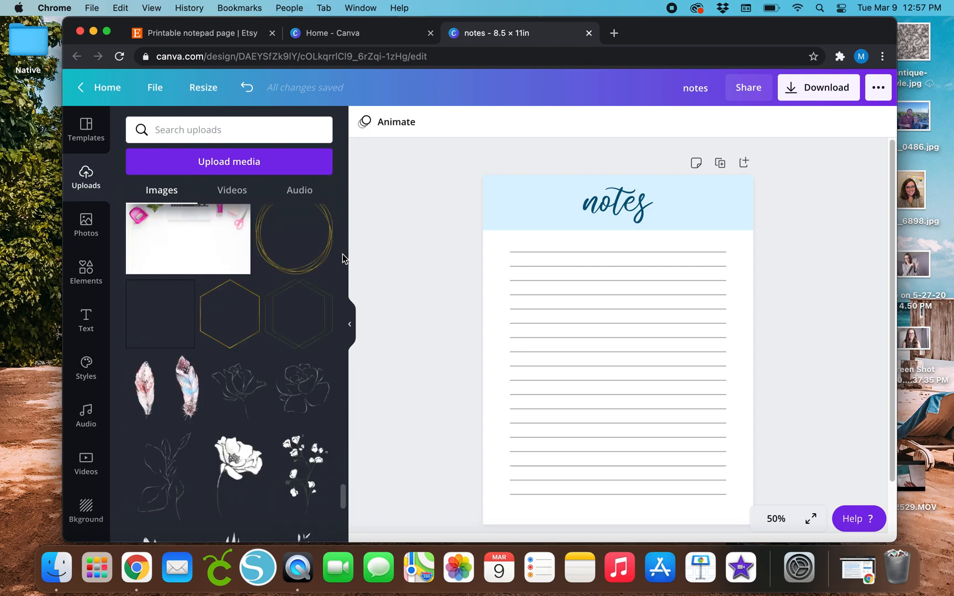
scroll(down, 3)
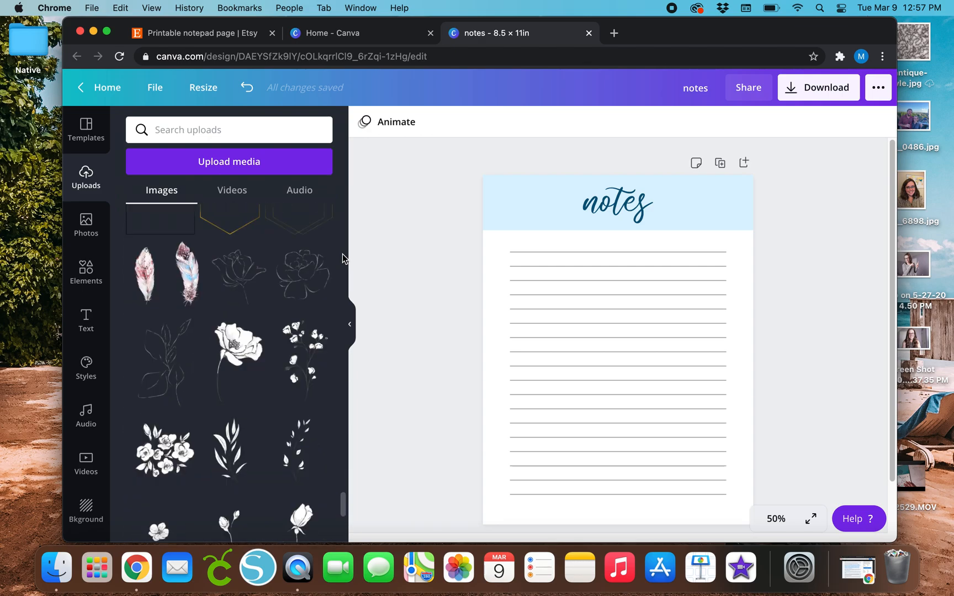
scroll(down, 3)
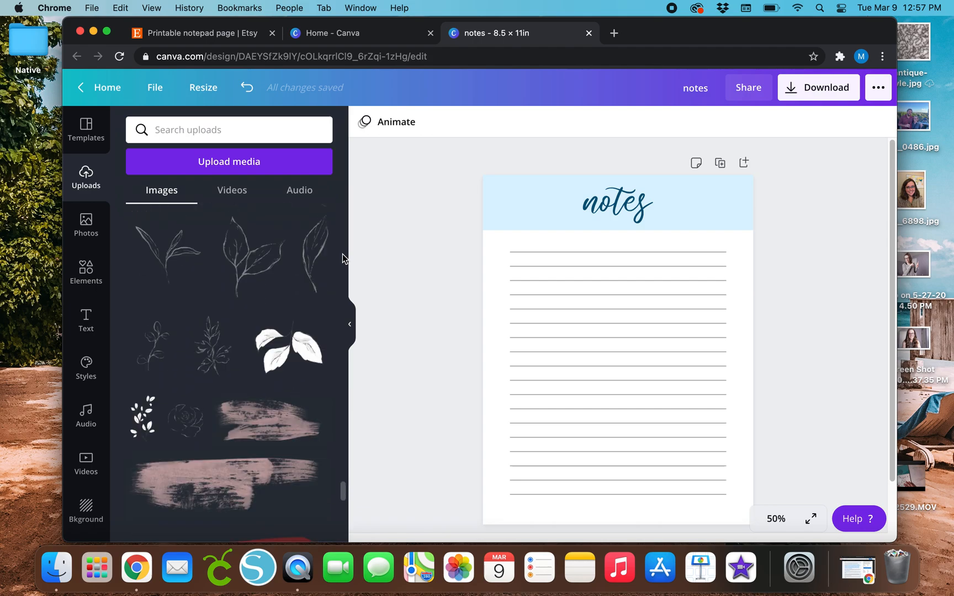
click(251, 255)
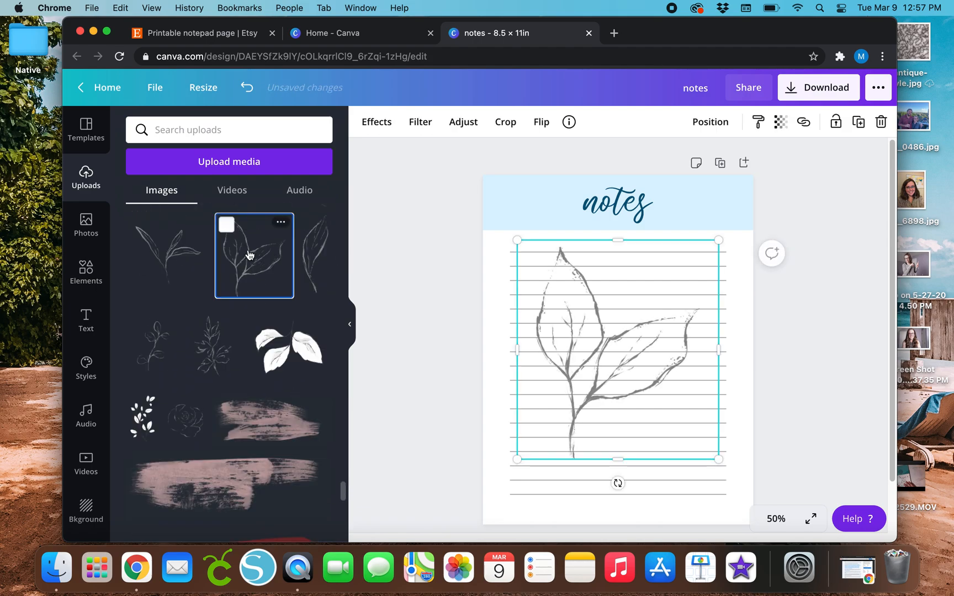
drag(616, 350, 546, 351)
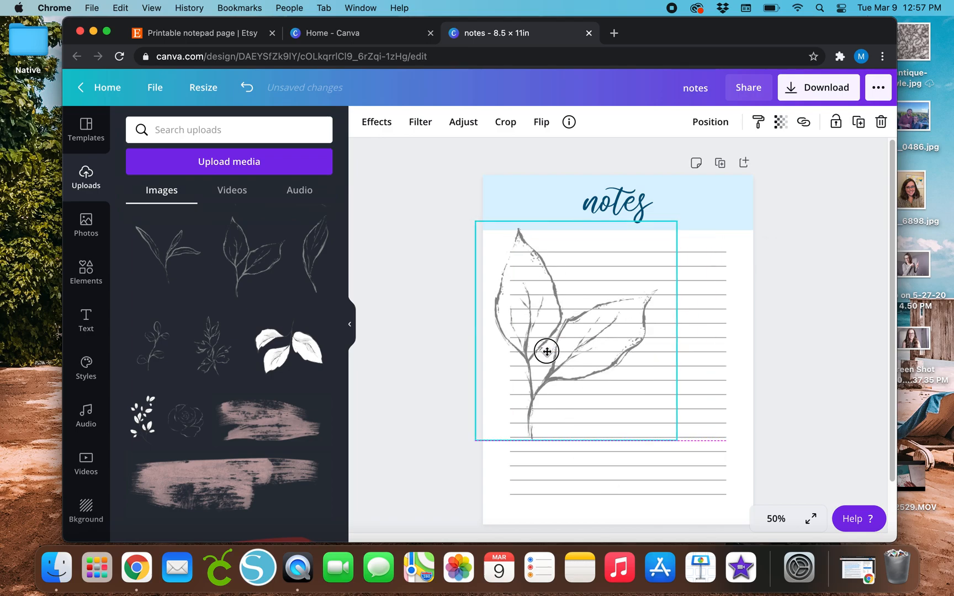
drag(547, 352, 485, 406)
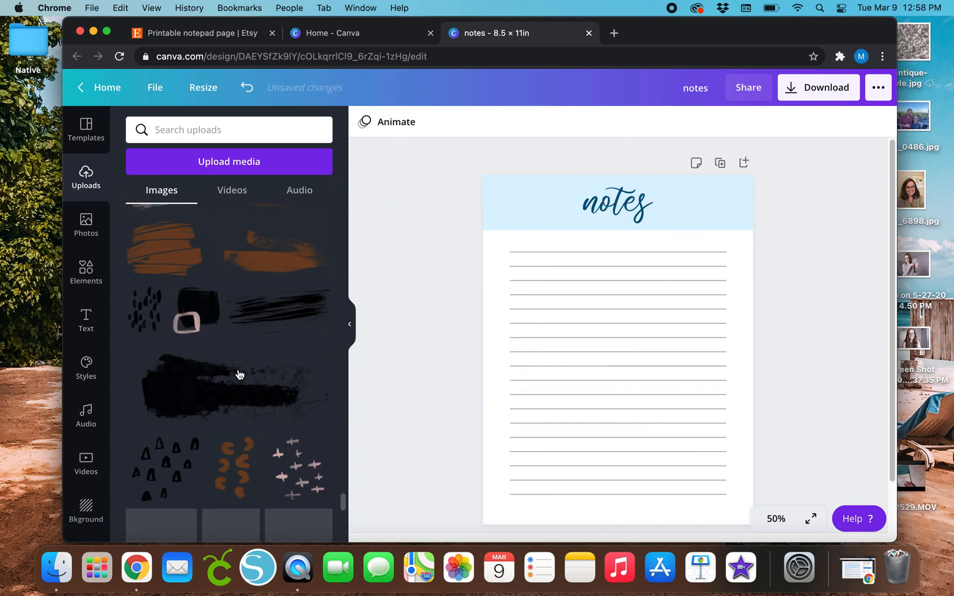
Step: Scroll further through the uploaded watercolor floral images
scroll(down, 3)
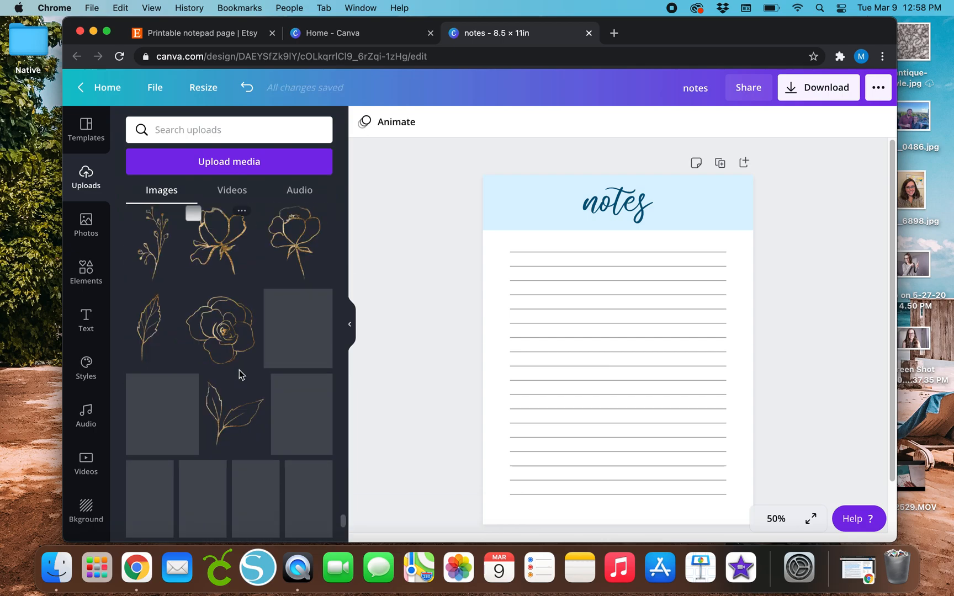
scroll(down, 3)
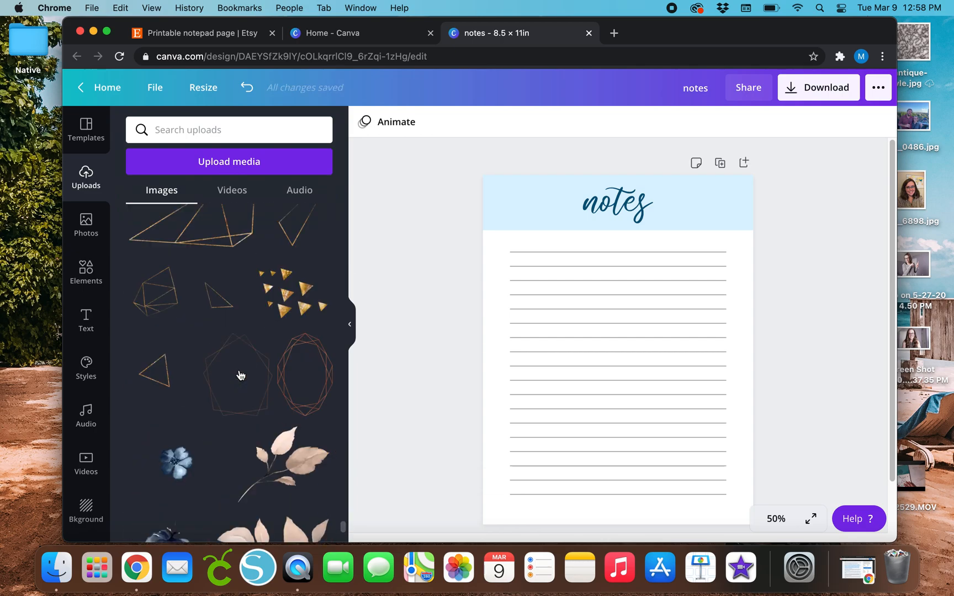
scroll(down, 3)
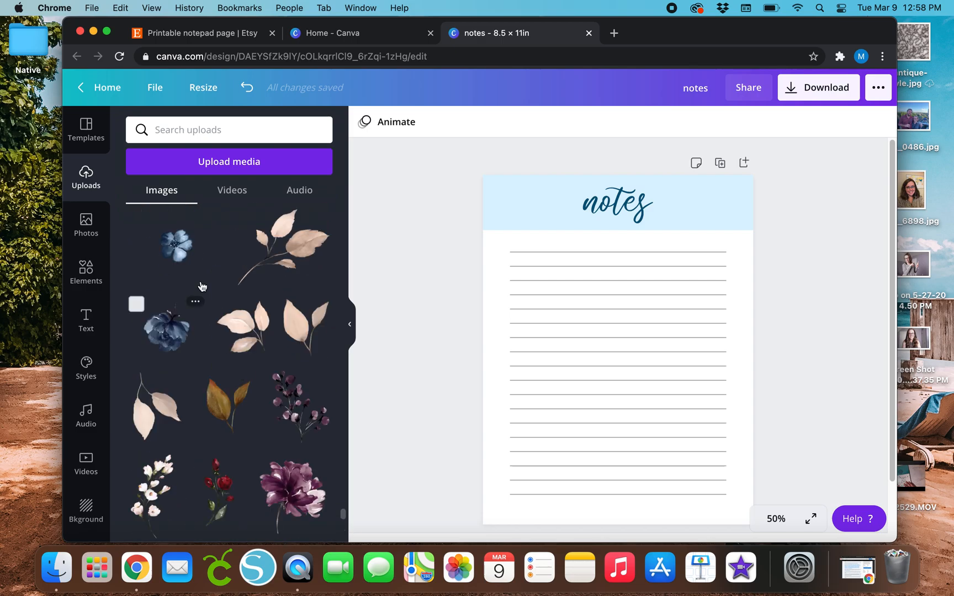
scroll(down, 3)
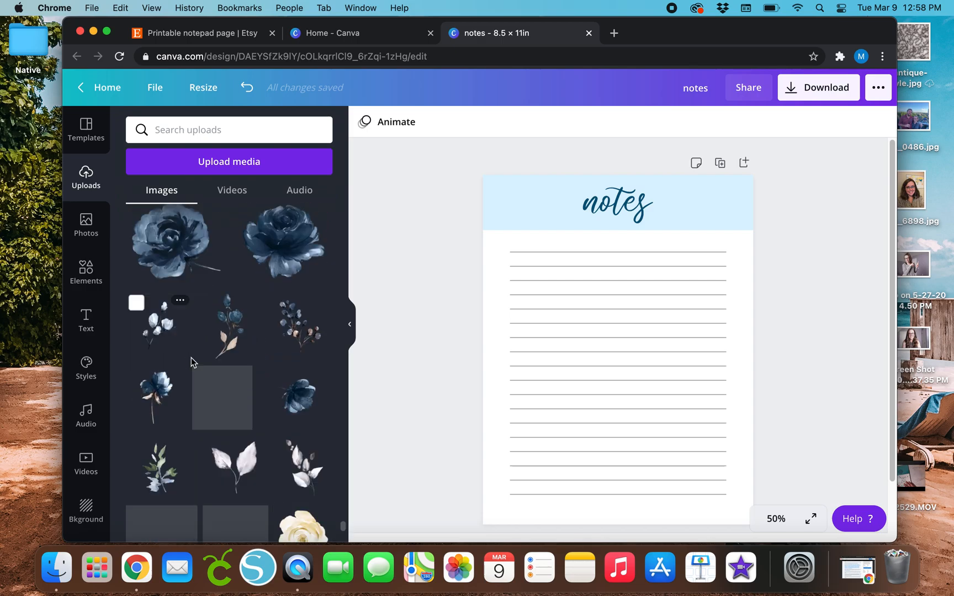
scroll(down, 3)
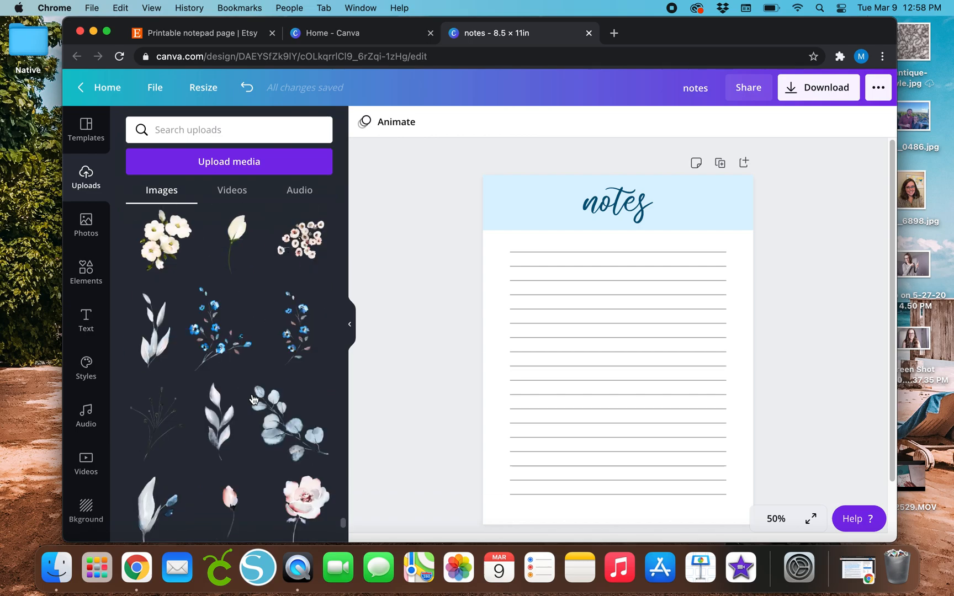
Step: Add the eucalyptus watercolor, shrink it to a small sprig and place it left of the title
click(289, 420)
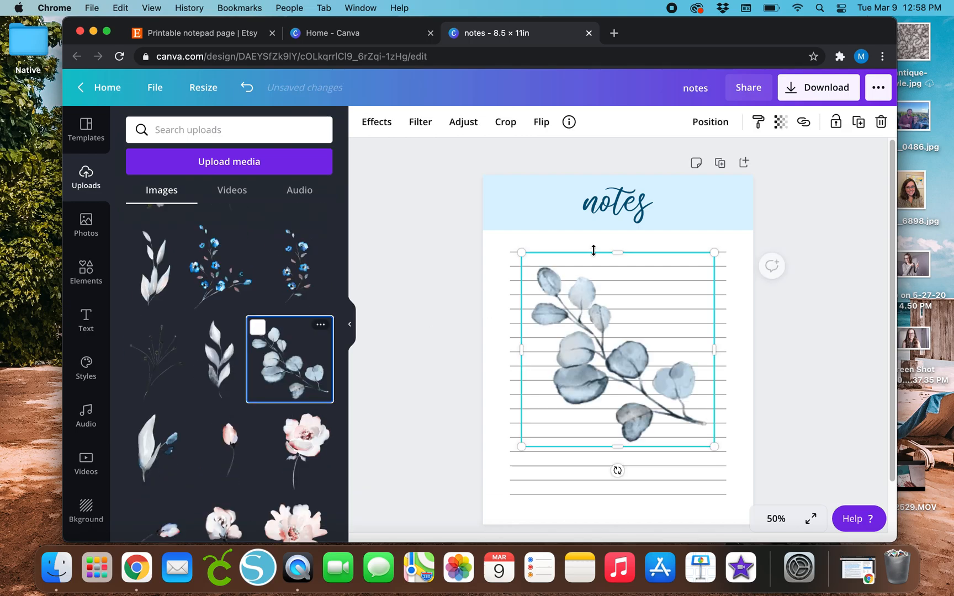
drag(715, 446, 592, 339)
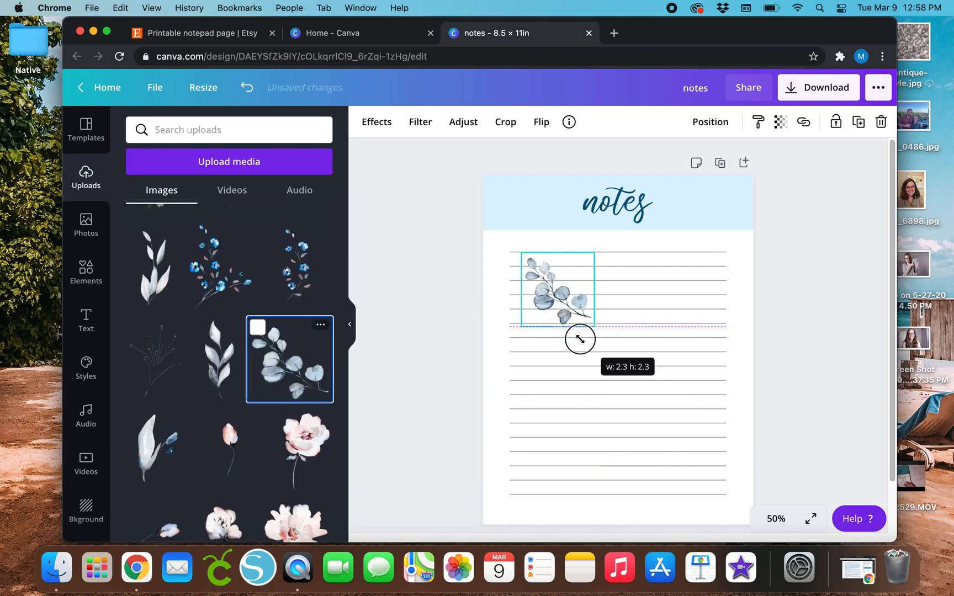
drag(580, 338, 545, 289)
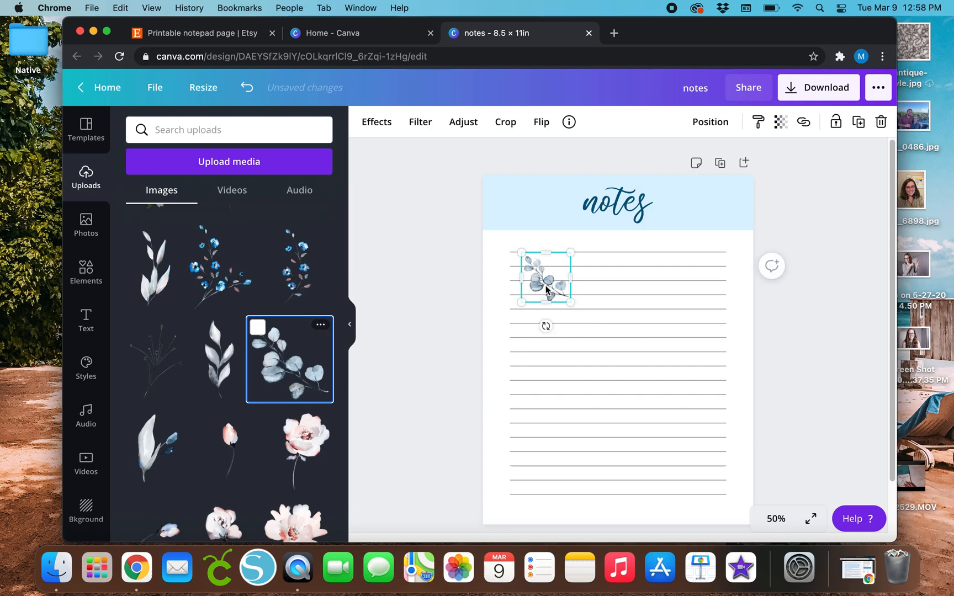
drag(545, 279, 552, 208)
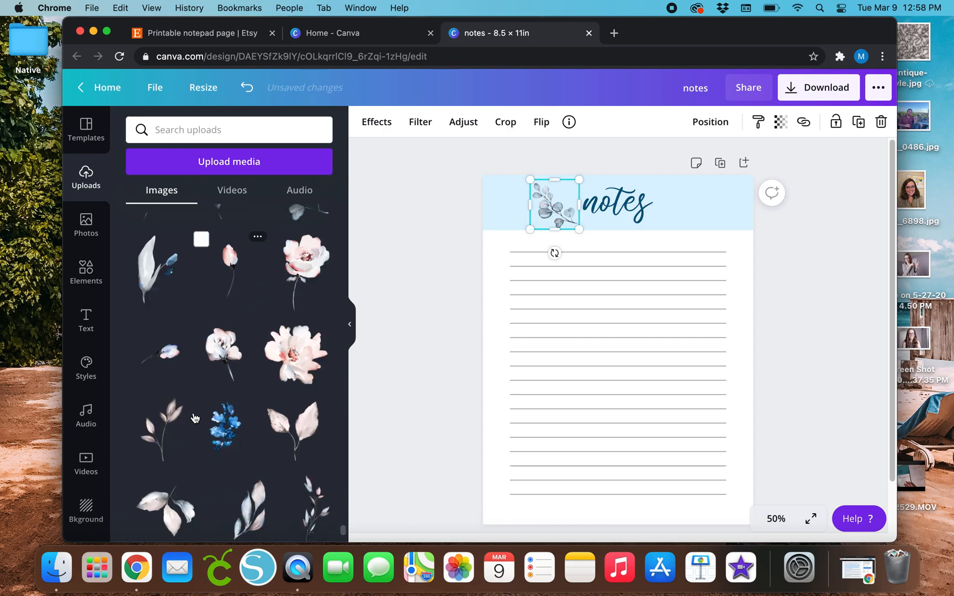
scroll(down, 3)
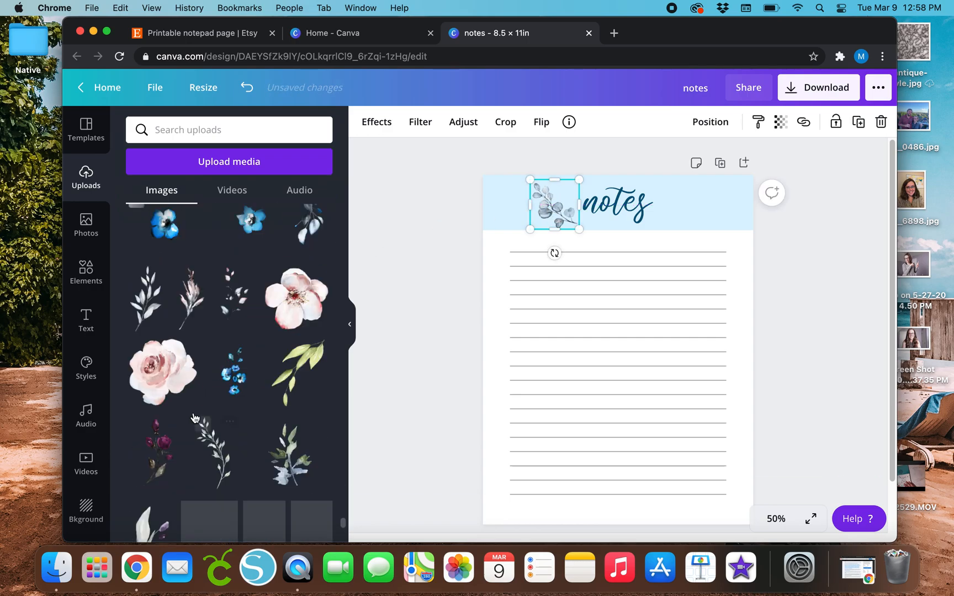
Step: Add the blue watercolor floral right of the title tilted about 35 degrees, then remove it
click(232, 353)
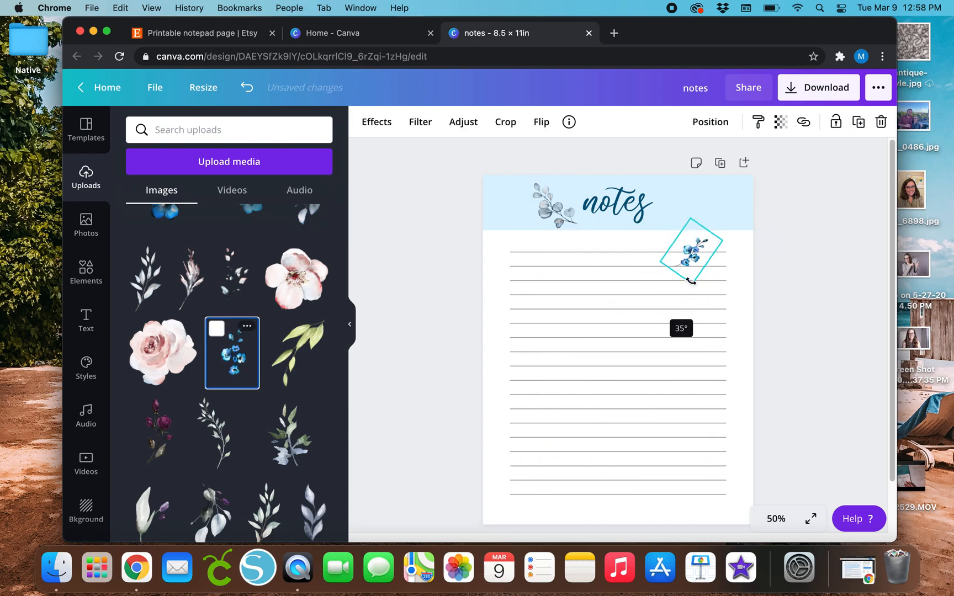
drag(690, 250, 677, 209)
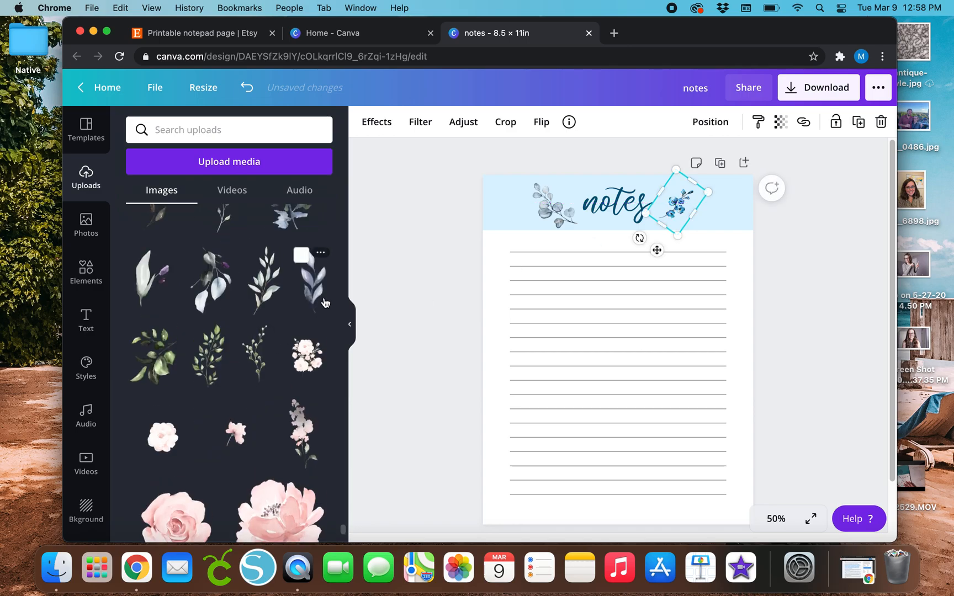
scroll(down, 3)
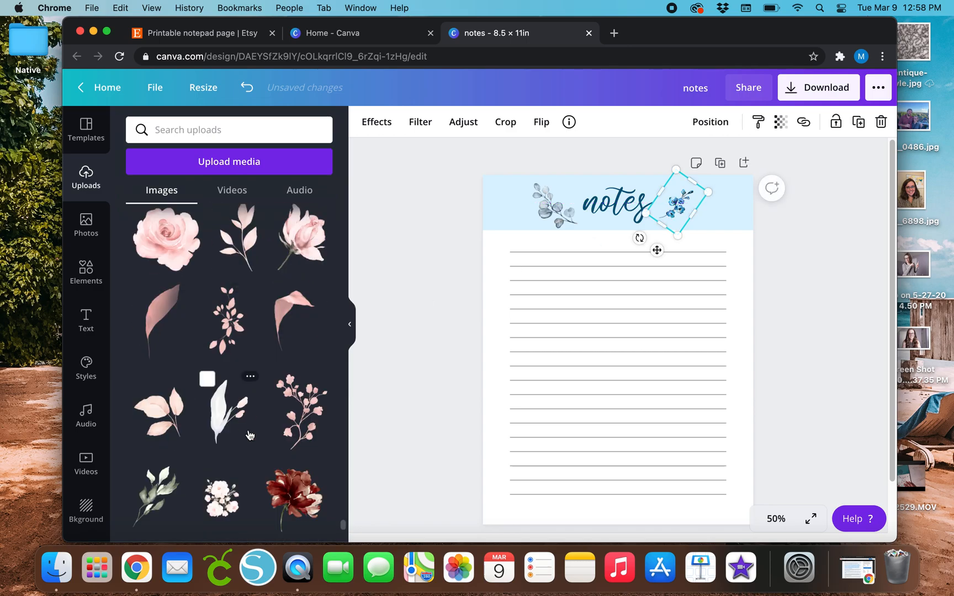
scroll(down, 3)
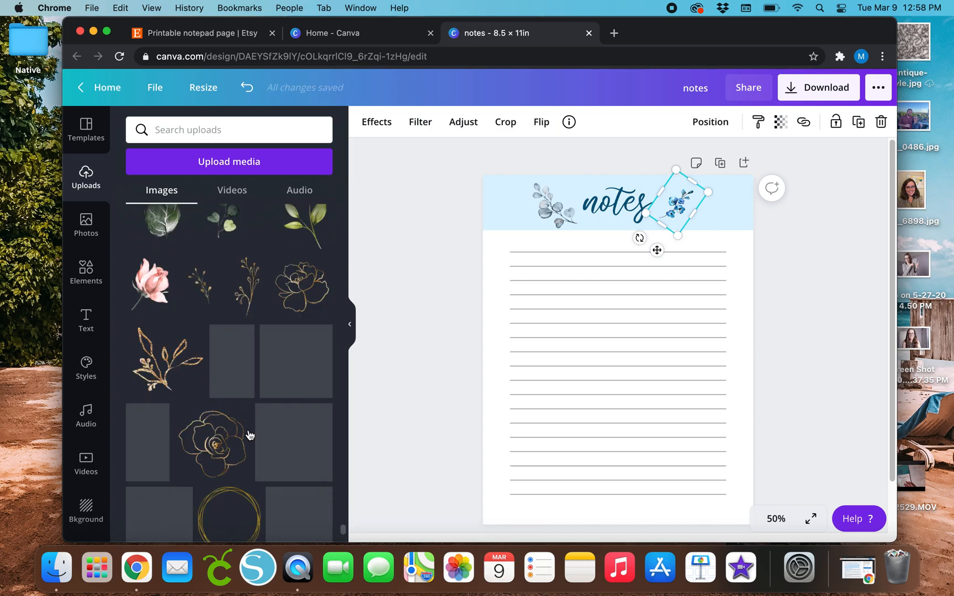
scroll(down, 3)
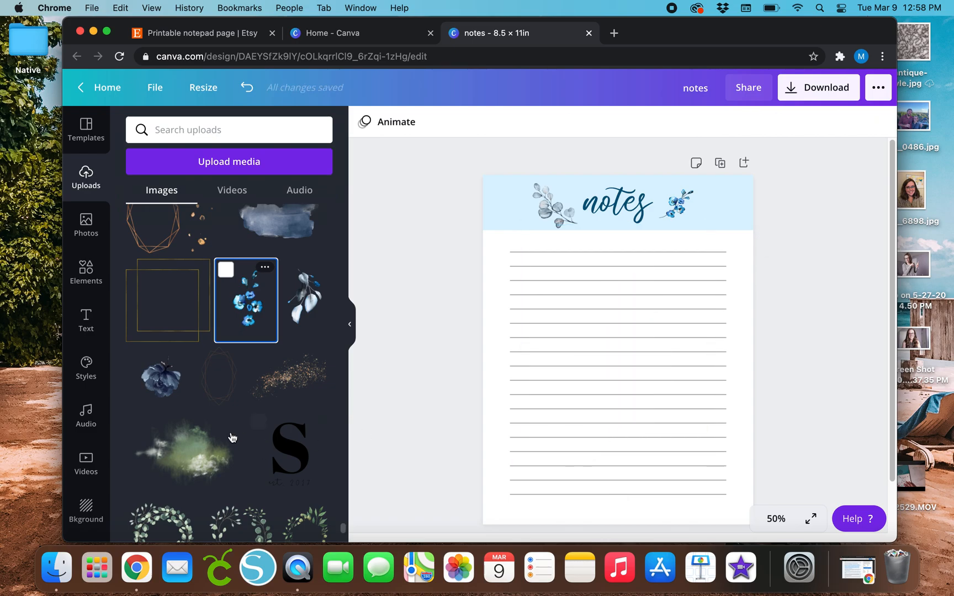
scroll(down, 3)
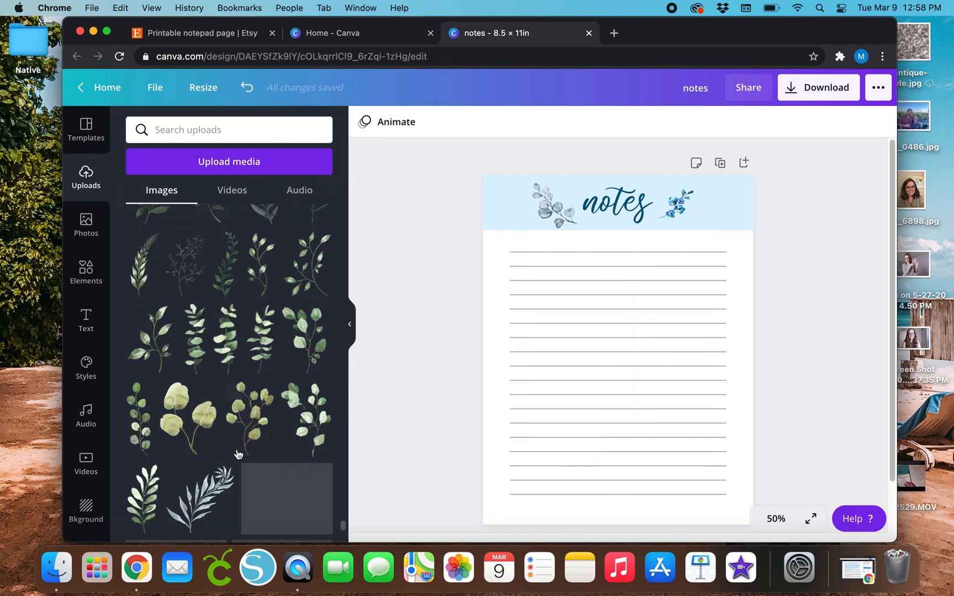
scroll(down, 3)
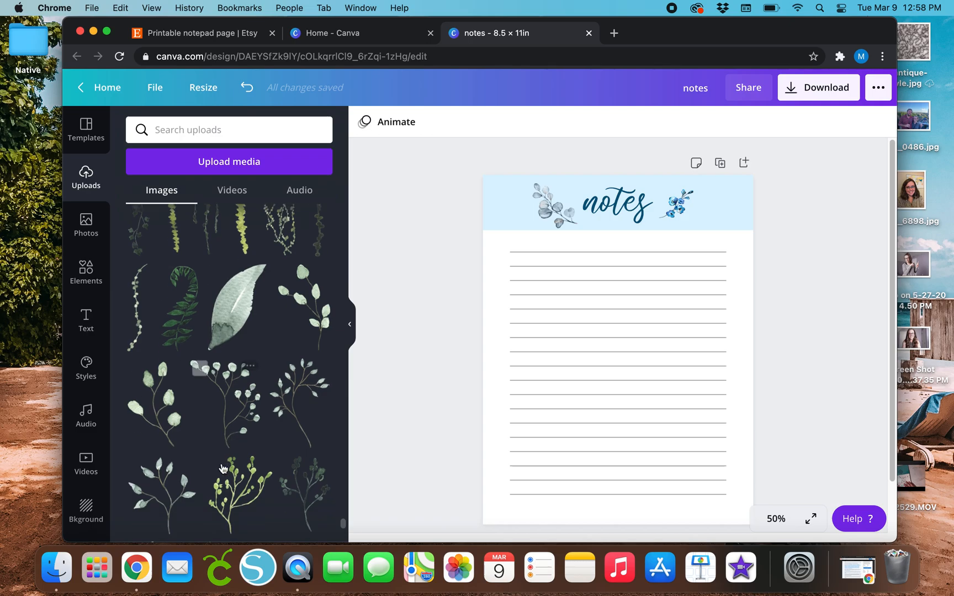
click(676, 205)
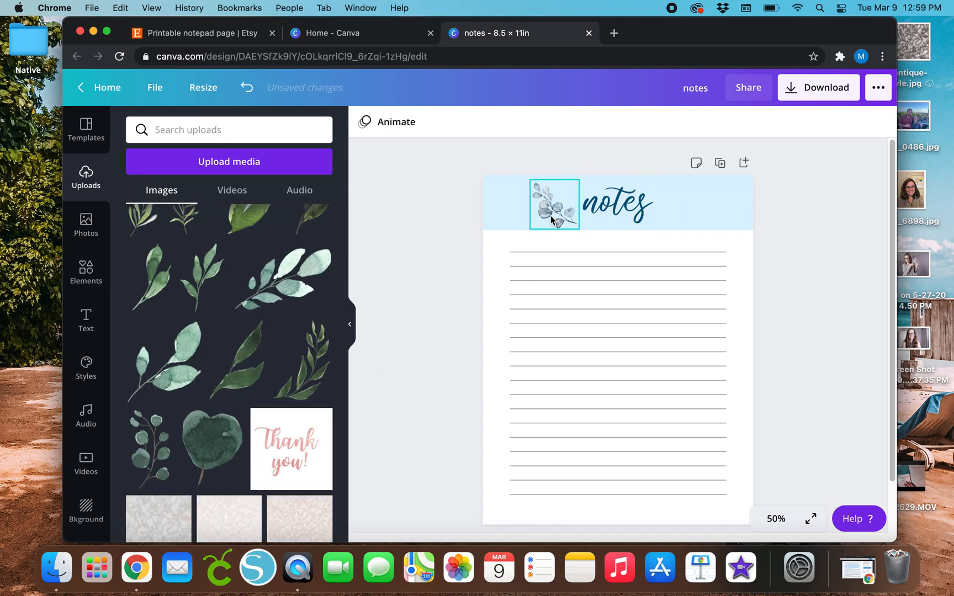
Step: Duplicate the eucalyptus sprig to the right of the title and flip it horizontally to mirror
click(552, 204)
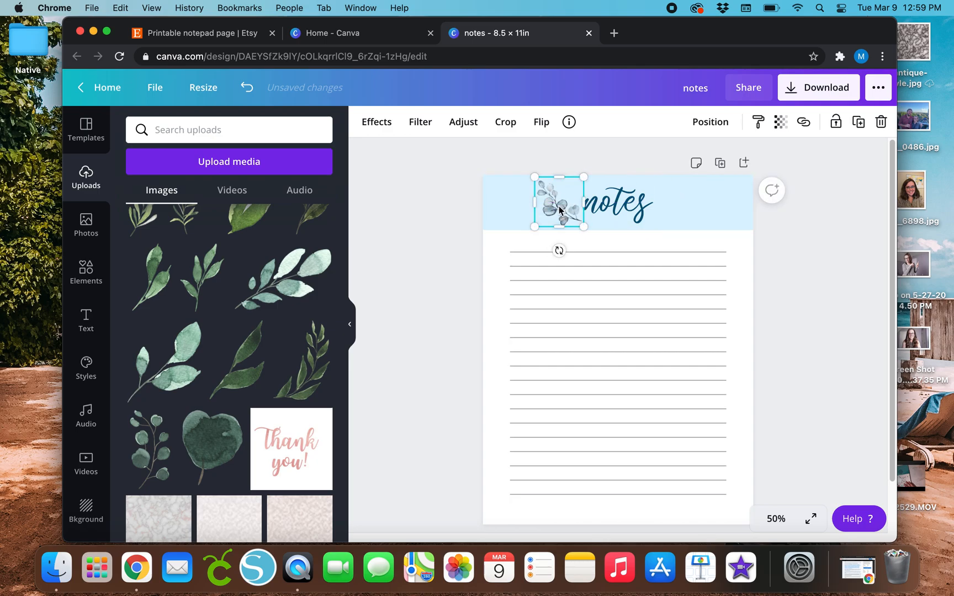
drag(558, 202, 565, 210)
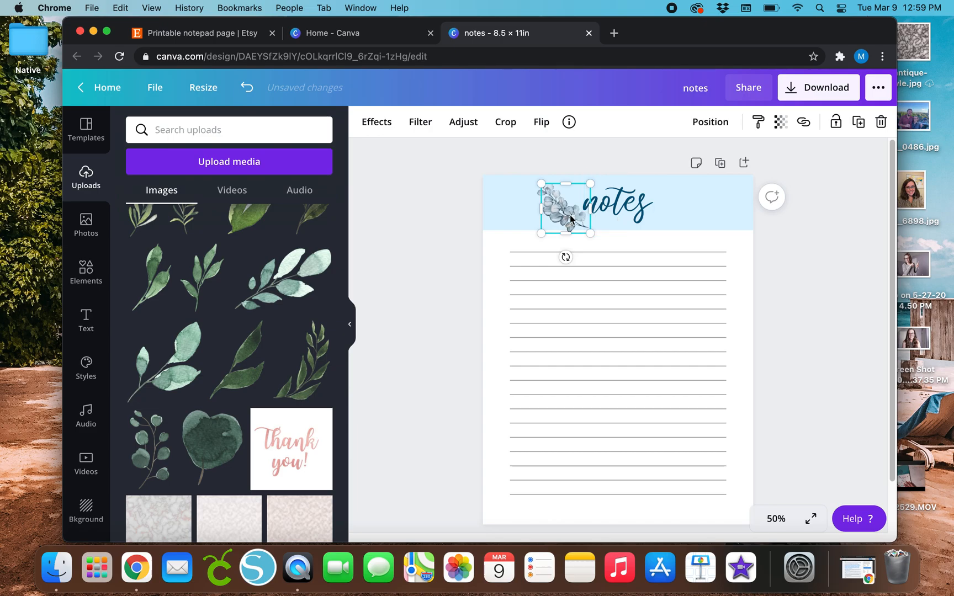
drag(564, 208, 683, 209)
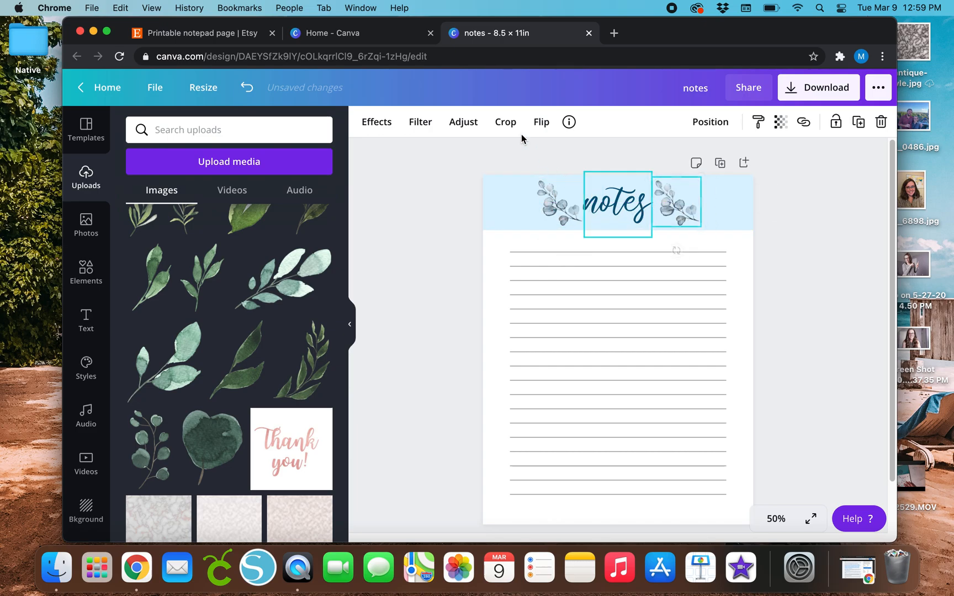
click(539, 121)
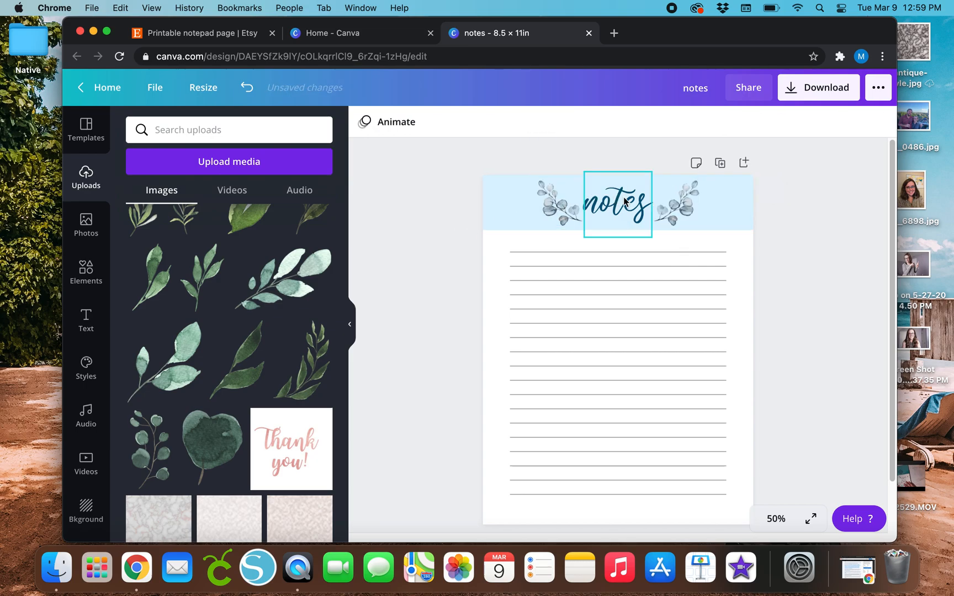
click(423, 255)
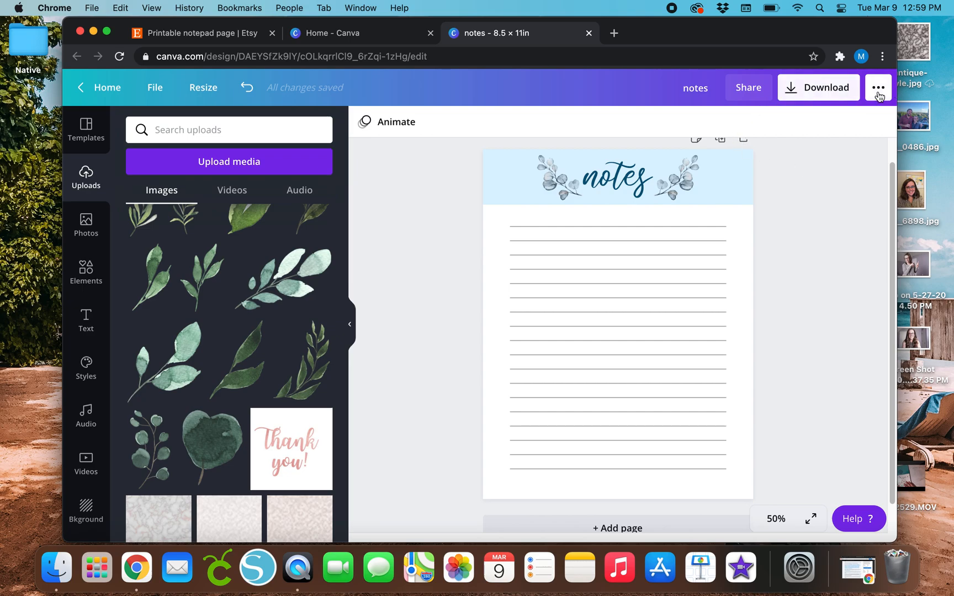
click(879, 88)
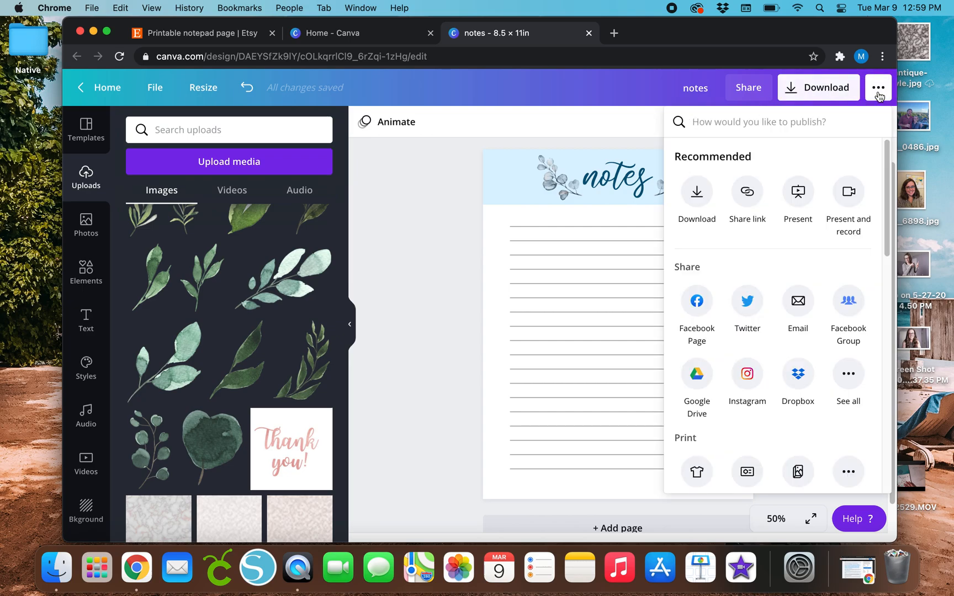
click(878, 87)
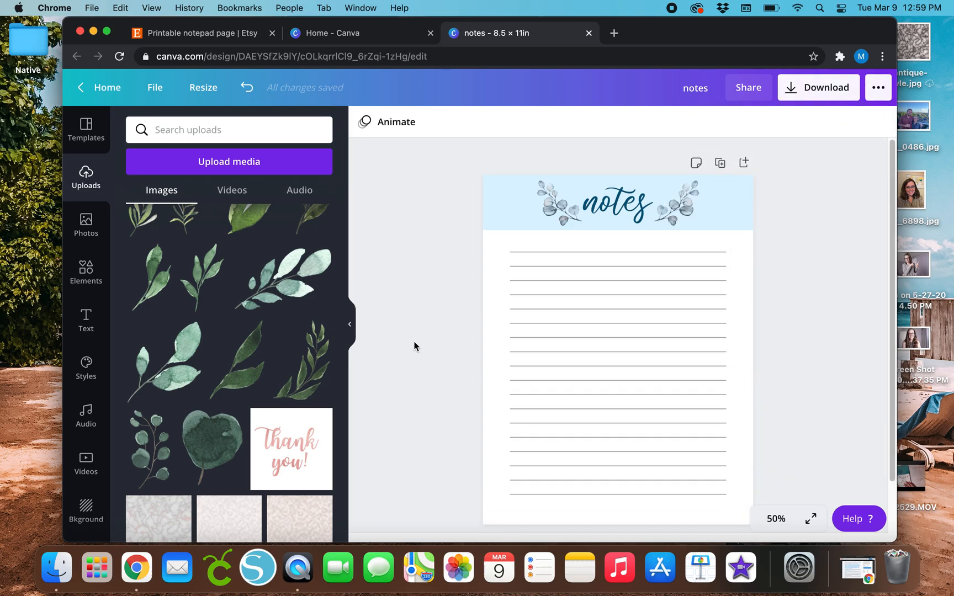
scroll(down, 3)
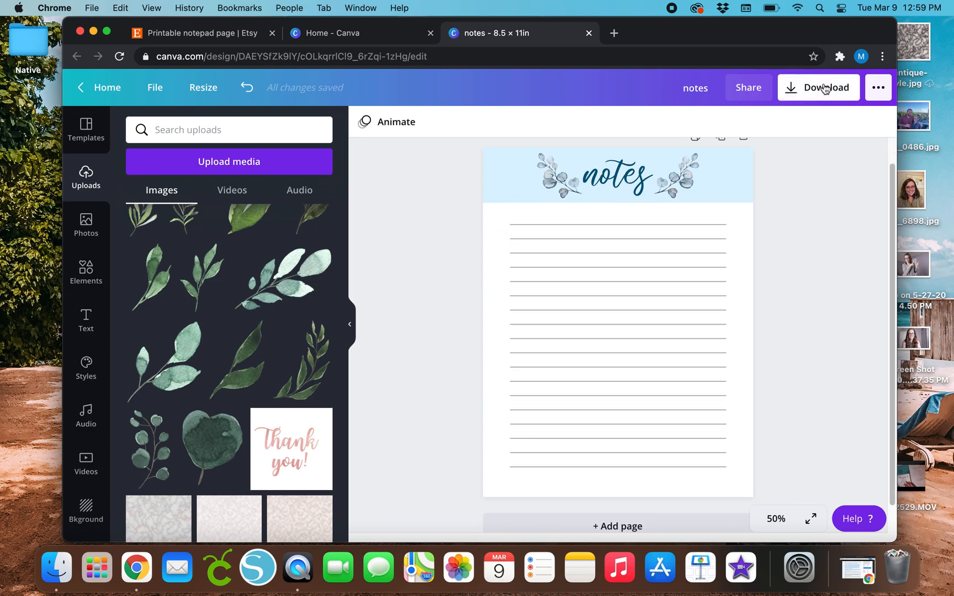
click(825, 87)
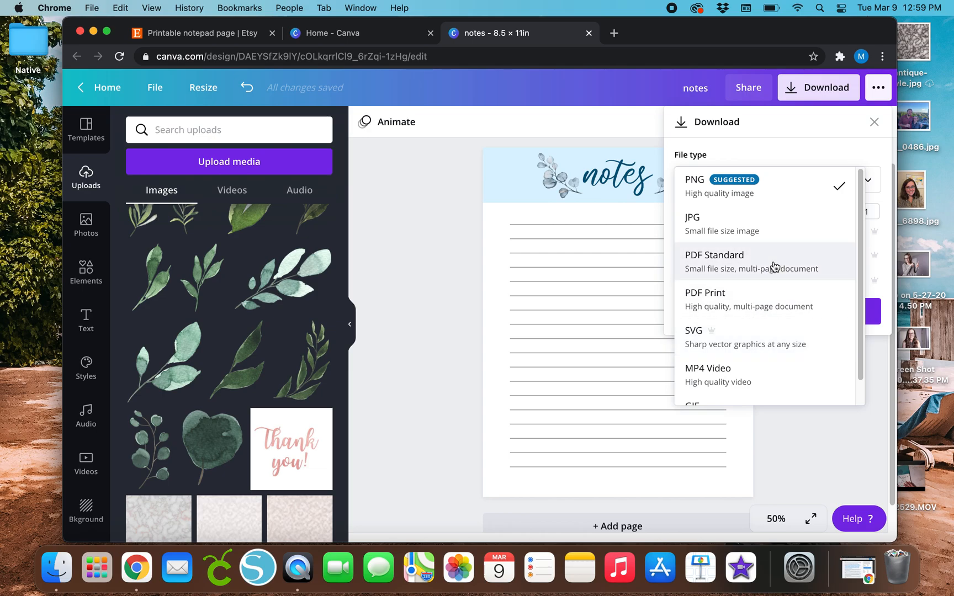
mouse_move(837, 277)
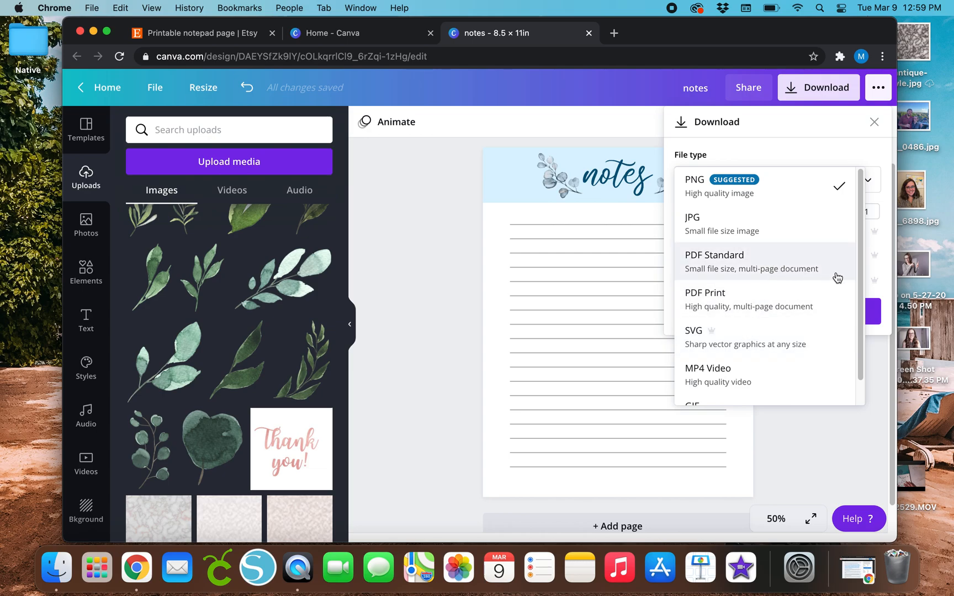
mouse_move(753, 300)
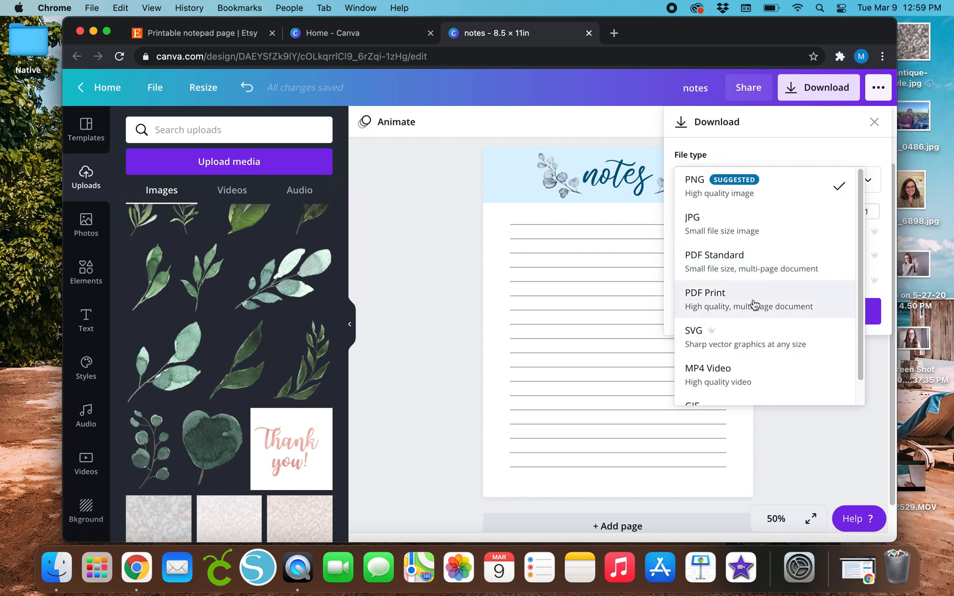
mouse_move(705, 206)
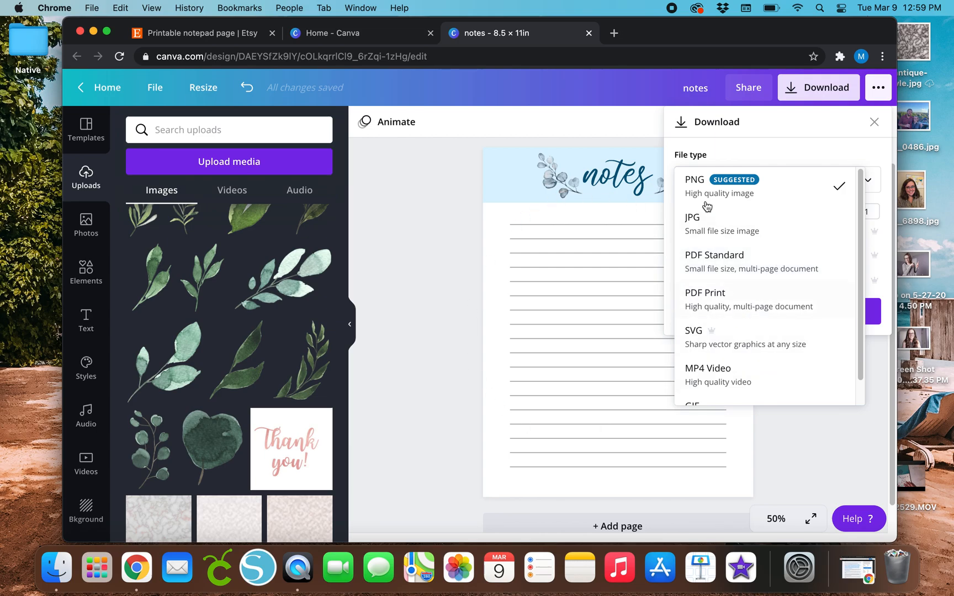
scroll(down, 3)
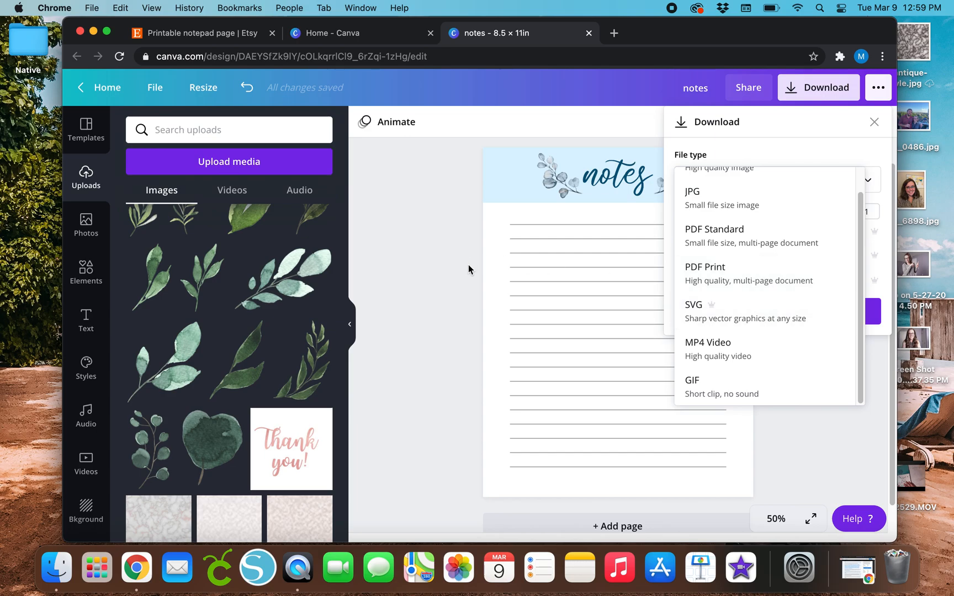
click(692, 180)
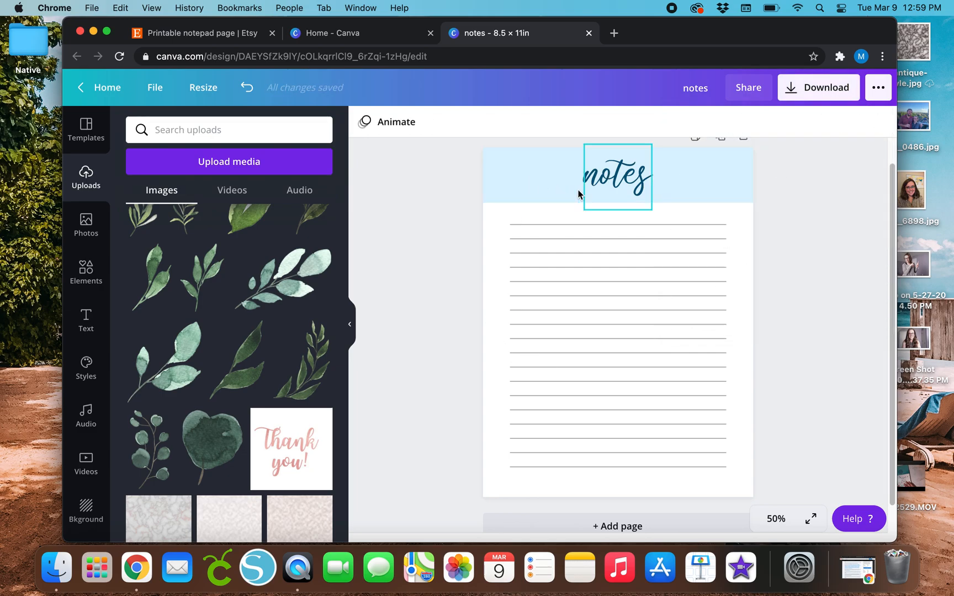
Step: Make the header strip behind the title white
click(415, 176)
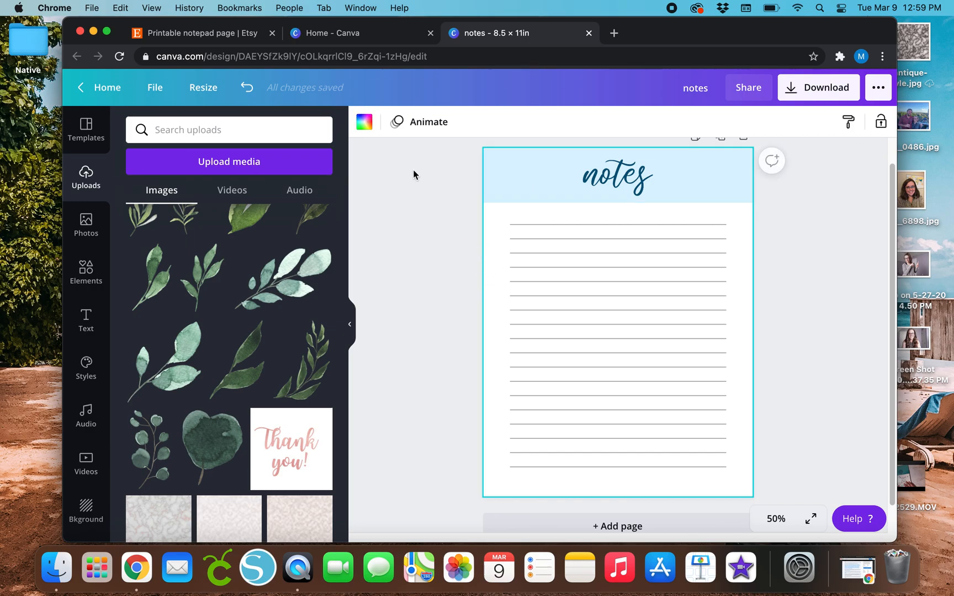
click(365, 121)
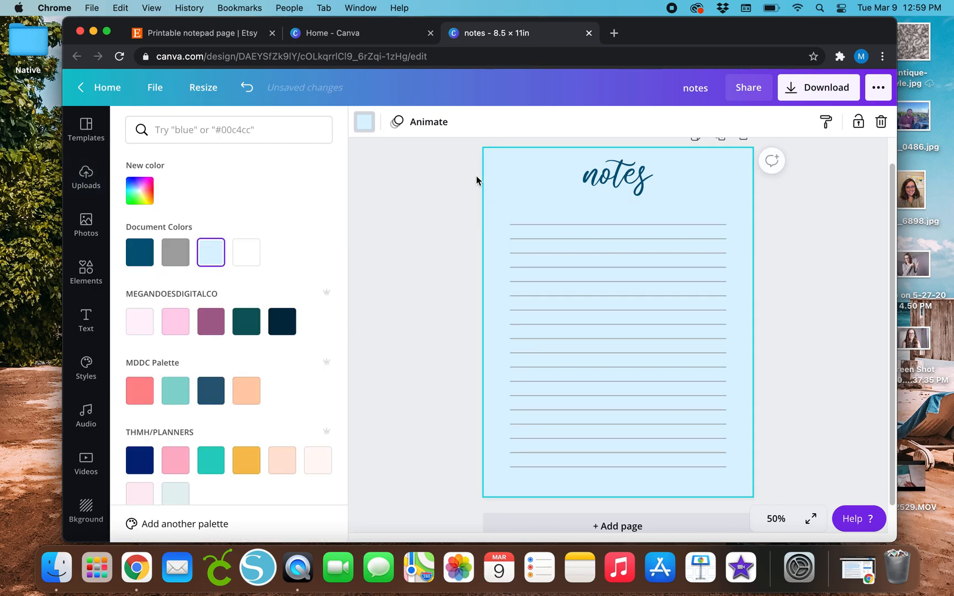
click(616, 176)
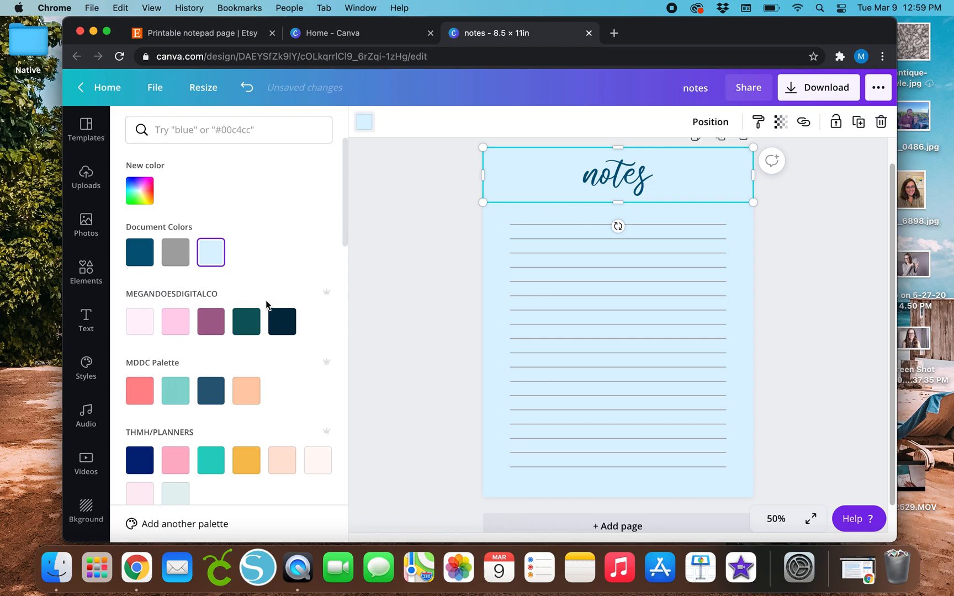
scroll(down, 3)
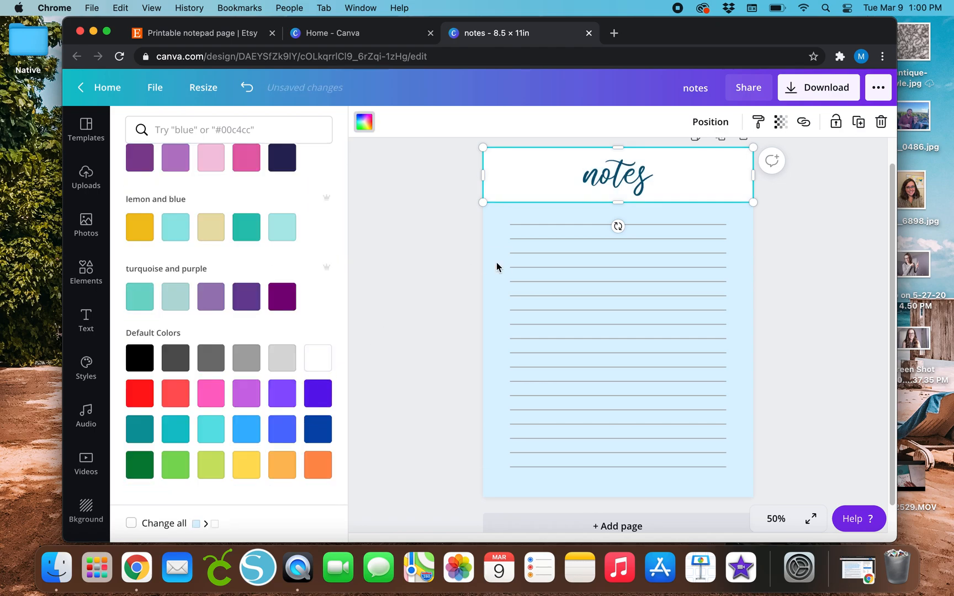
Step: Make the lined page background a light pink
click(86, 177)
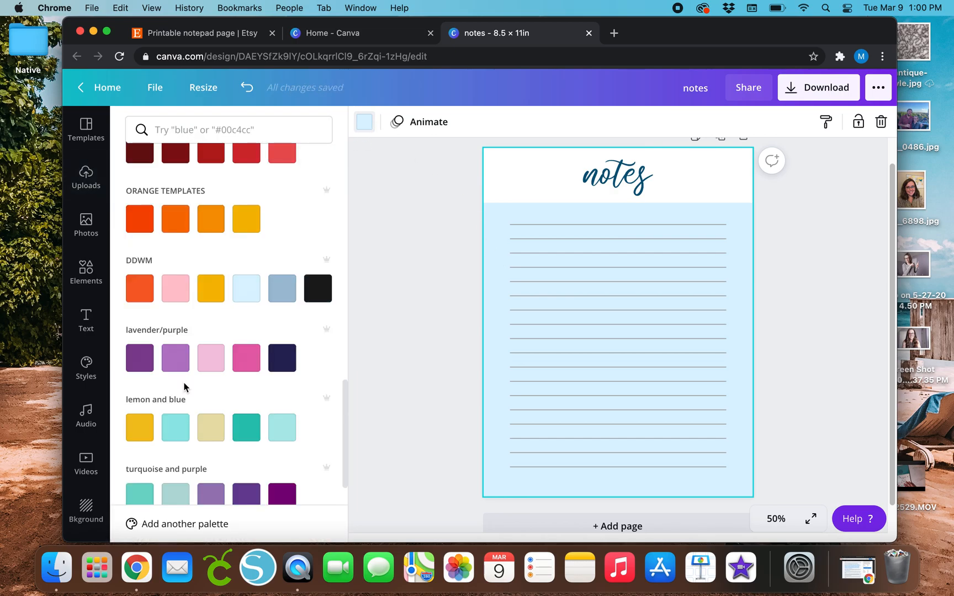
click(211, 267)
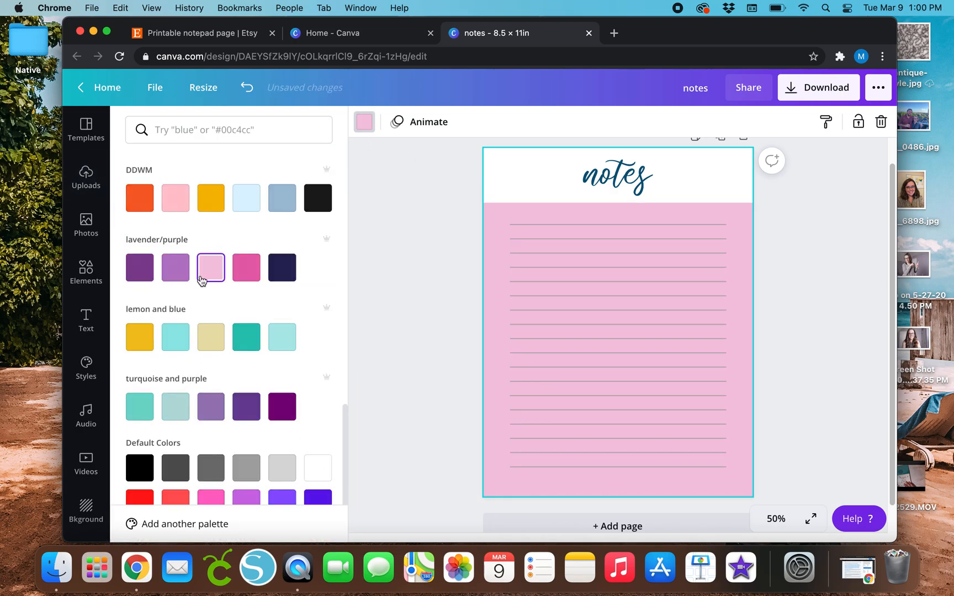
click(175, 198)
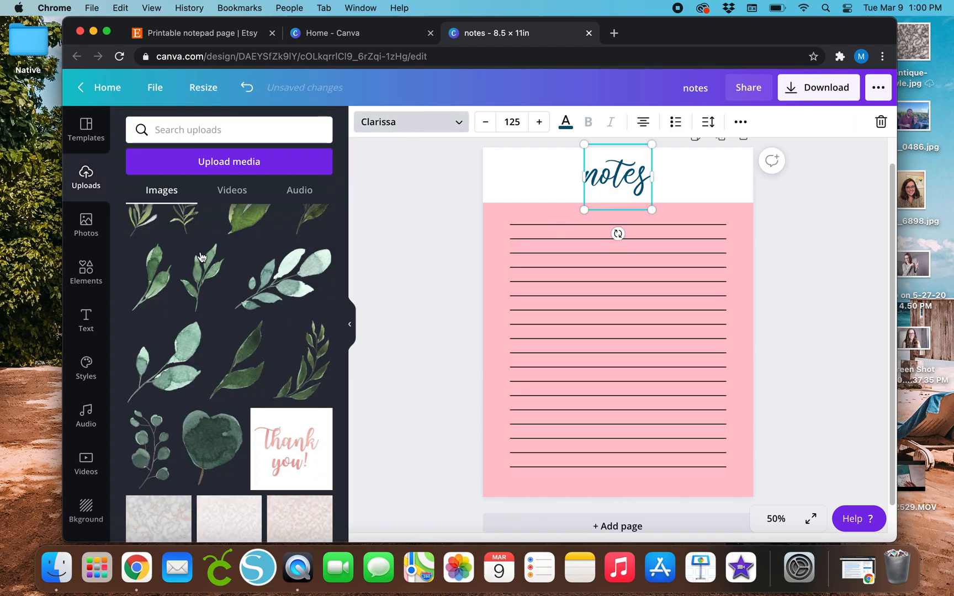
Step: Switch the title to the California font after trying Birdy, shrinking it to centre in the header
click(407, 122)
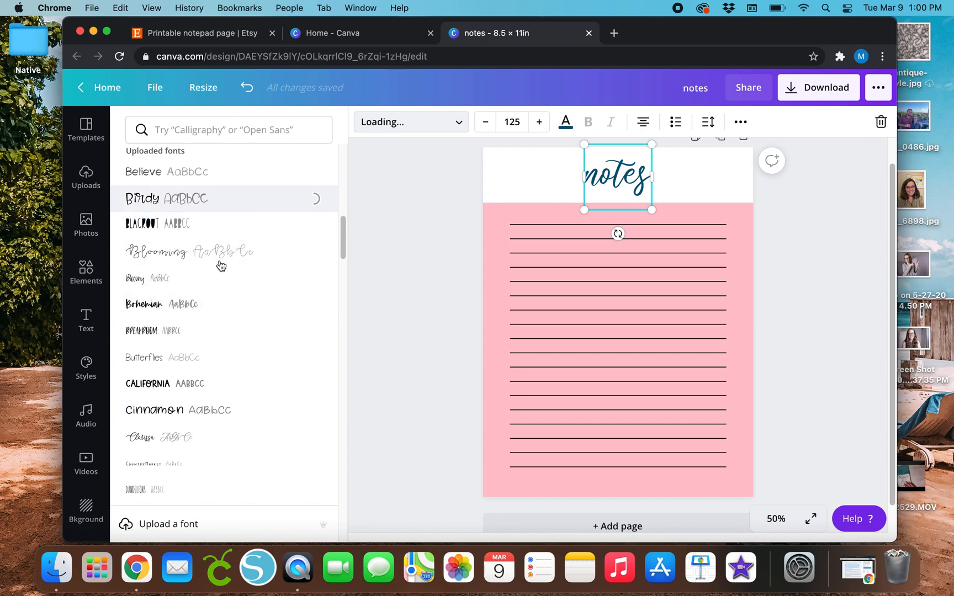
click(143, 199)
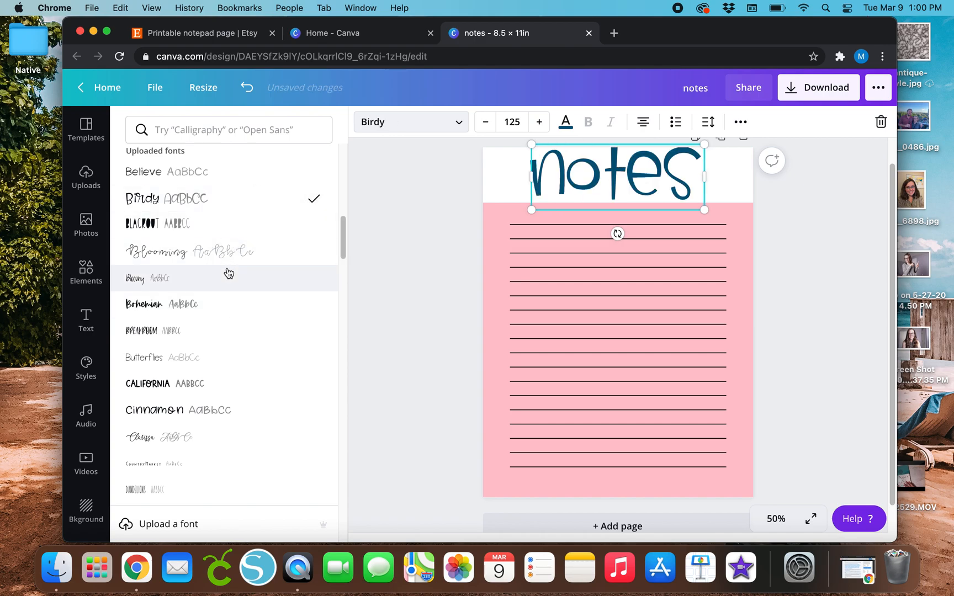
click(165, 473)
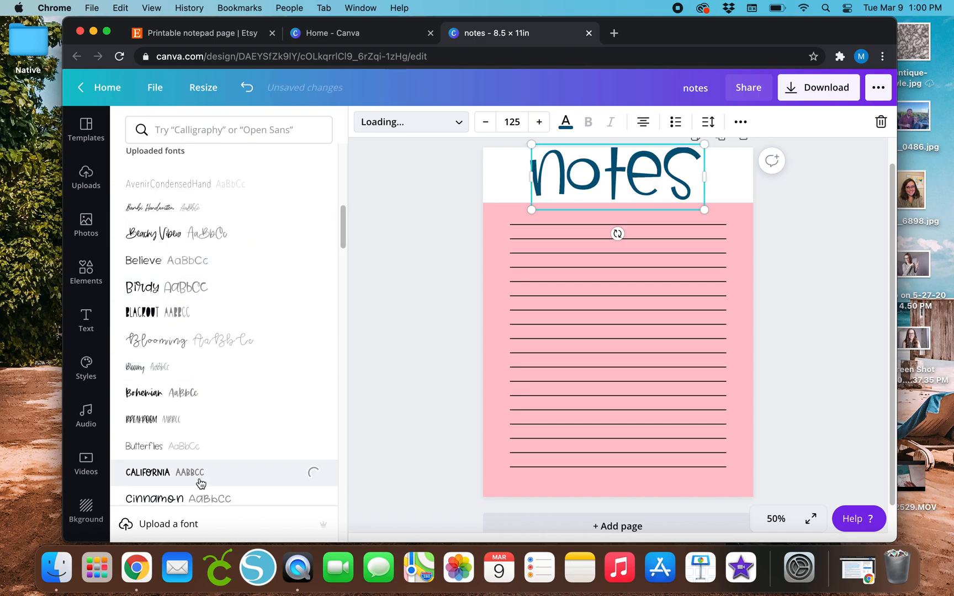
click(148, 472)
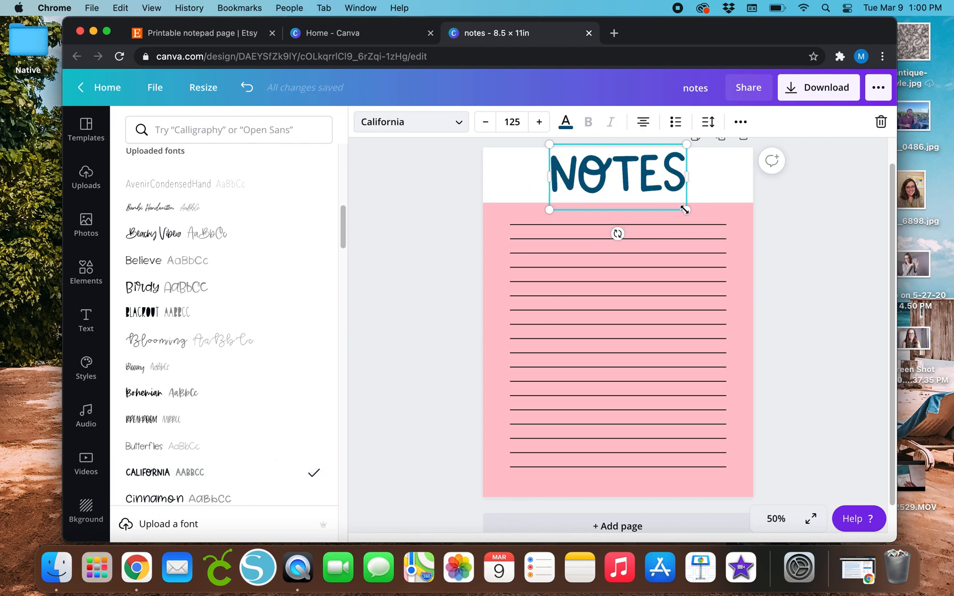
drag(687, 209, 650, 193)
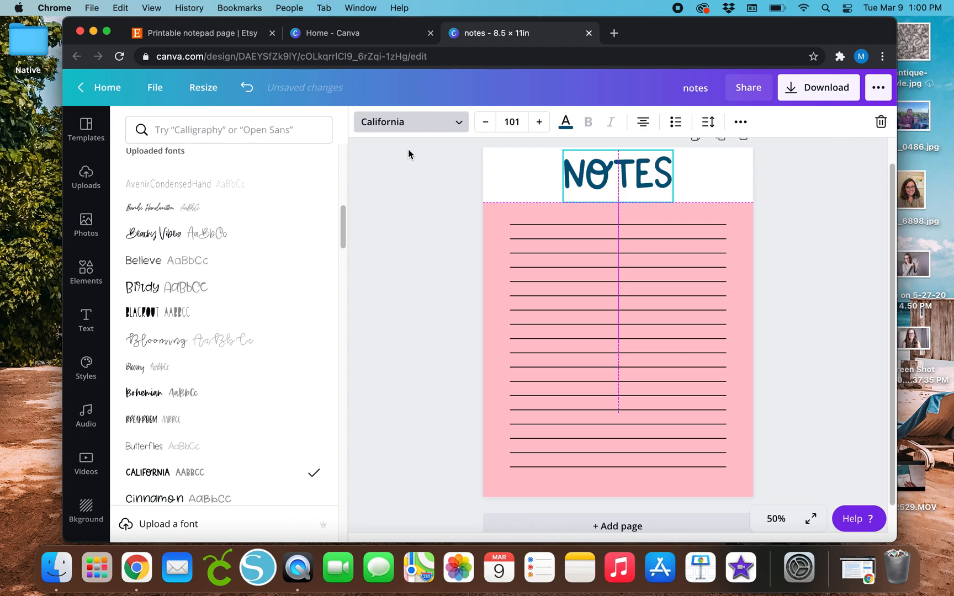
Step: Try purple, pink and black on the 'NOTES' title, ending on purple
click(564, 121)
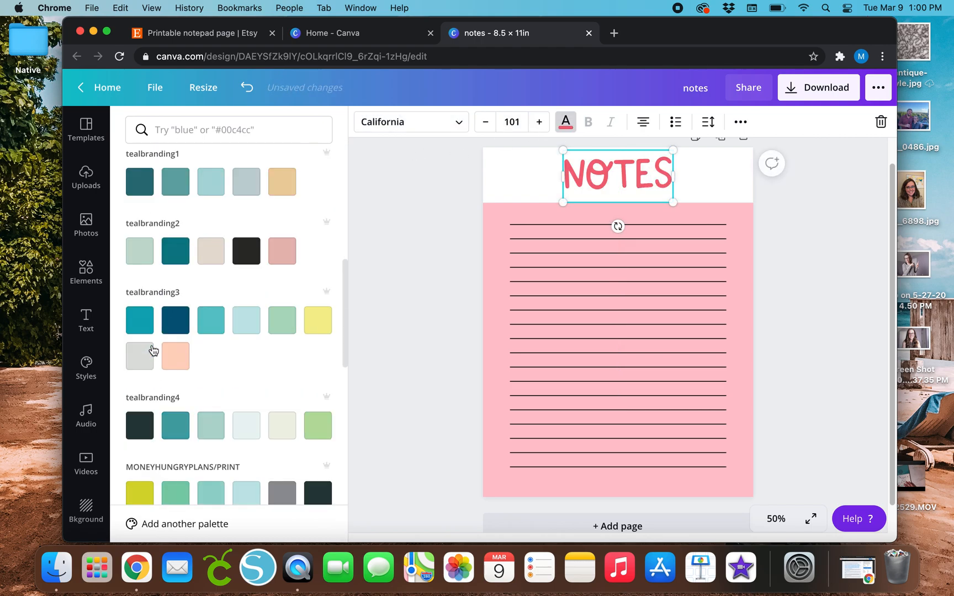
click(139, 323)
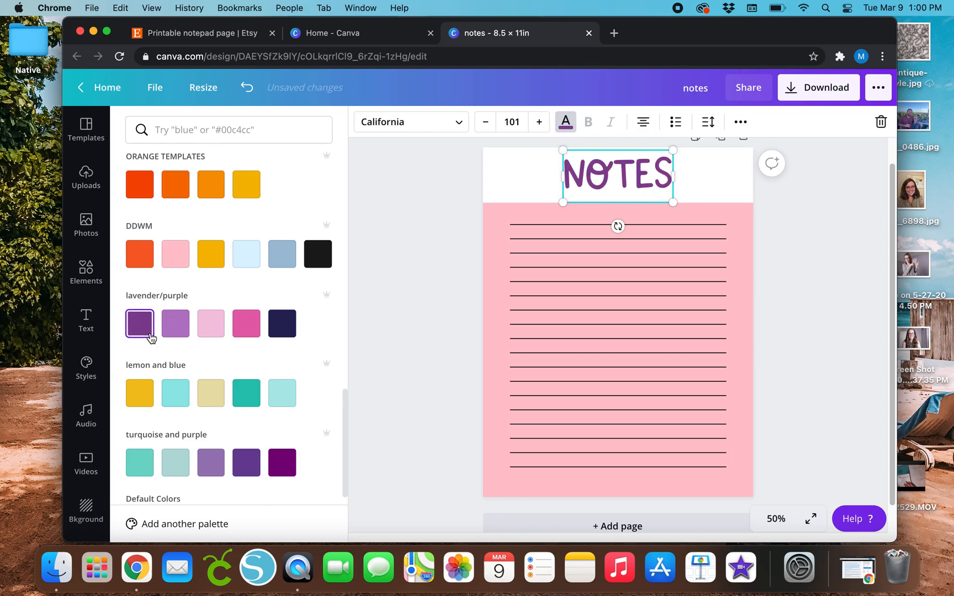
click(246, 323)
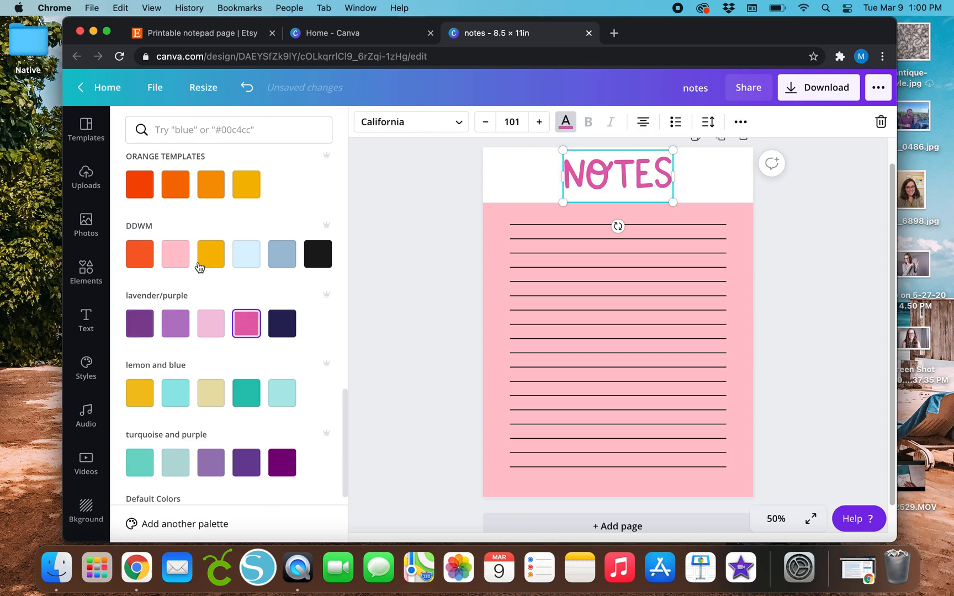
click(139, 254)
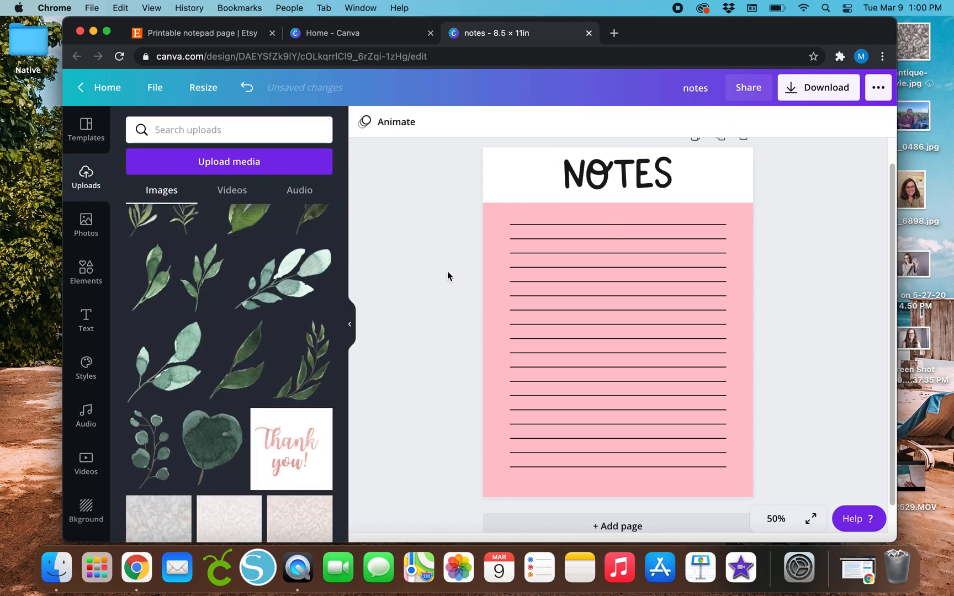
click(616, 174)
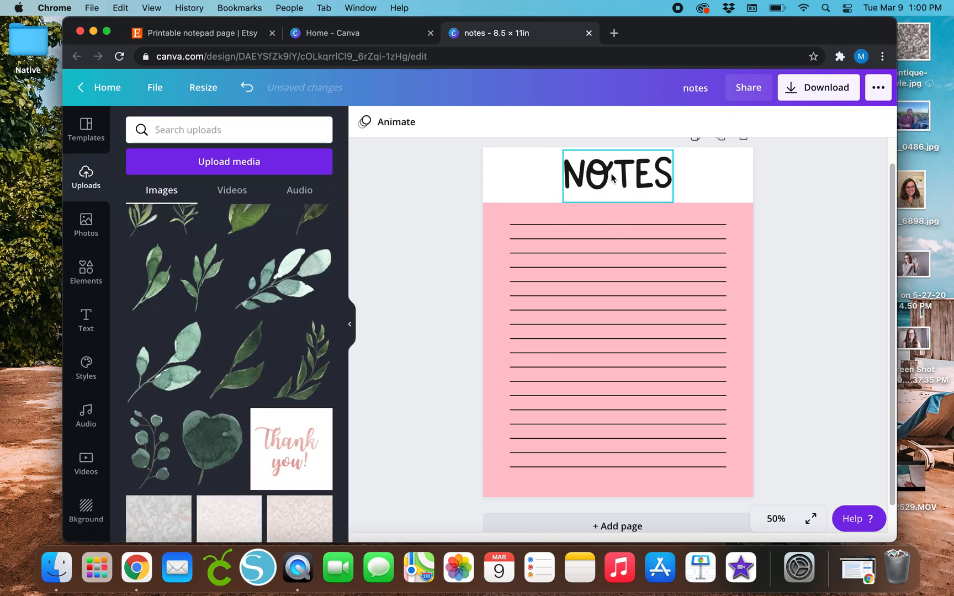
click(356, 339)
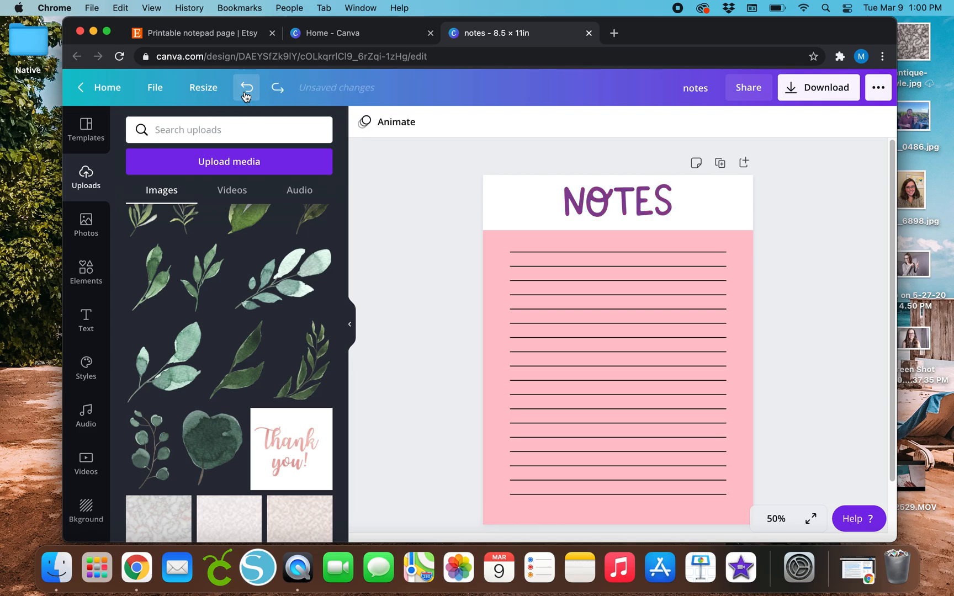
Step: Undo the title and layout experiments until the light-blue header with script 'notes' and florals returns
click(246, 87)
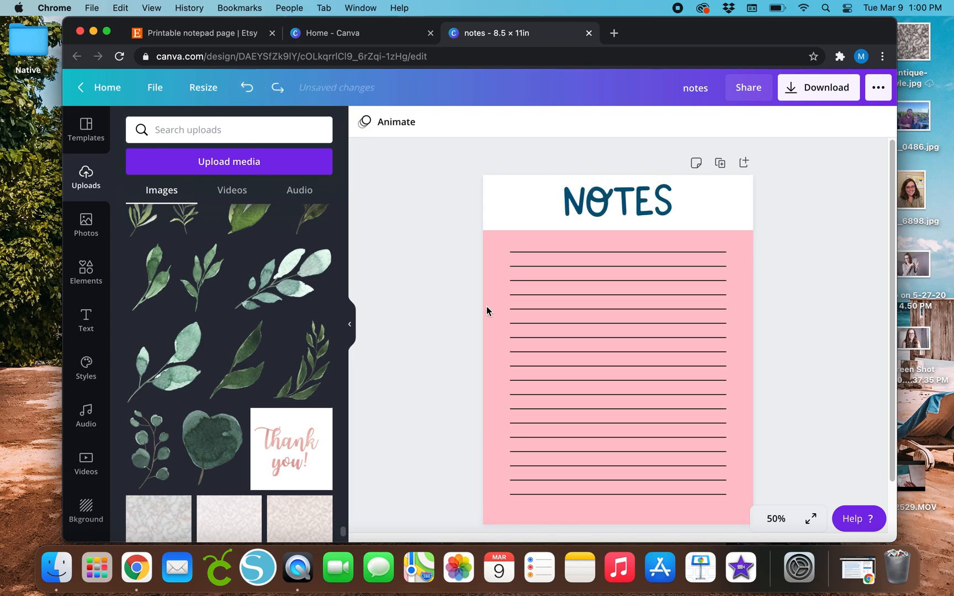
click(616, 201)
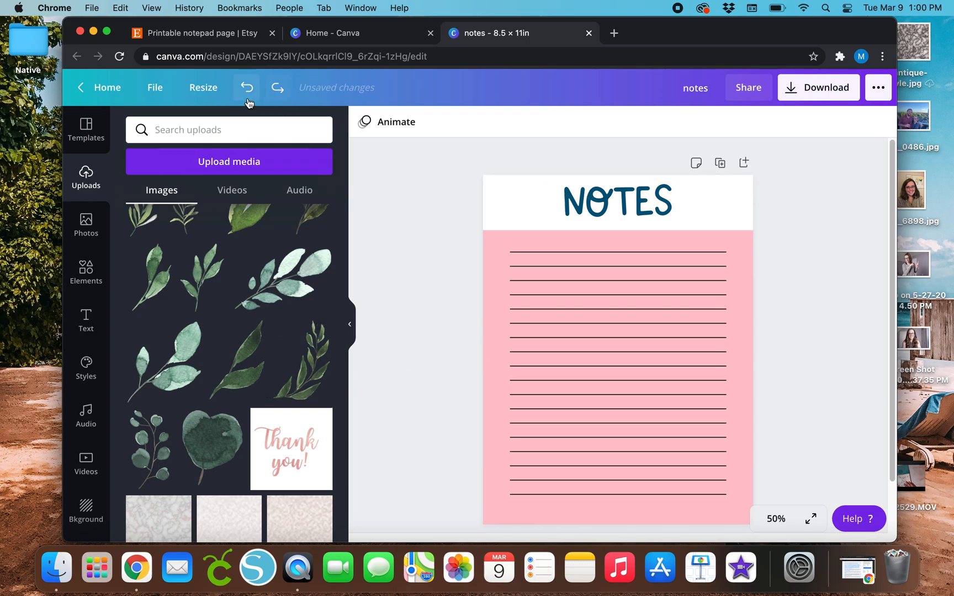
click(247, 87)
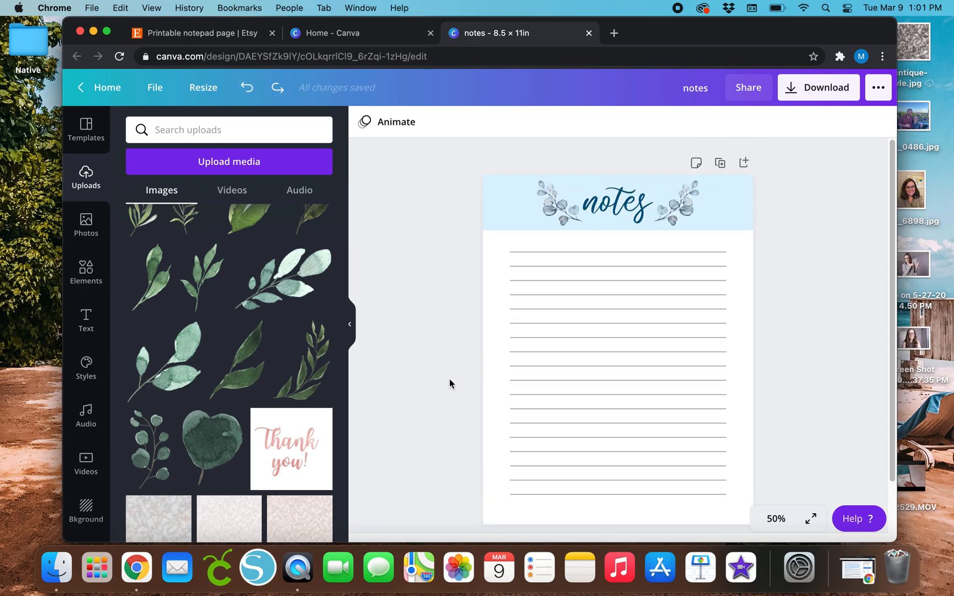
mouse_move(450, 384)
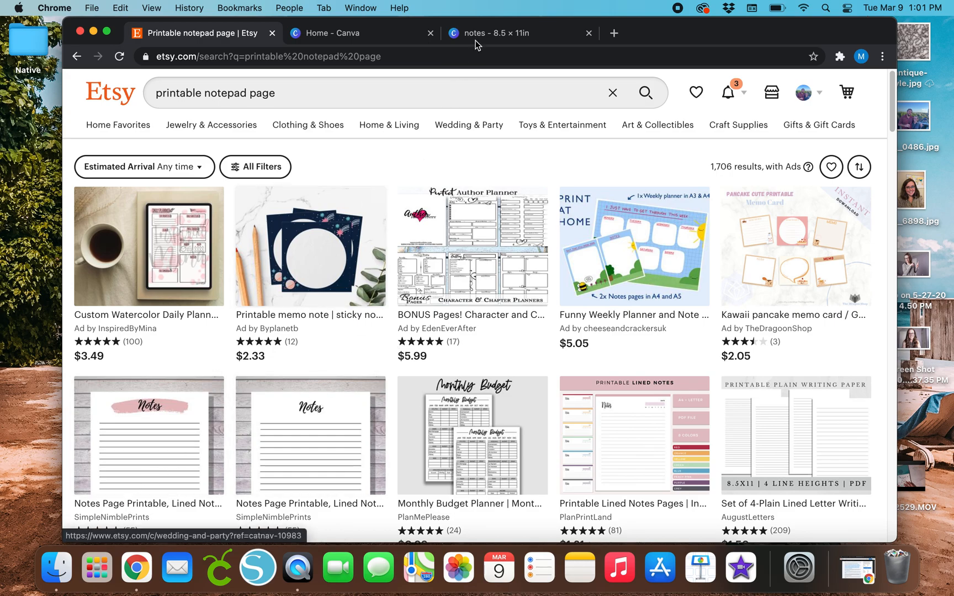
click(516, 34)
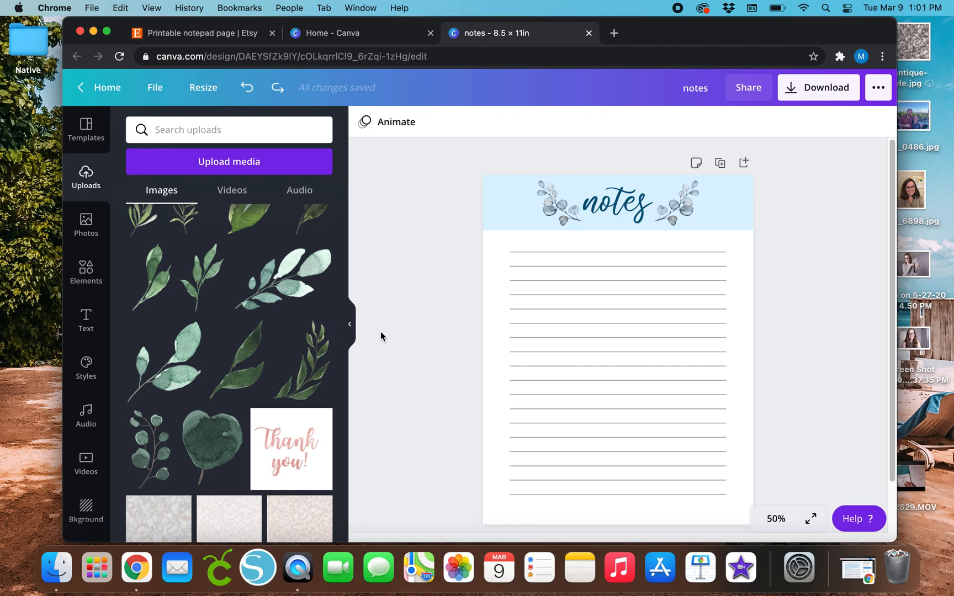
mouse_move(378, 331)
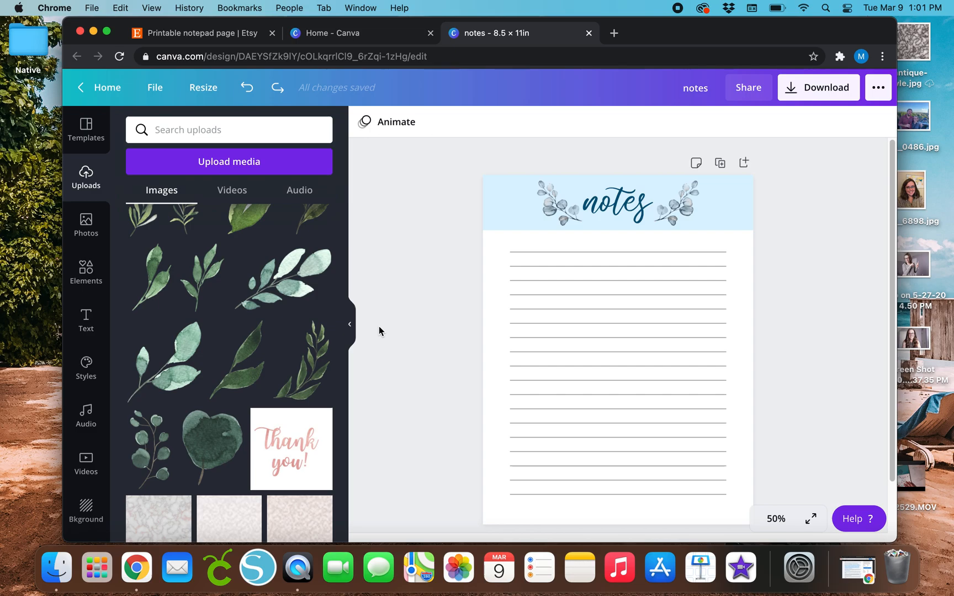
mouse_move(375, 340)
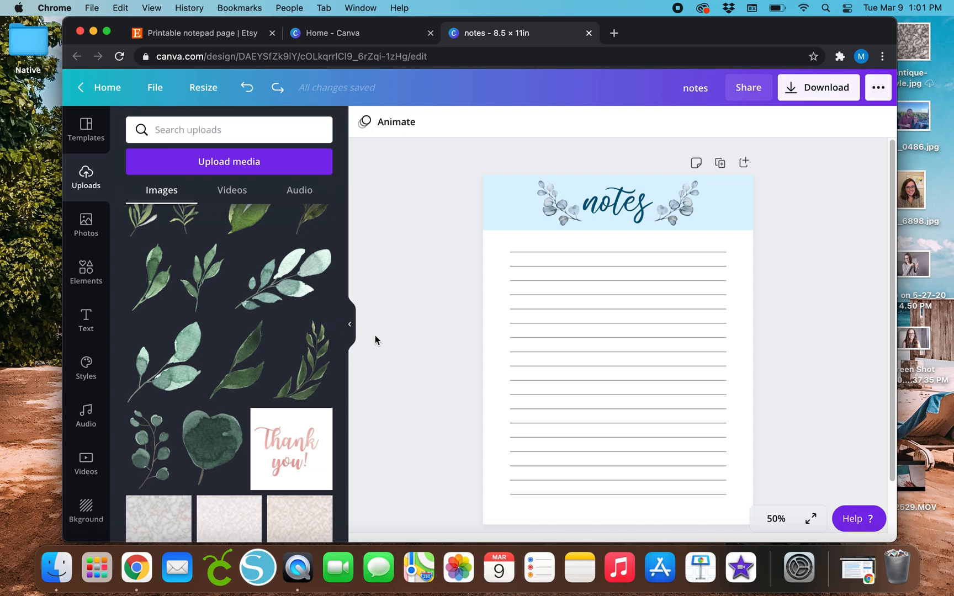
mouse_move(383, 333)
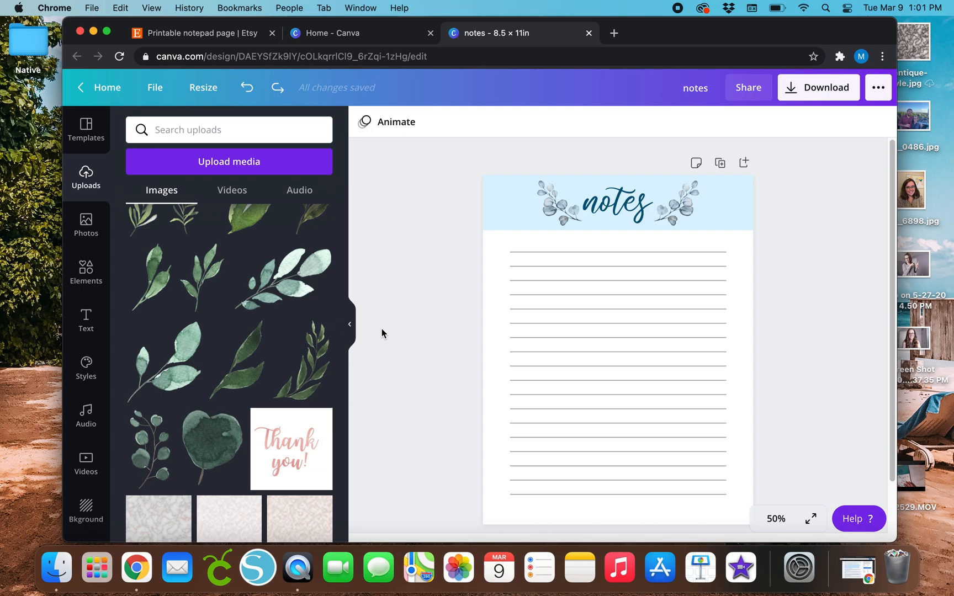